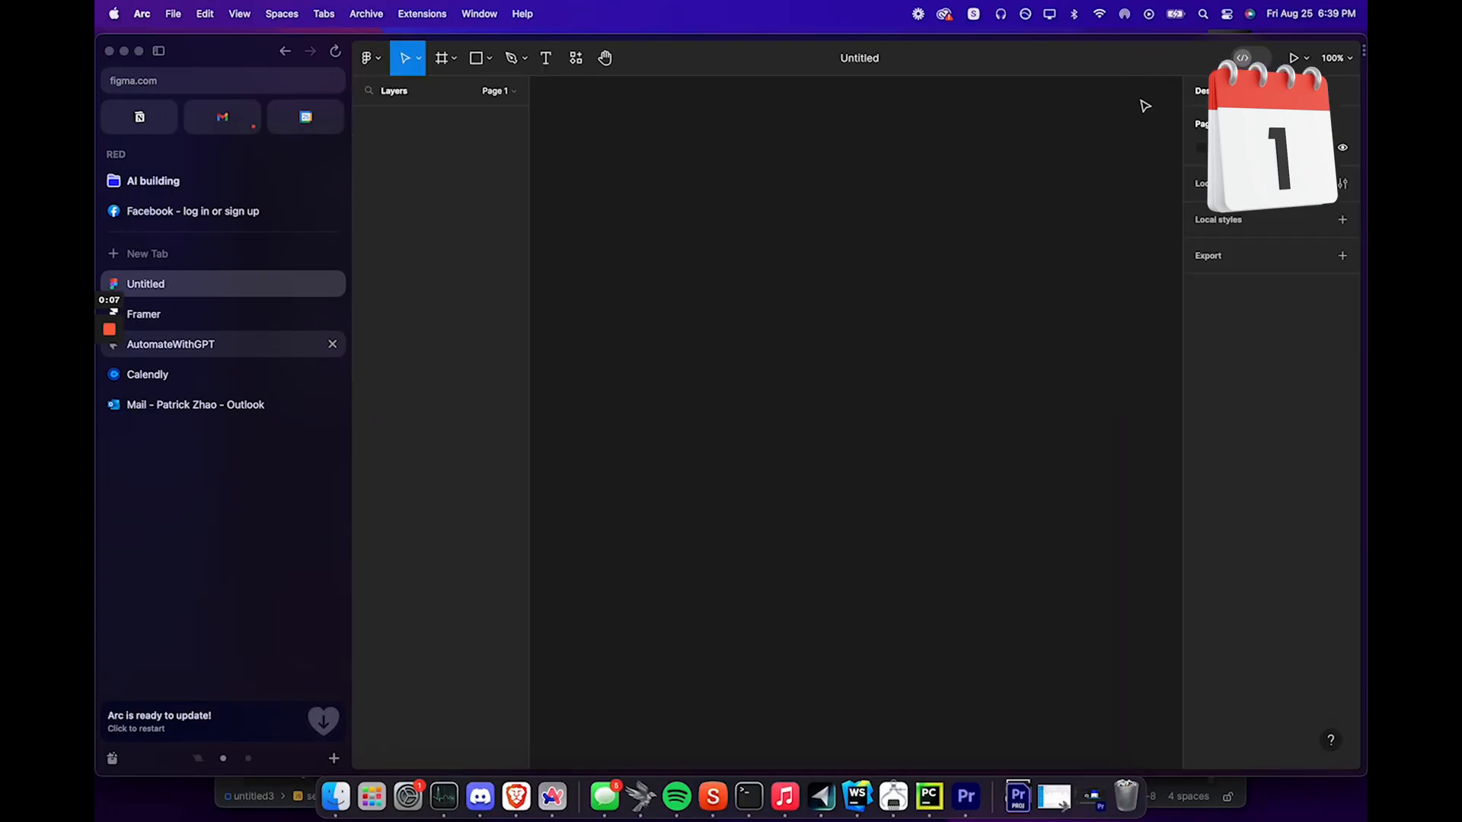
Generate a Creative Agency Website in Framer from the AI prompt 'Agency'
{"action": "left_click", "coordinate": [144, 315]}
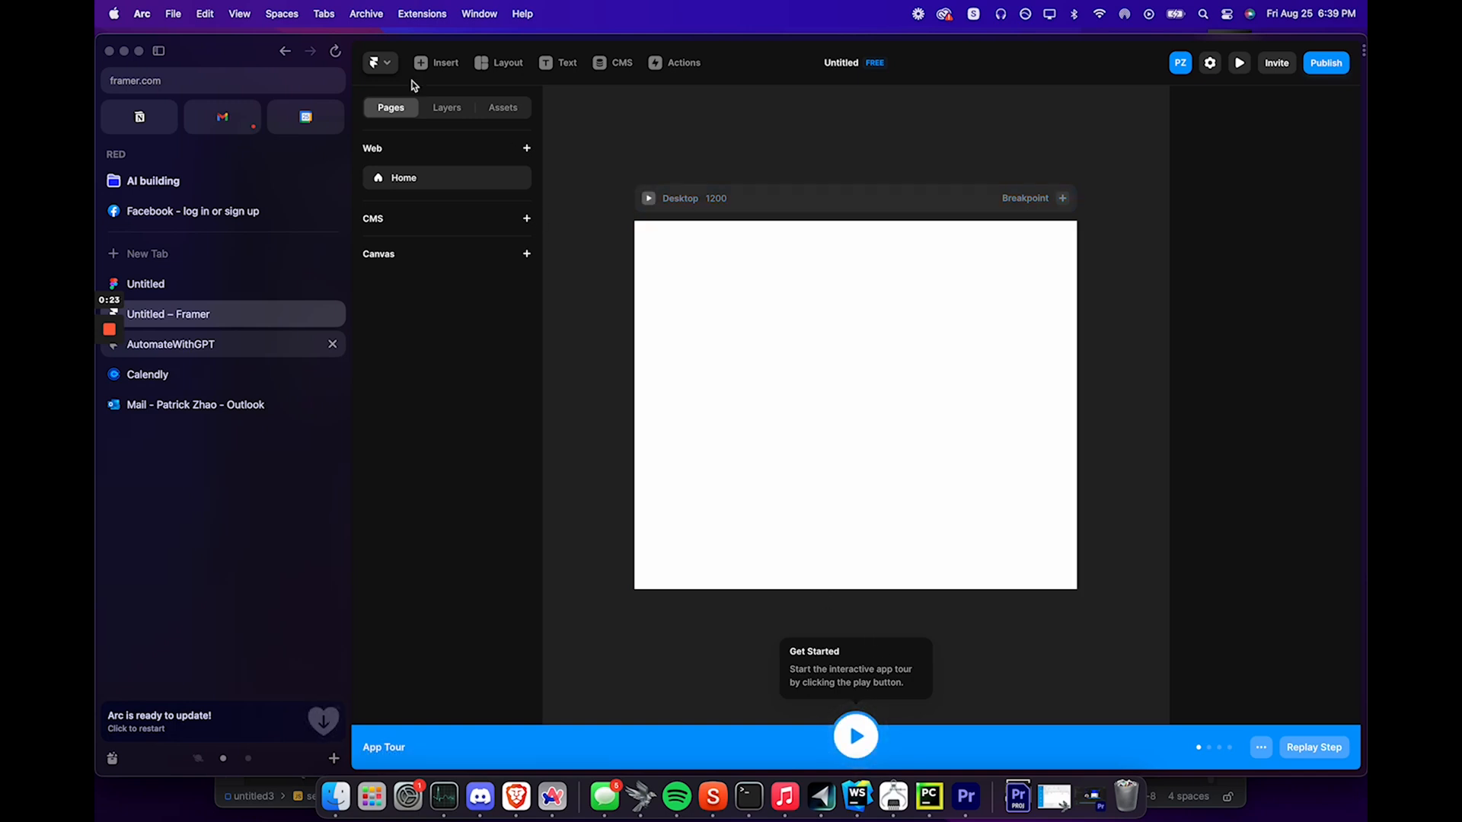
{"action": "left_click", "coordinate": [436, 63]}
{"action": "type", "text": "Agency"}
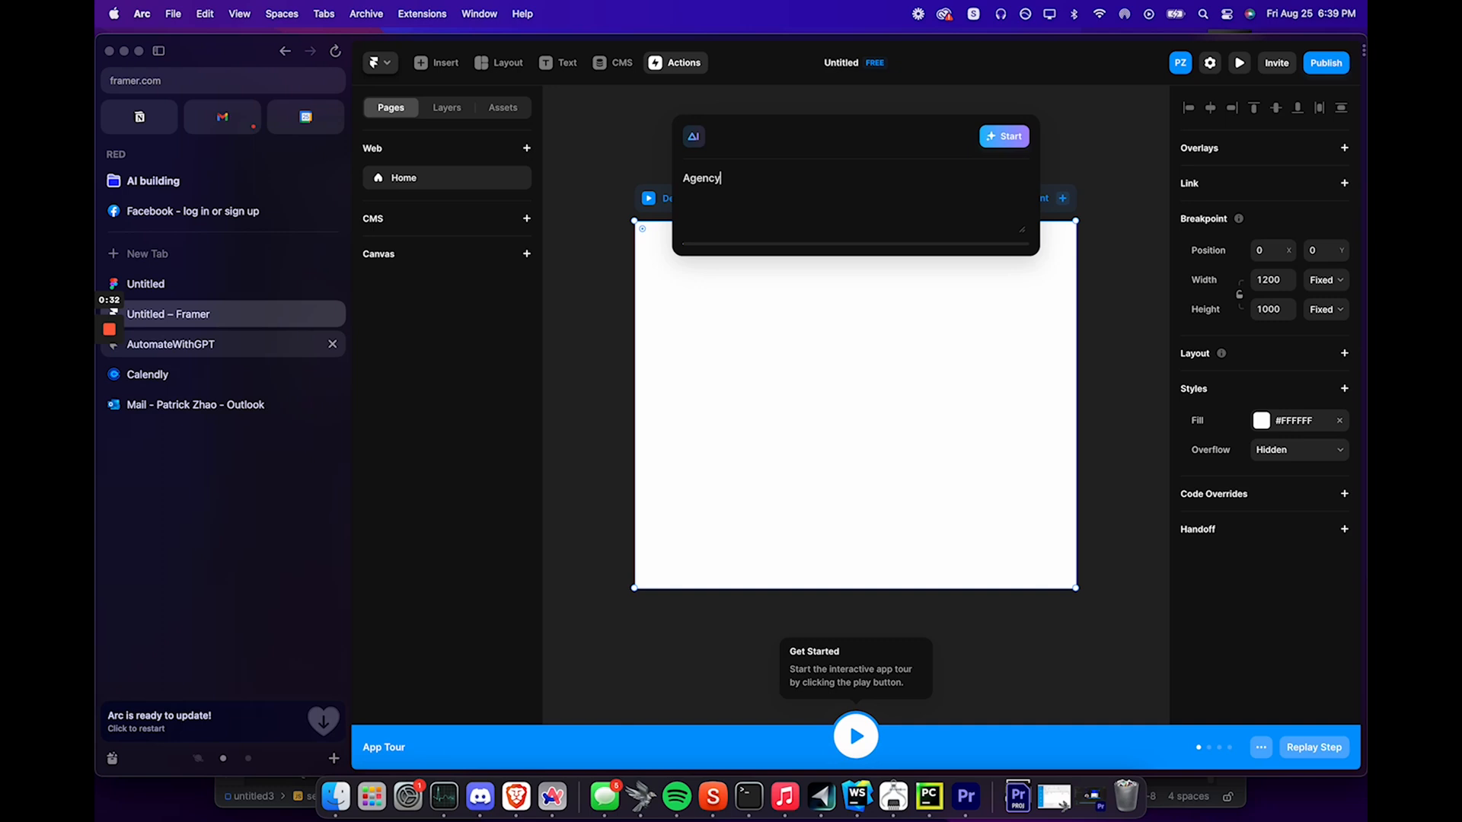
{"action": "left_click", "coordinate": [1003, 136]}
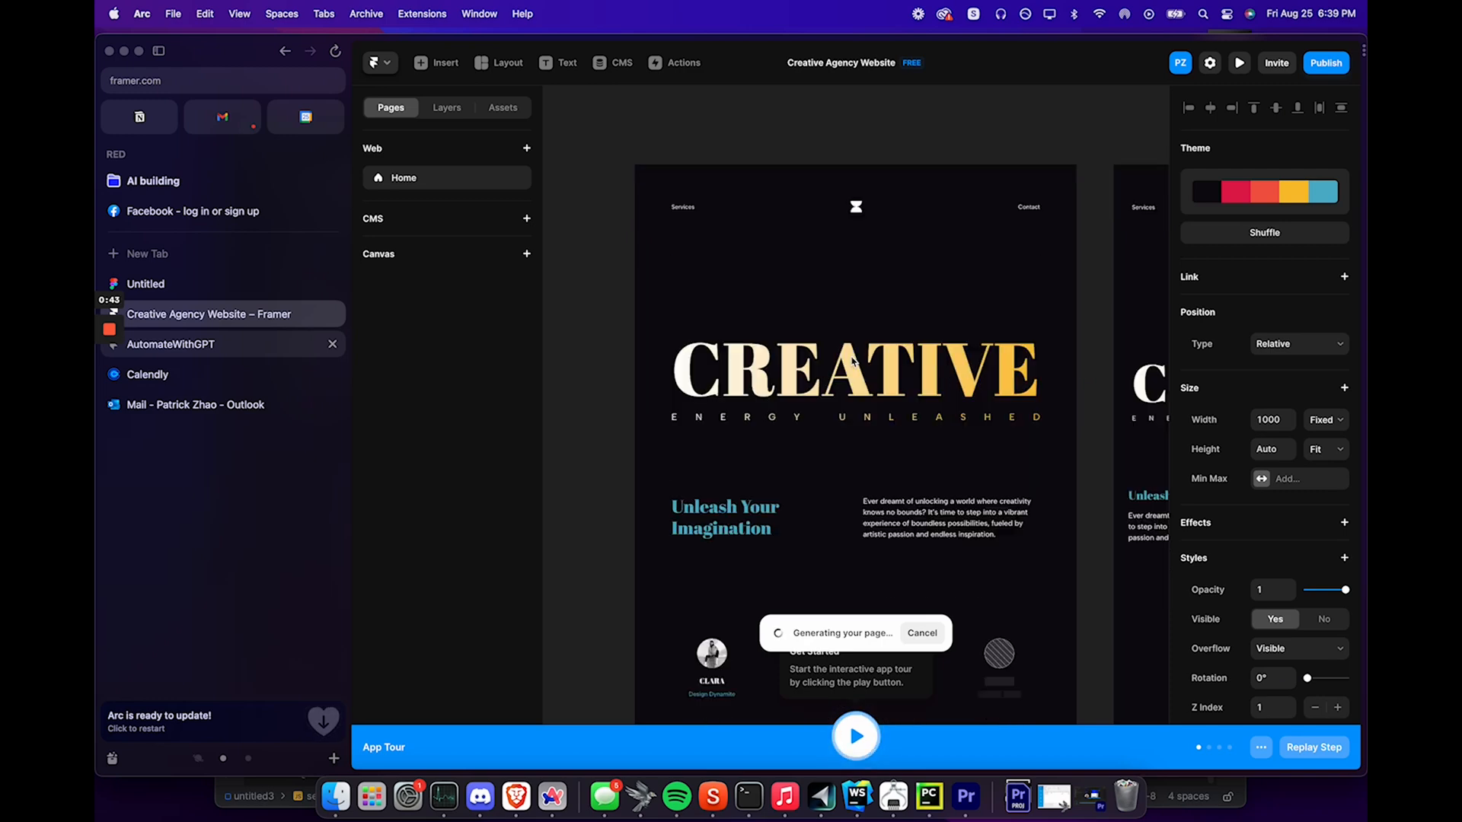
Select the Unleash Your Imagination heading below the AUTOMATE WITH GPT hero for rewriting
{"action": "scroll", "scroll_direction": "down", "scroll_amount": 3}
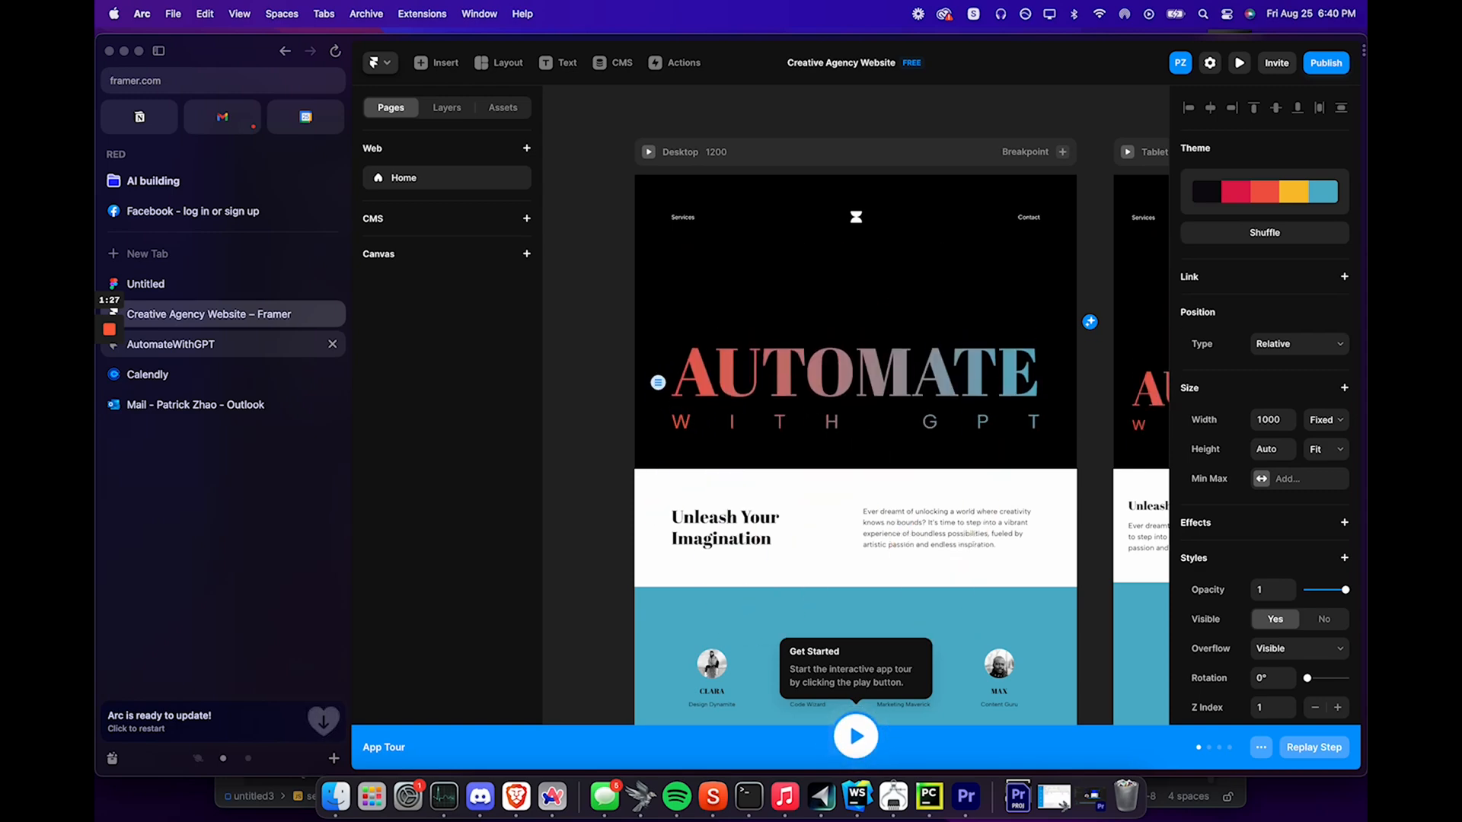
{"action": "left_click", "coordinate": [853, 322]}
{"action": "type", "text": "UNLE"}
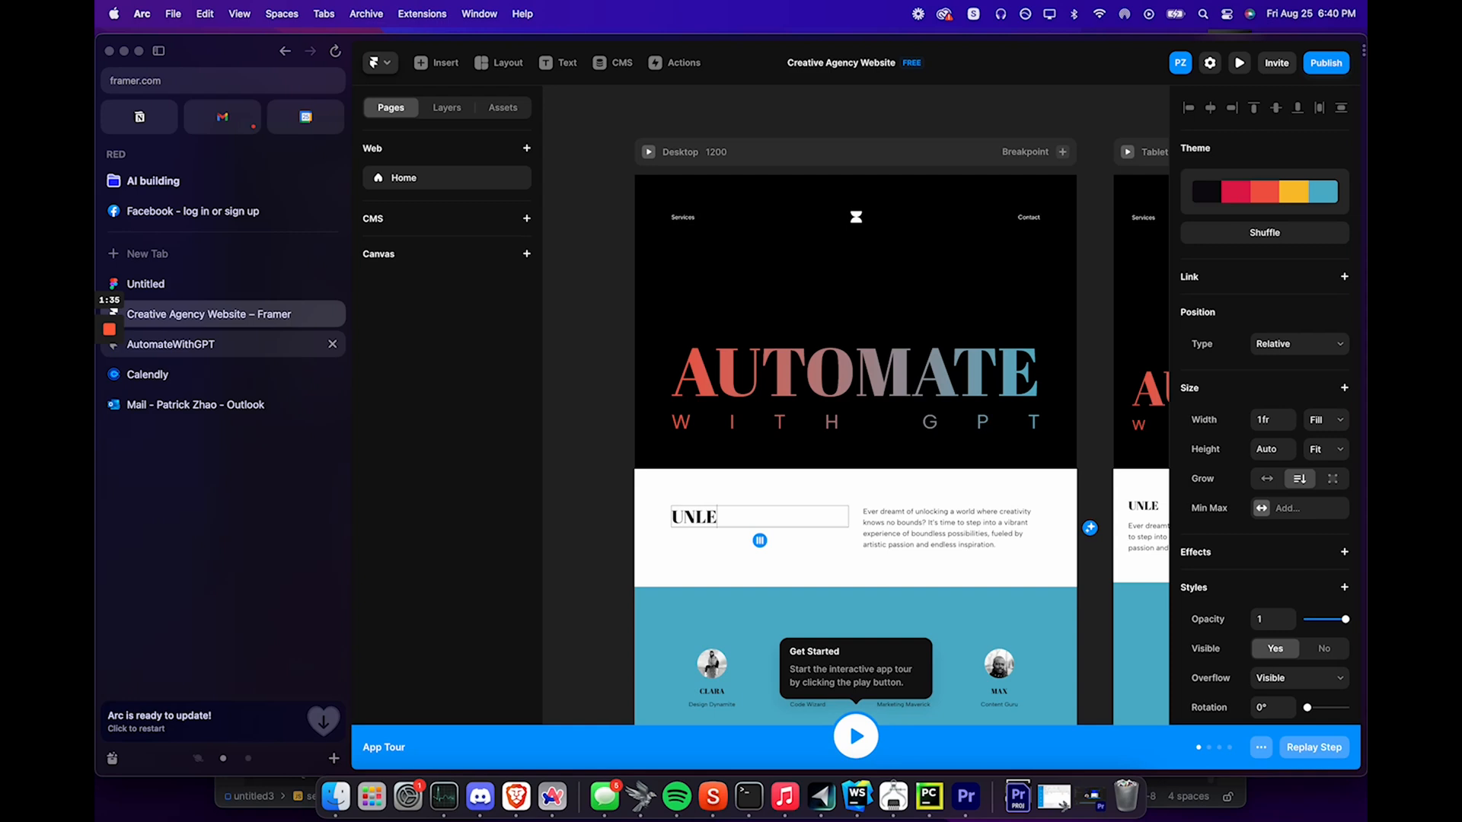
Retype the intro heading, paragraph and section text on the generated page
{"action": "type", "text": "ASH"}
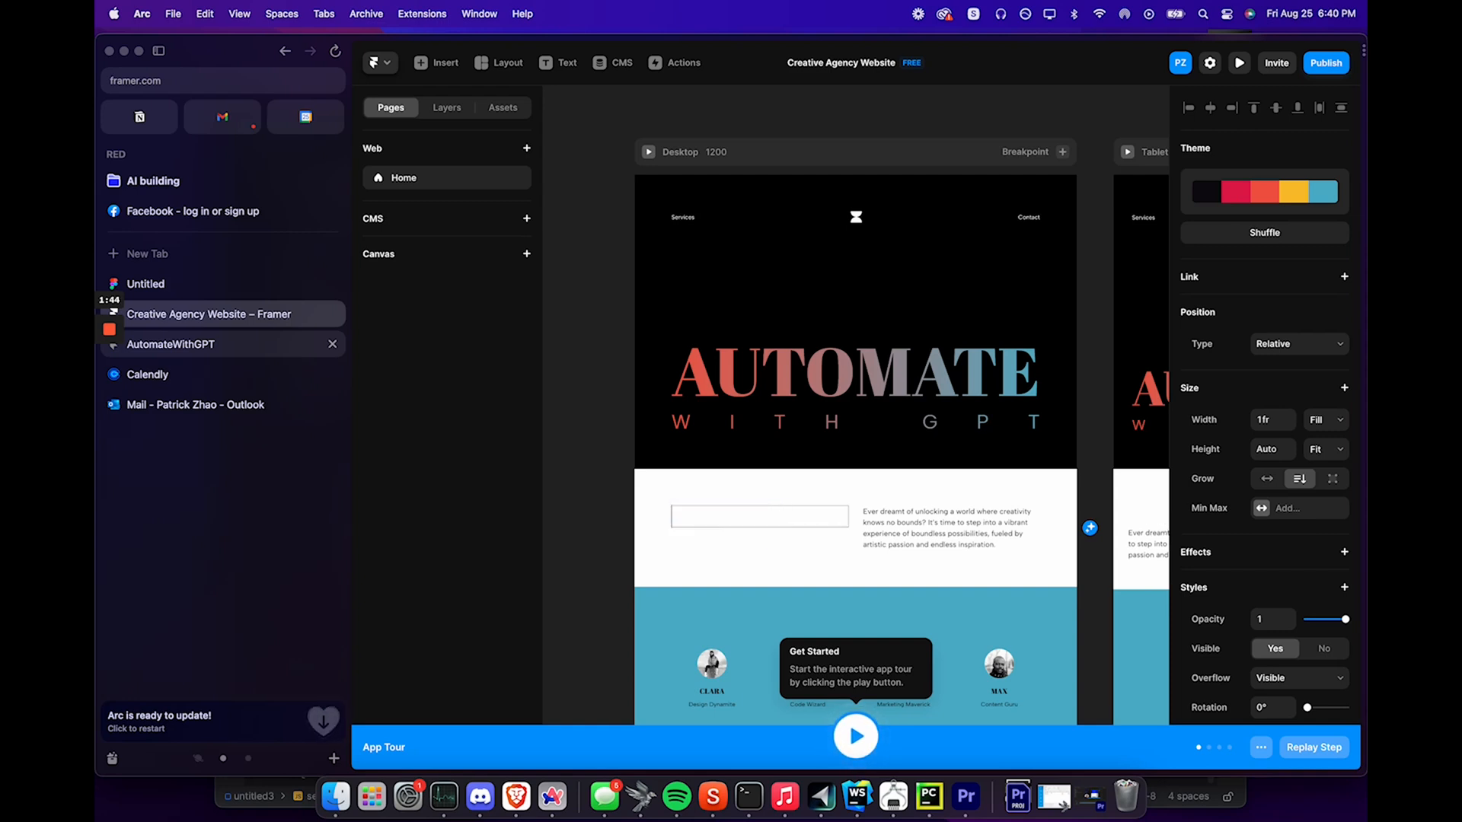
{"action": "type", "text": "WE"}
{"action": "left_click", "coordinate": [946, 528]}
{"action": "type", "text": "Are you ready"}
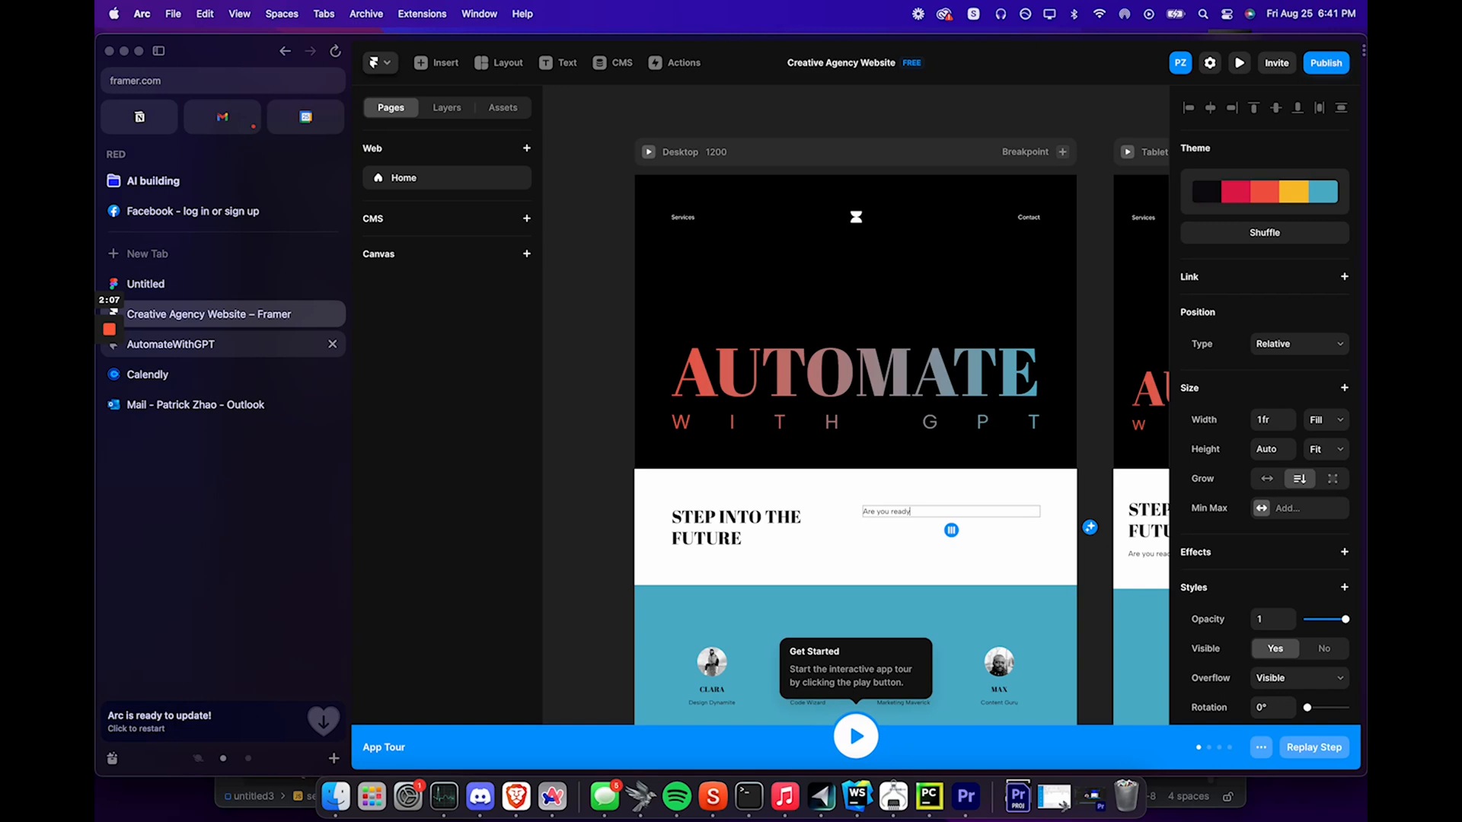
{"action": "type", "text": "Hey!"}
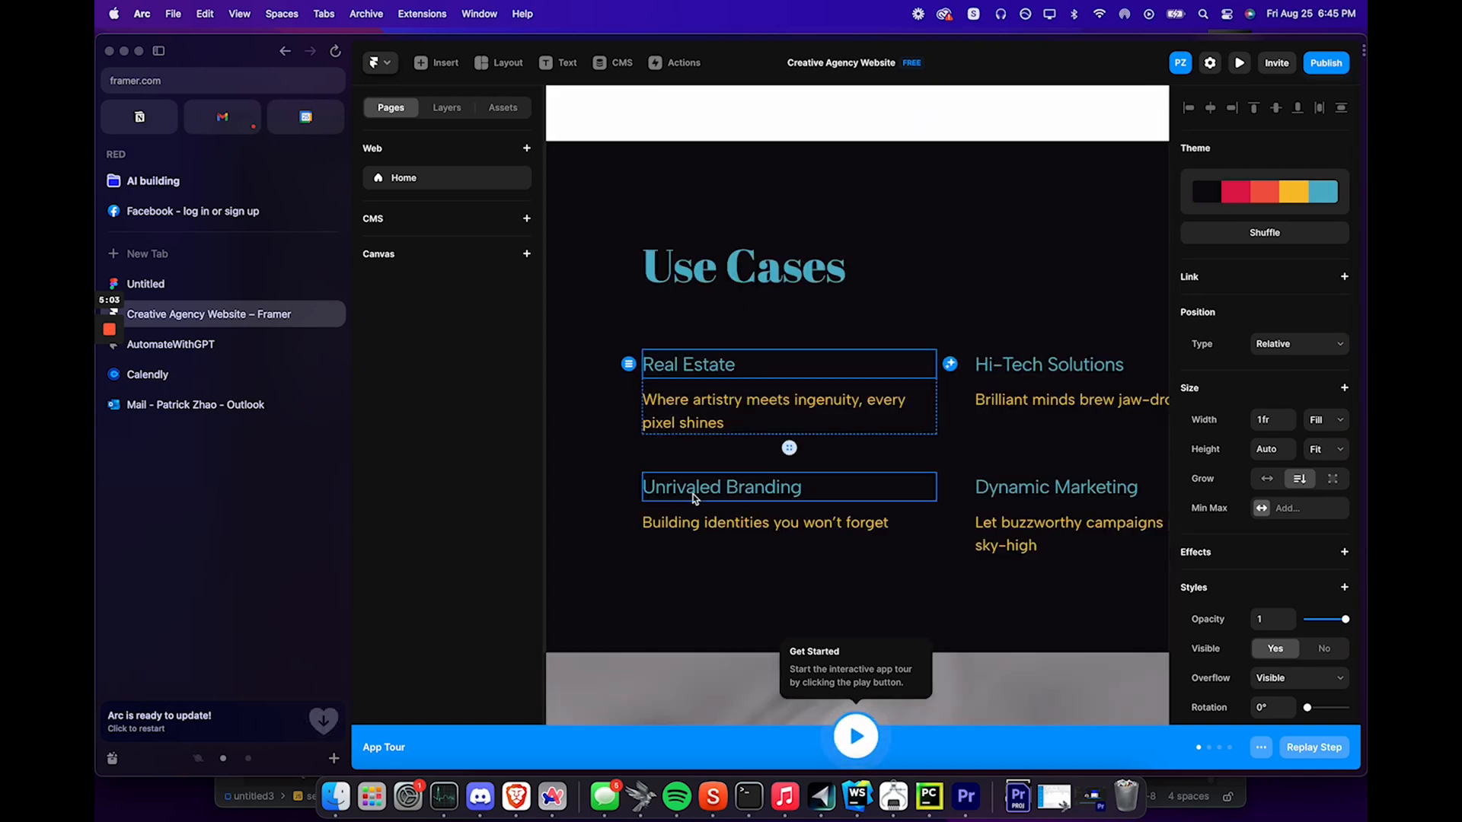
Retitle use cases as Law Offices and Repetitive Tasks and rewrite the real estate description
{"action": "type", "text": "Law Offices"}
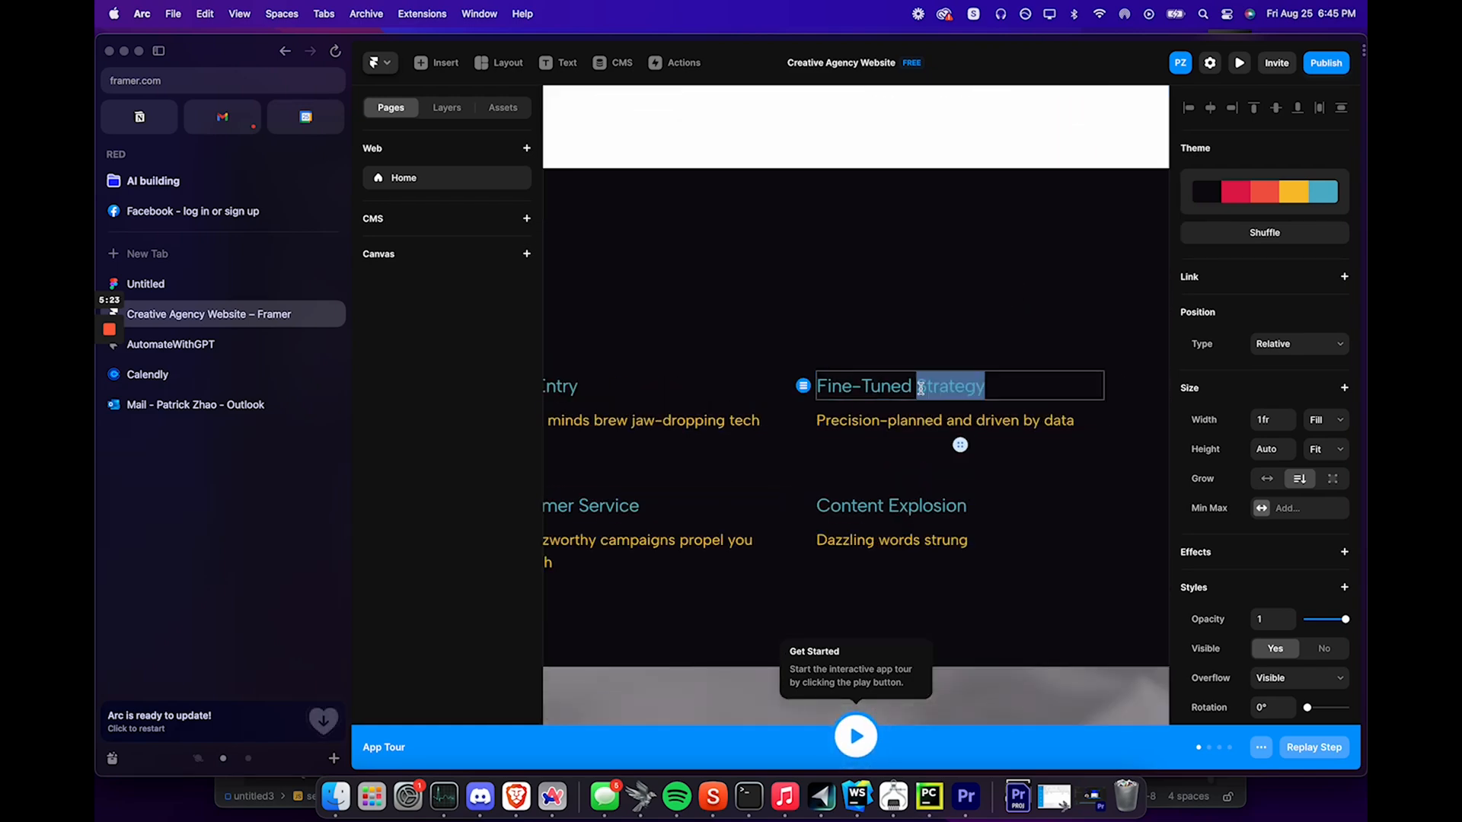
{"action": "type", "text": "Repeitive Tasks"}
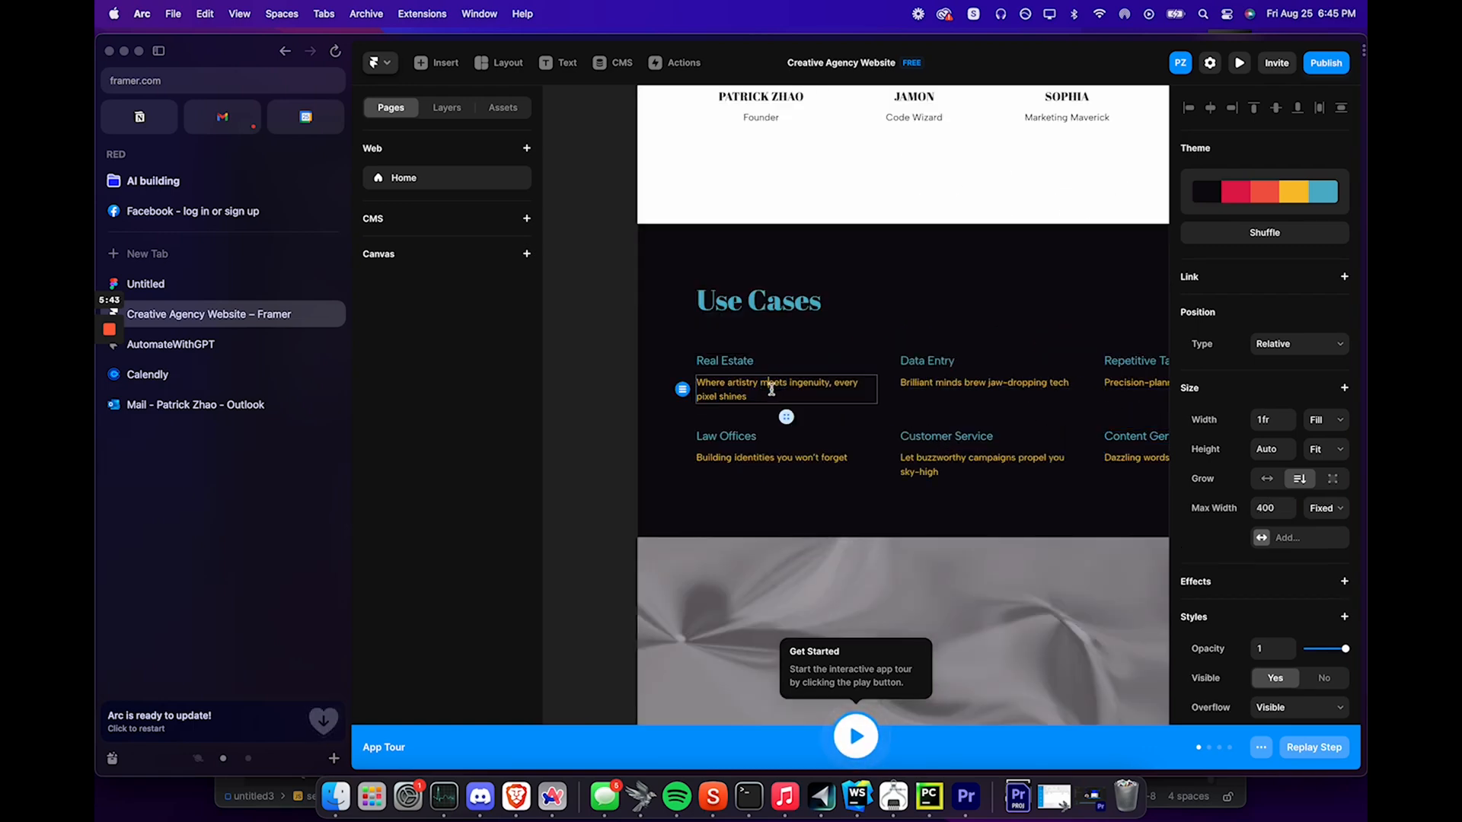
{"action": "type", "text": "Automate your real estate lead generation with our AI soluti"}
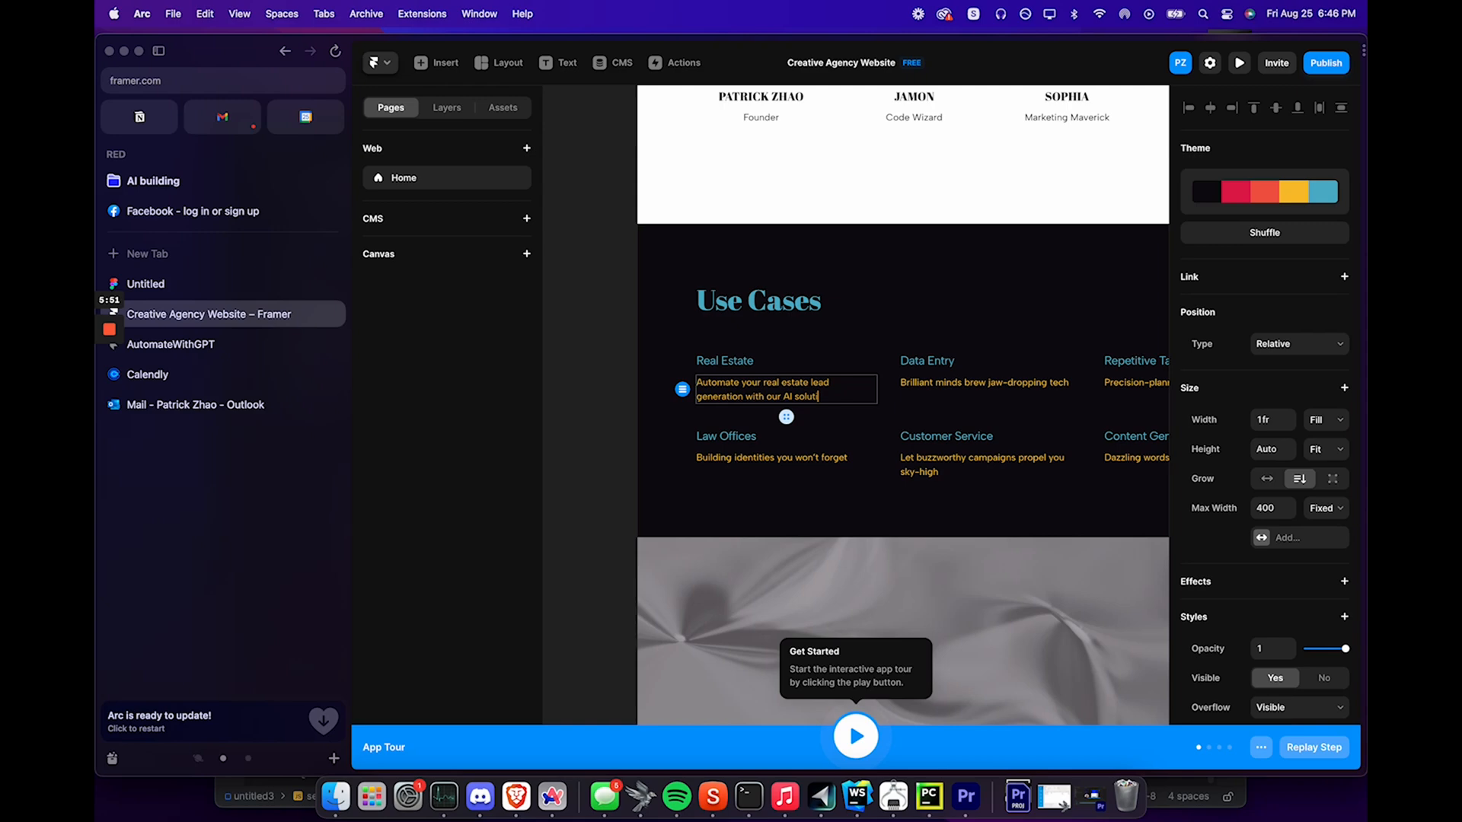
Rewrite the Law Offices contracts description and set the Join Us tagline to 'Meet with us to discuss your tailored automation needs'
{"action": "left_click", "coordinate": [772, 457]}
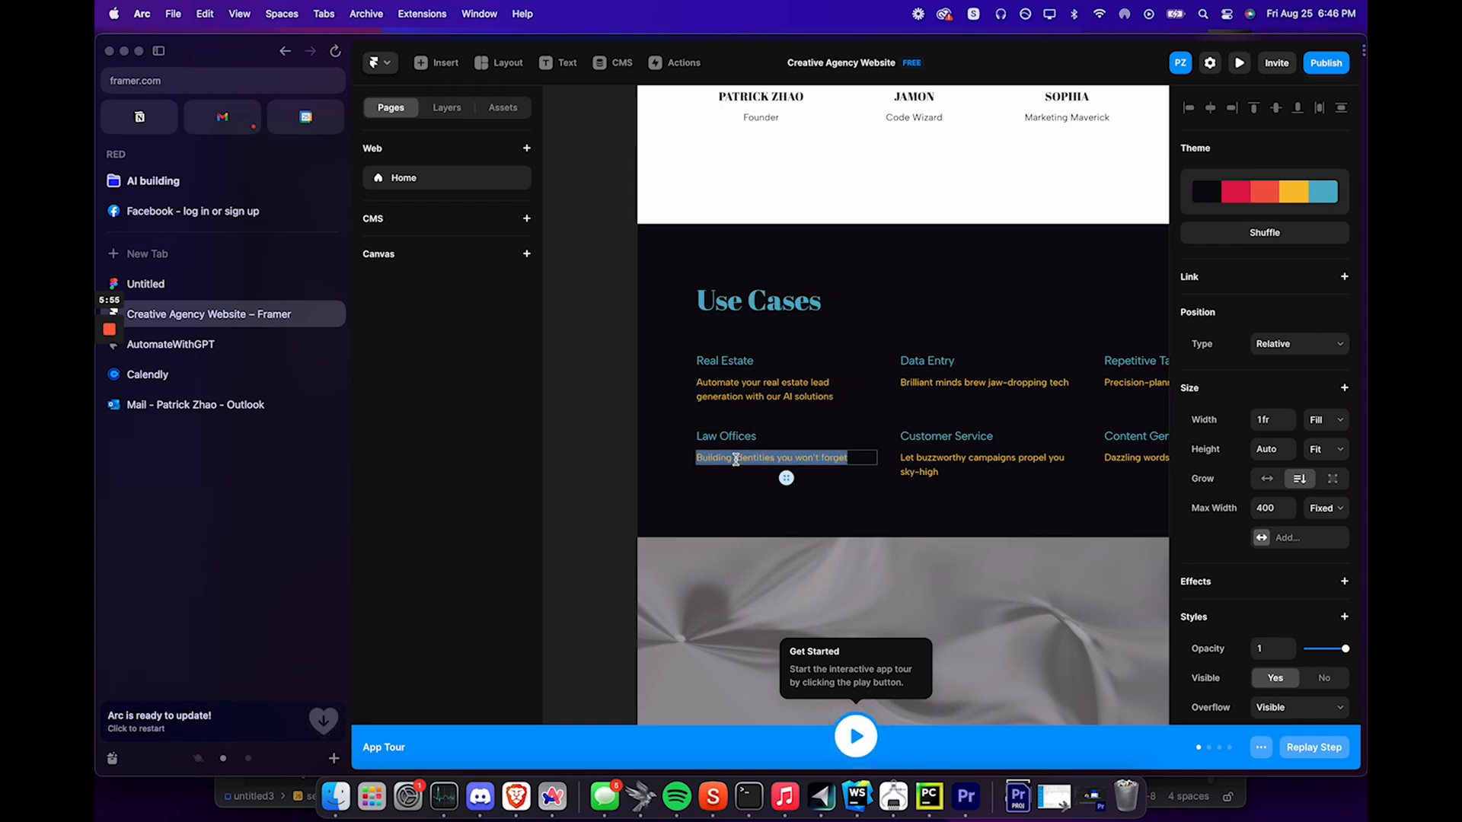
{"action": "type", "text": "Create contracts and decipher documents using our GPT-powered tools."}
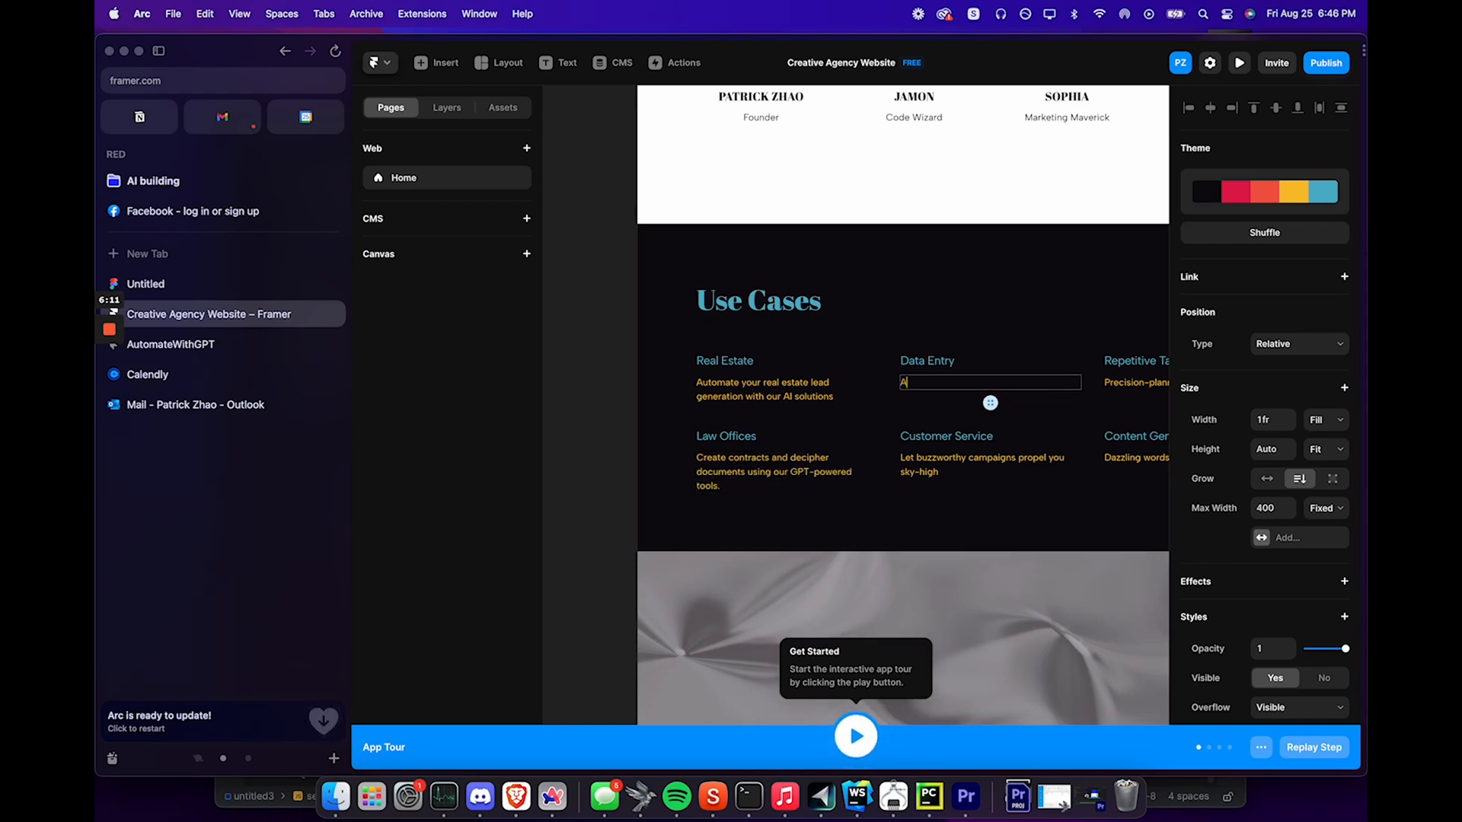
{"action": "type", "text": "utomate and Analyze your data w"}
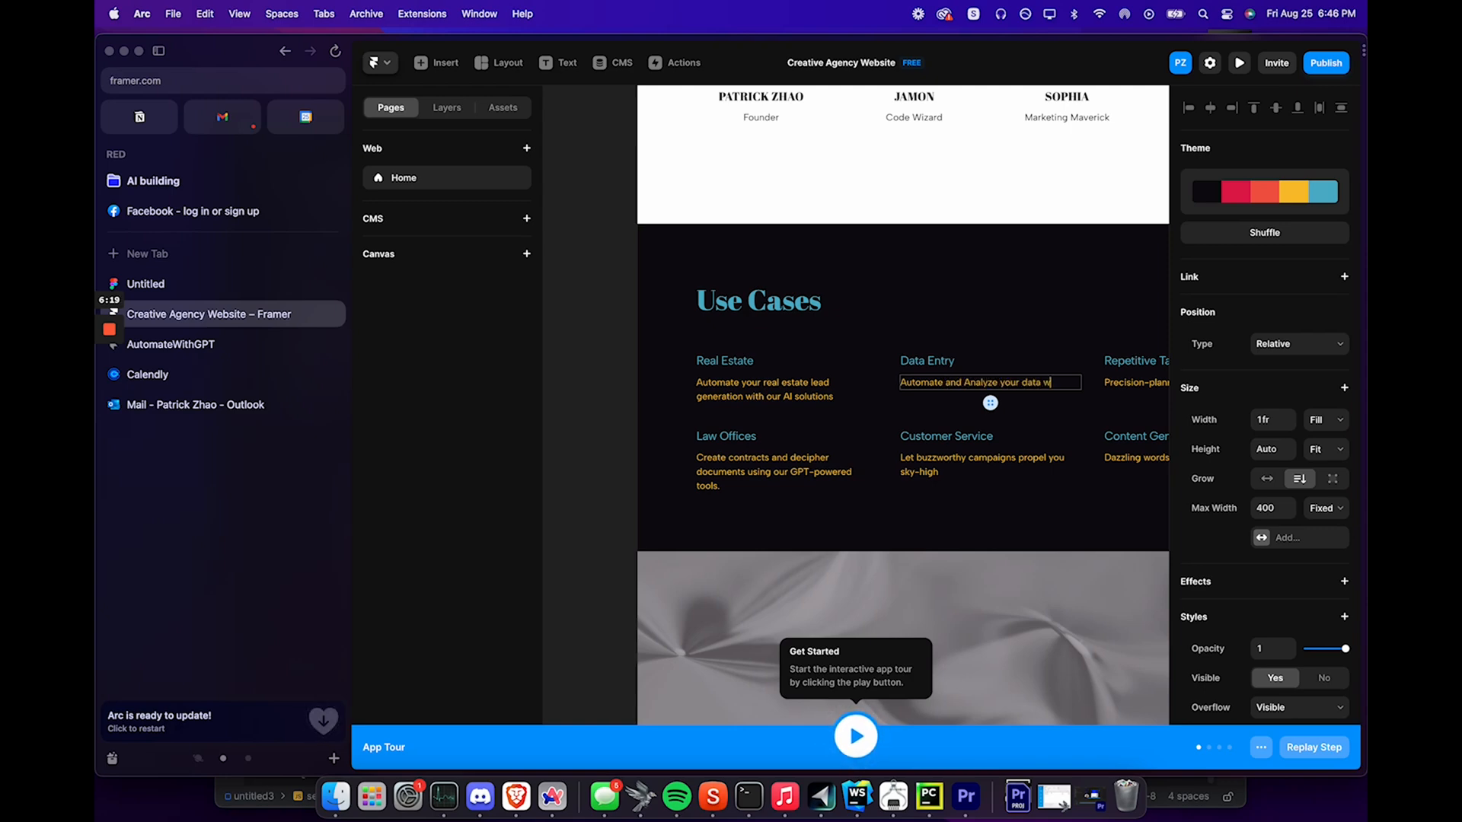
{"action": "type", "text": "our AI technology."}
{"action": "type", "text": "Want to learn more? C"}
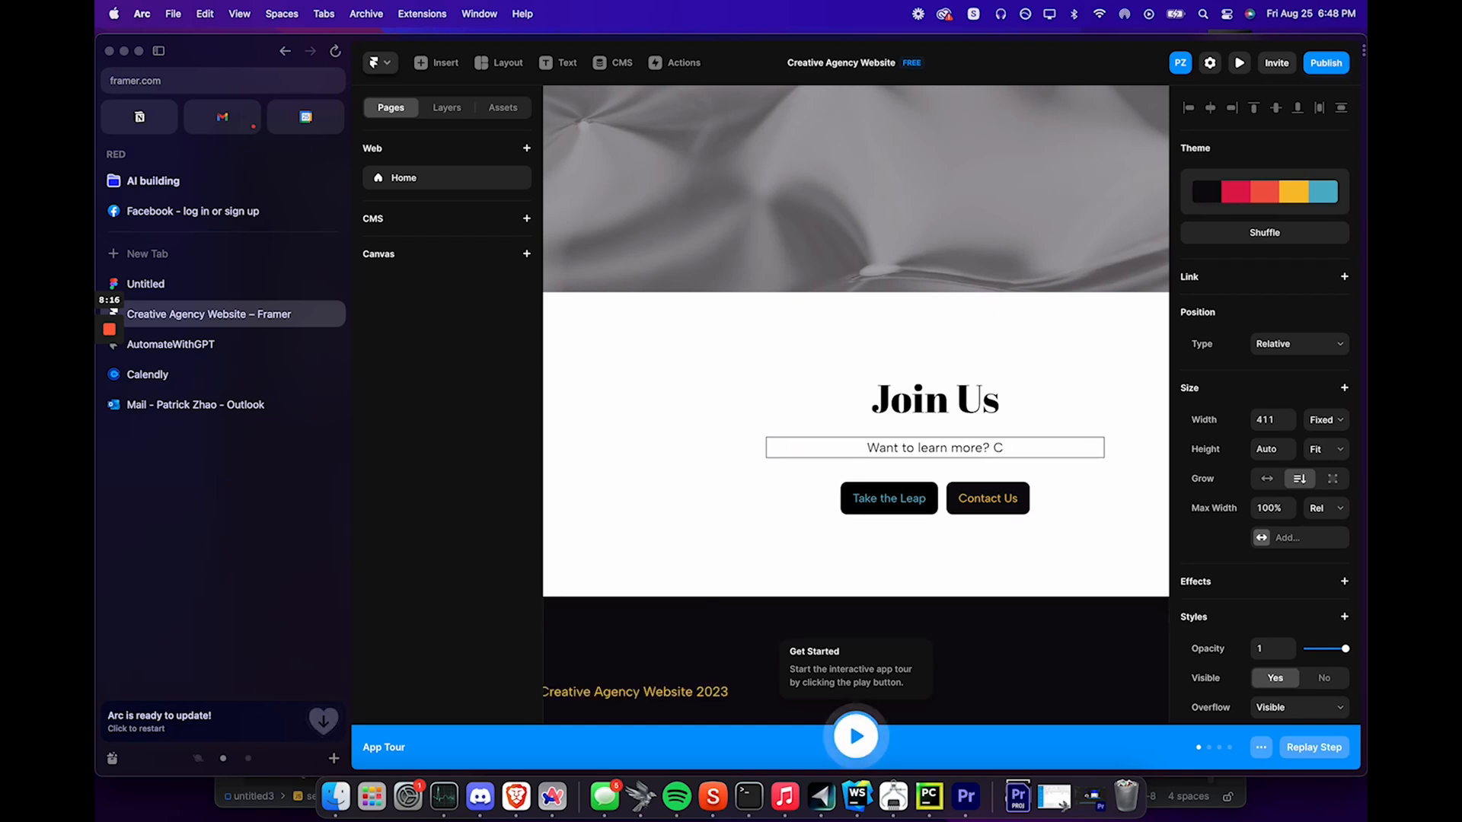
{"action": "type", "text": "Meet with us to di"}
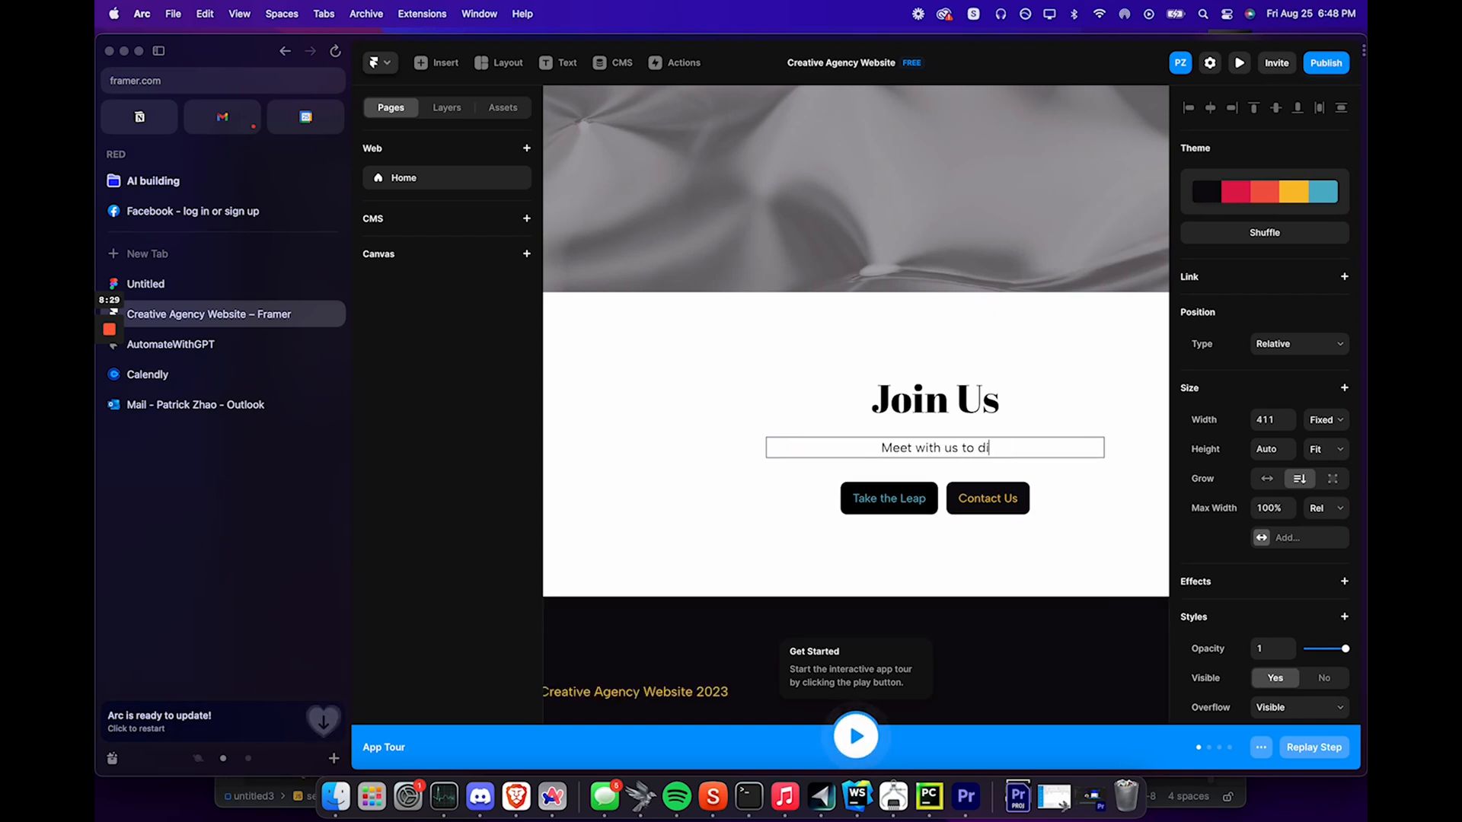
{"action": "type", "text": "scuss your tailored automation needs"}
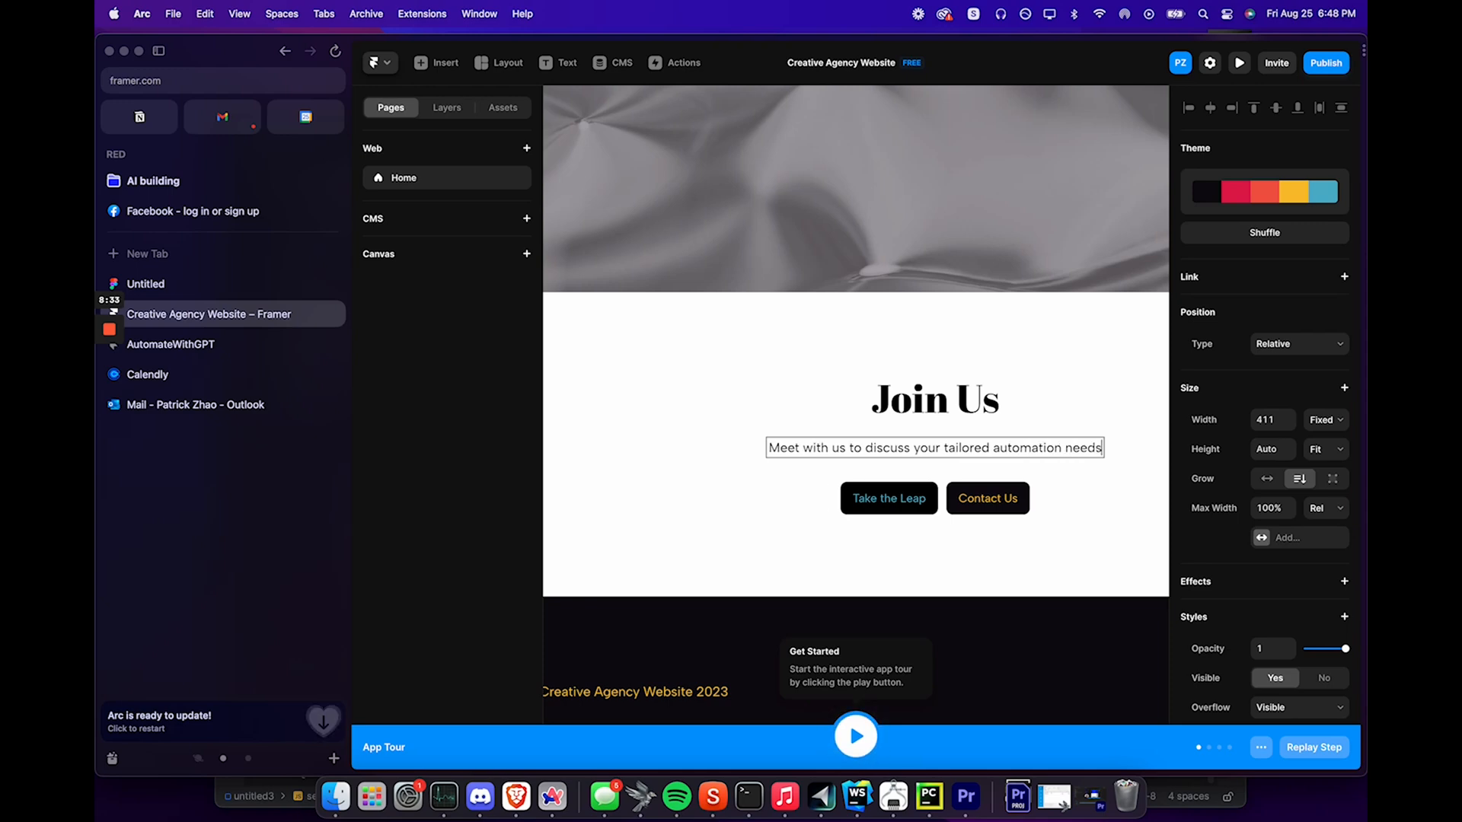
Copy the Calendly Introductory call scheduling link
{"action": "left_click", "coordinate": [147, 374]}
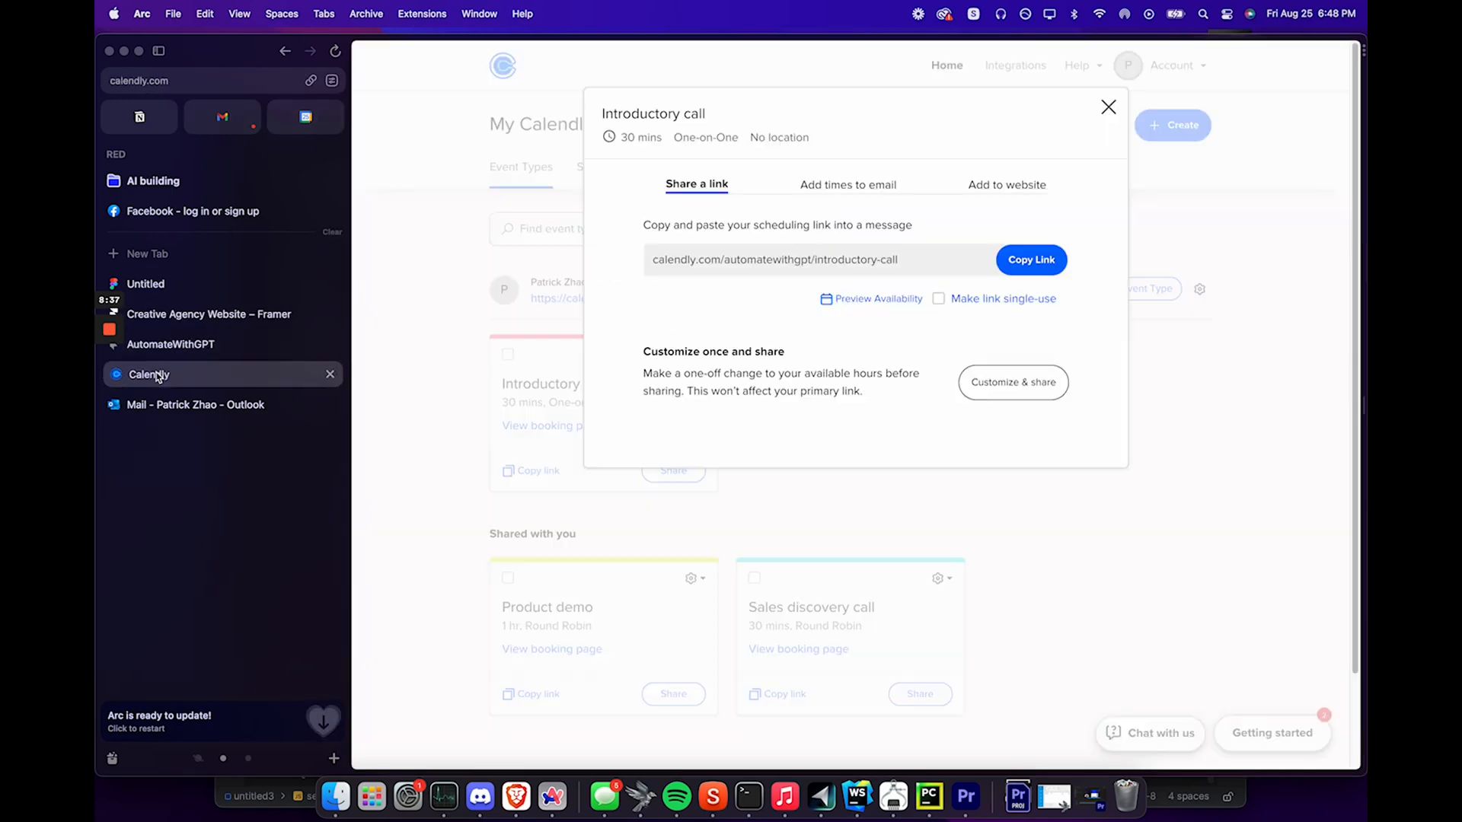
{"action": "left_click", "coordinate": [208, 314]}
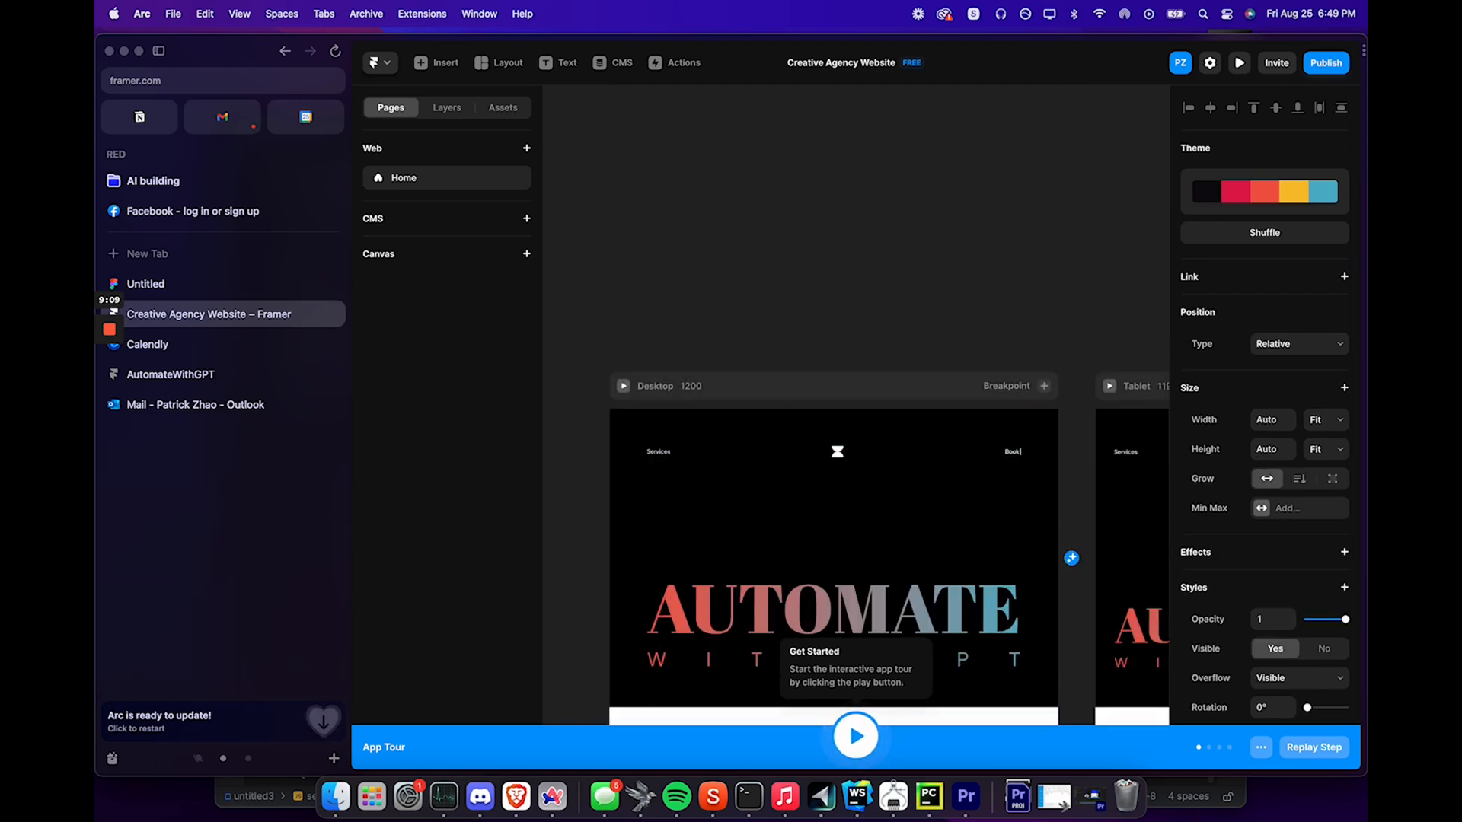
Add links to the header's Book a Call and Services items, pointing Services to #services
{"action": "left_click", "coordinate": [1004, 451]}
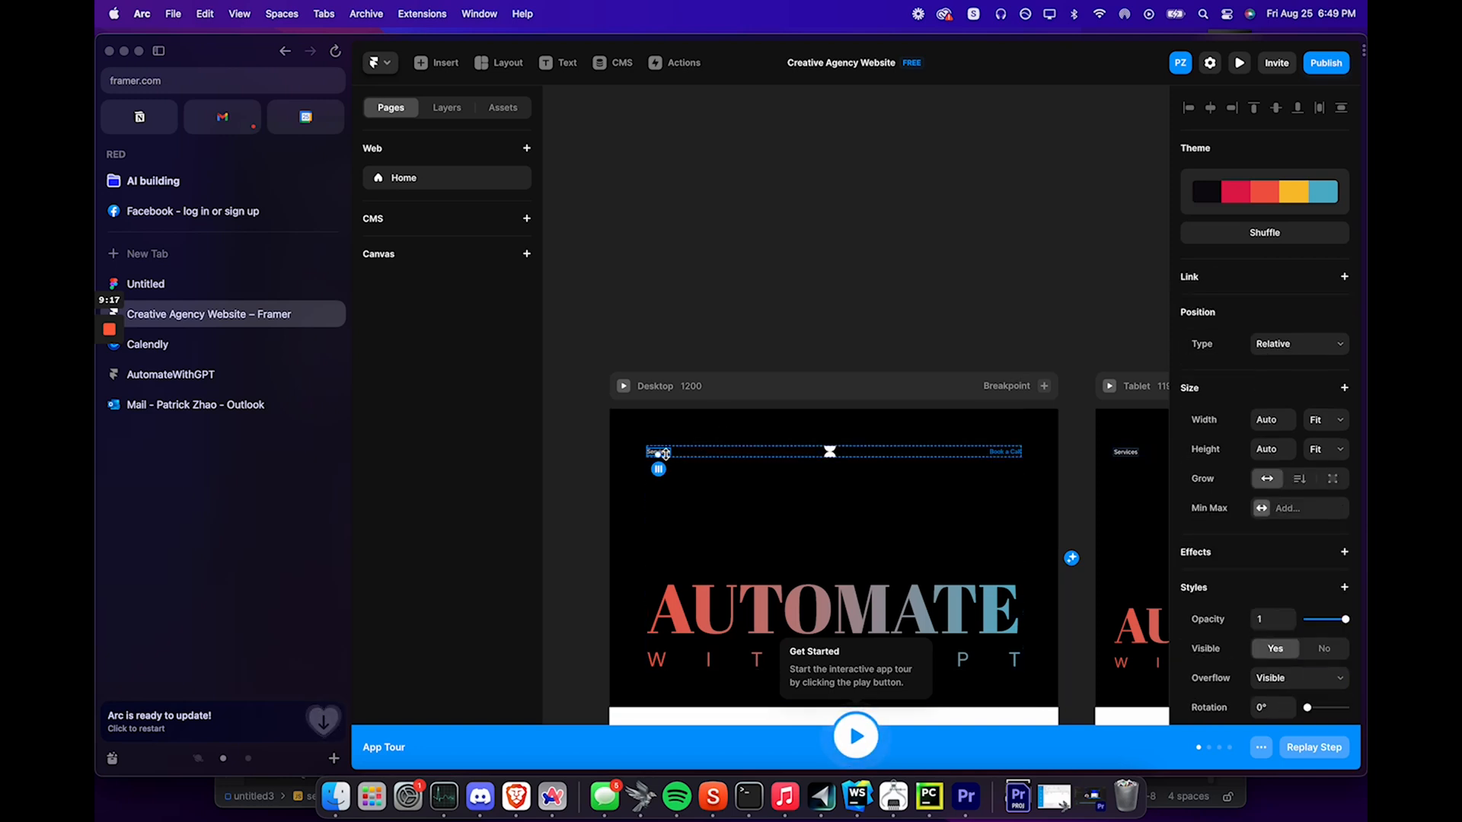
{"action": "left_click", "coordinate": [1344, 277]}
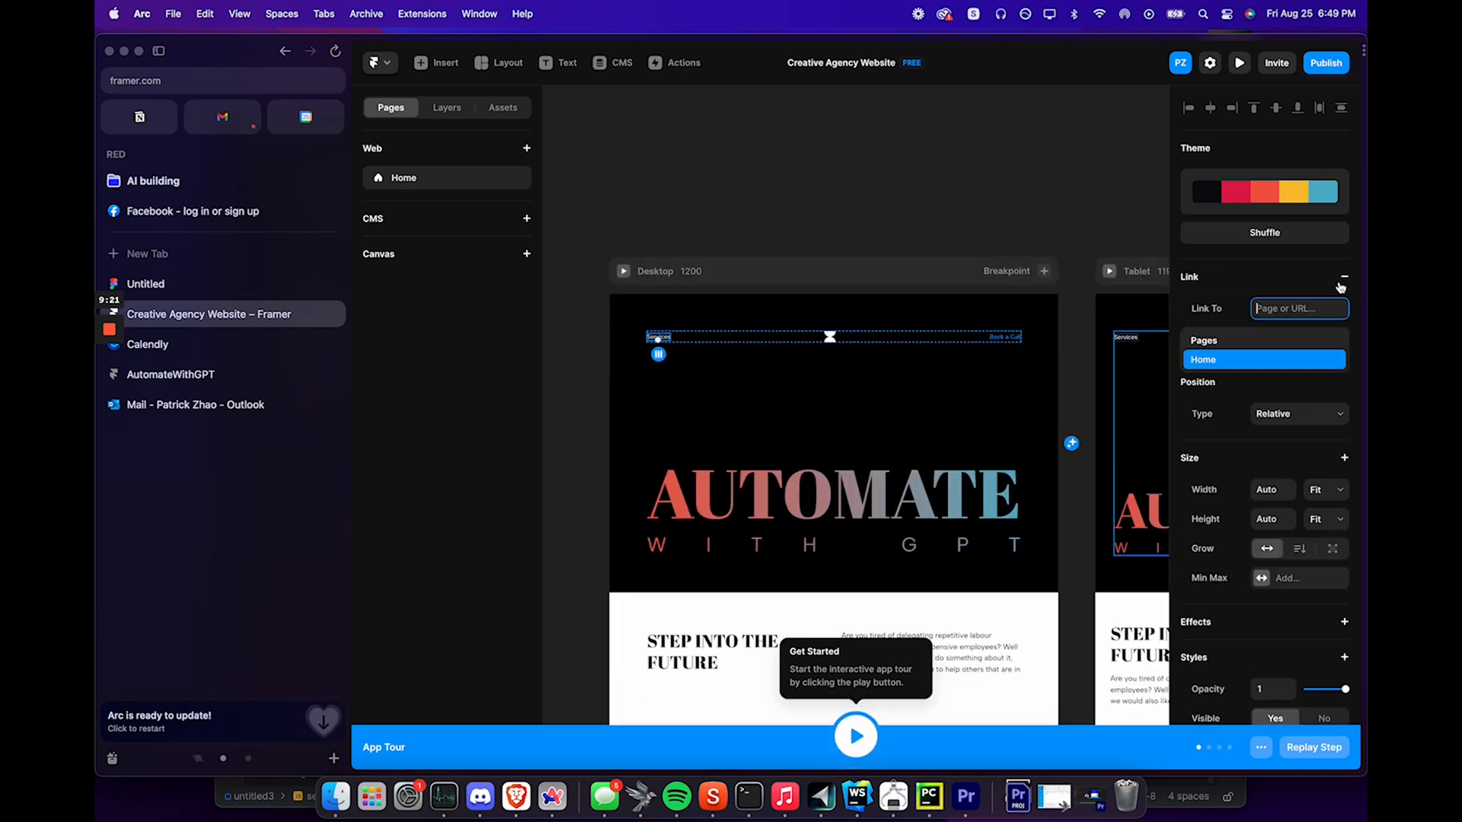
{"action": "scroll", "scroll_direction": "down", "scroll_amount": 3}
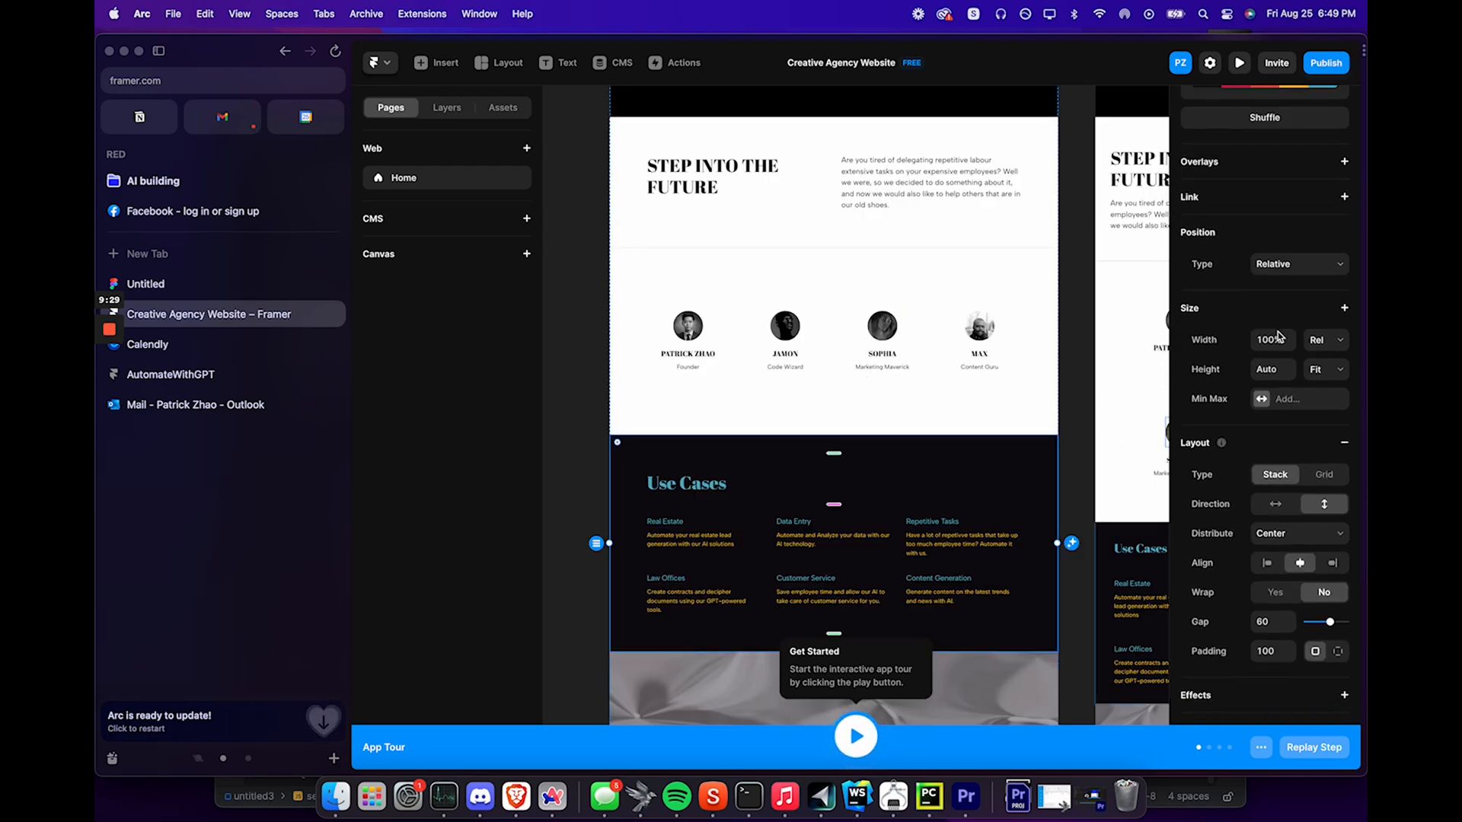
{"action": "scroll", "scroll_direction": "down", "scroll_amount": 3}
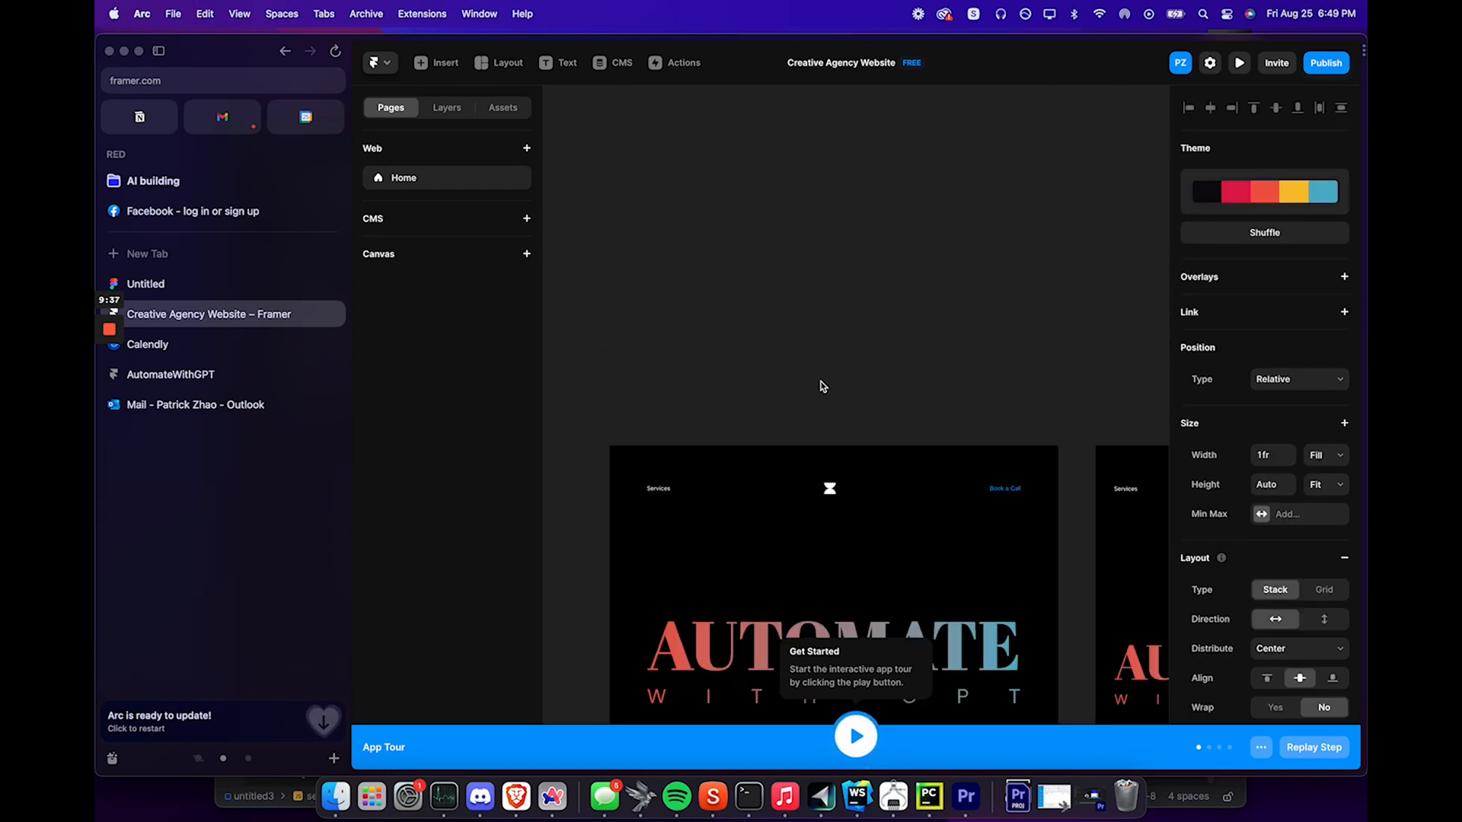
{"action": "left_click", "coordinate": [1343, 312]}
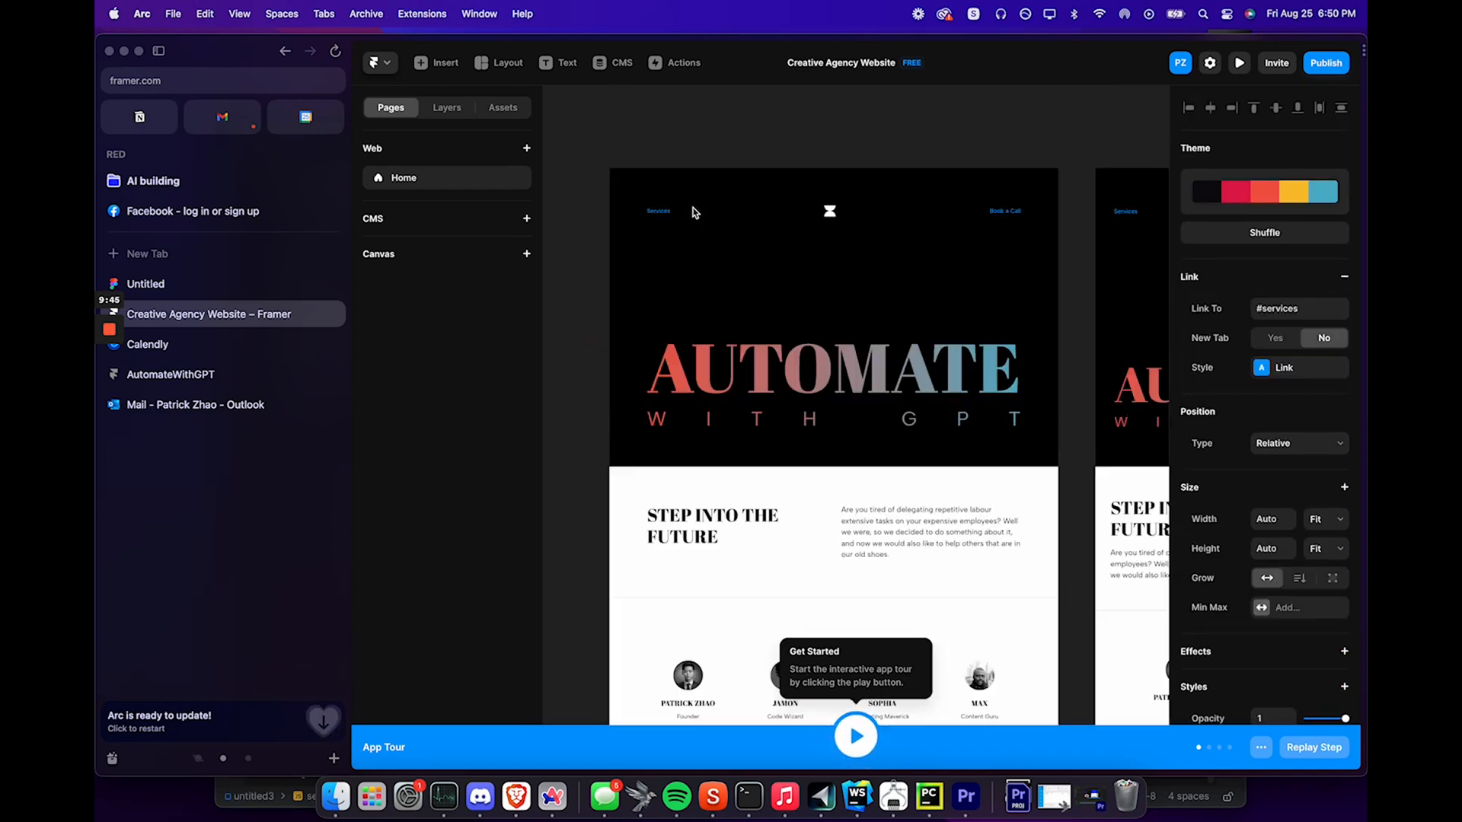
{"action": "scroll", "scroll_direction": "down", "scroll_amount": 3}
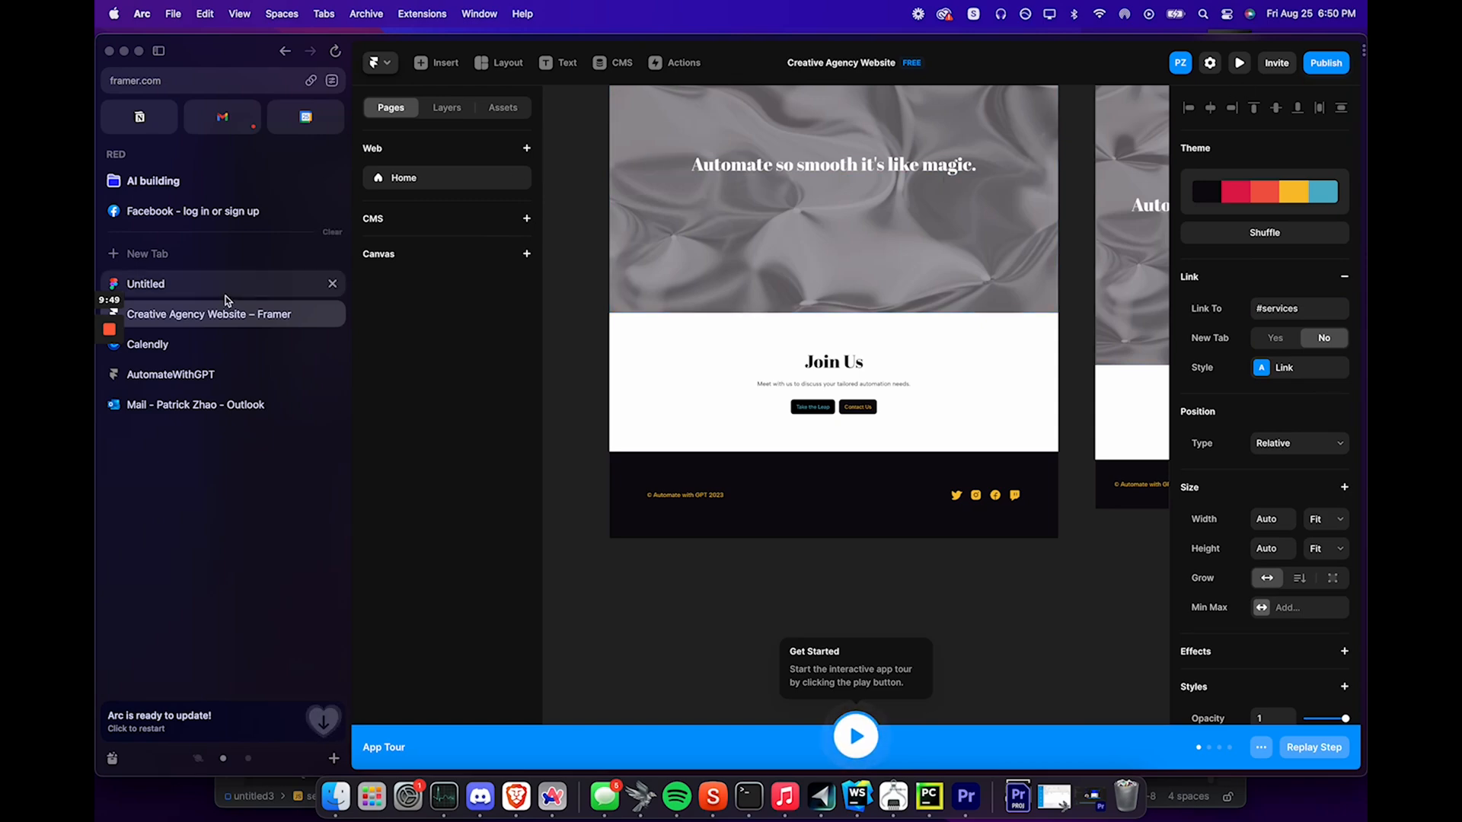
Copy the Calendly Introductory call inline embed code
{"action": "left_click", "coordinate": [147, 344]}
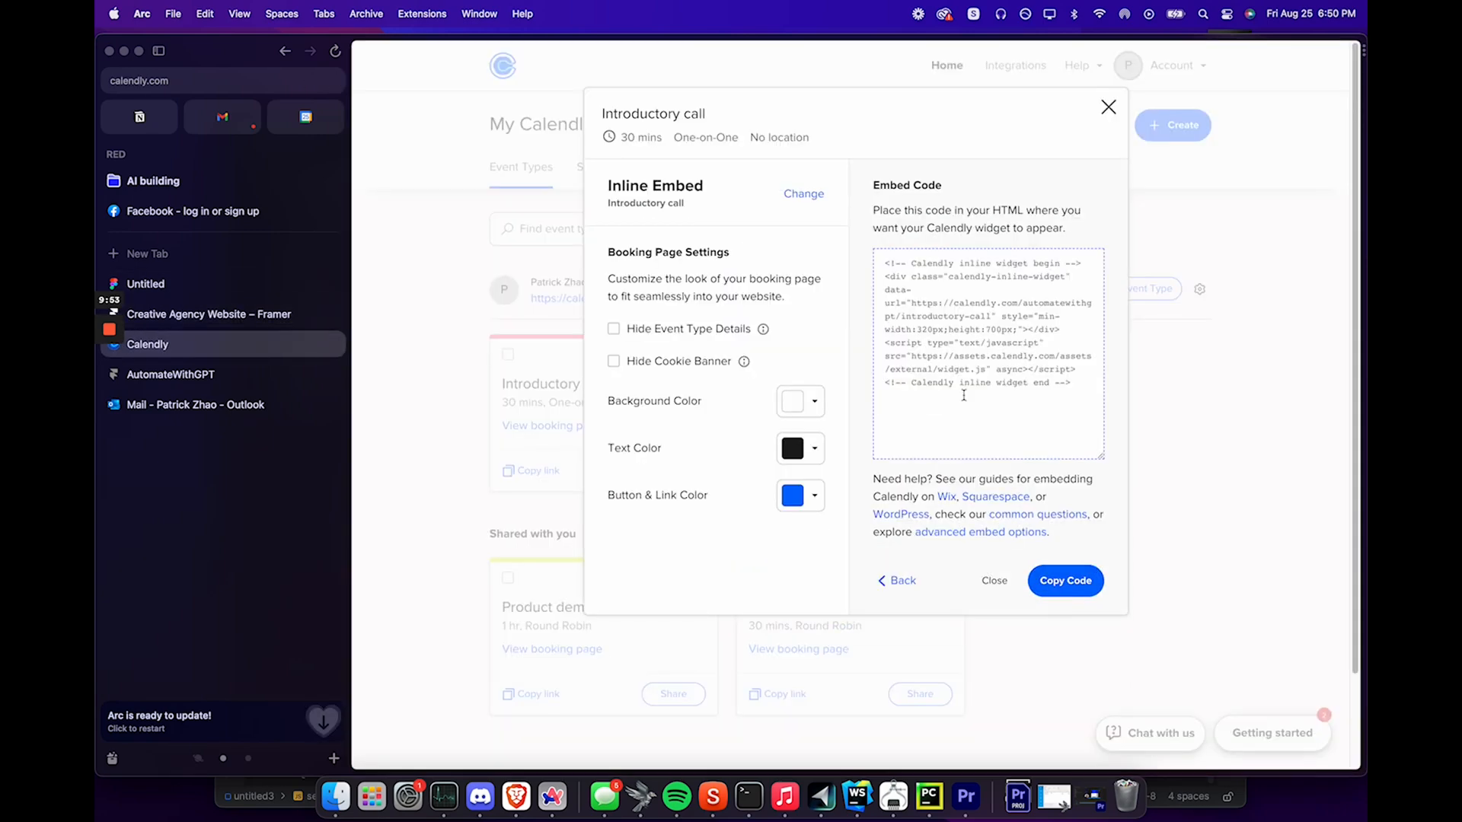
{"action": "left_click", "coordinate": [209, 314]}
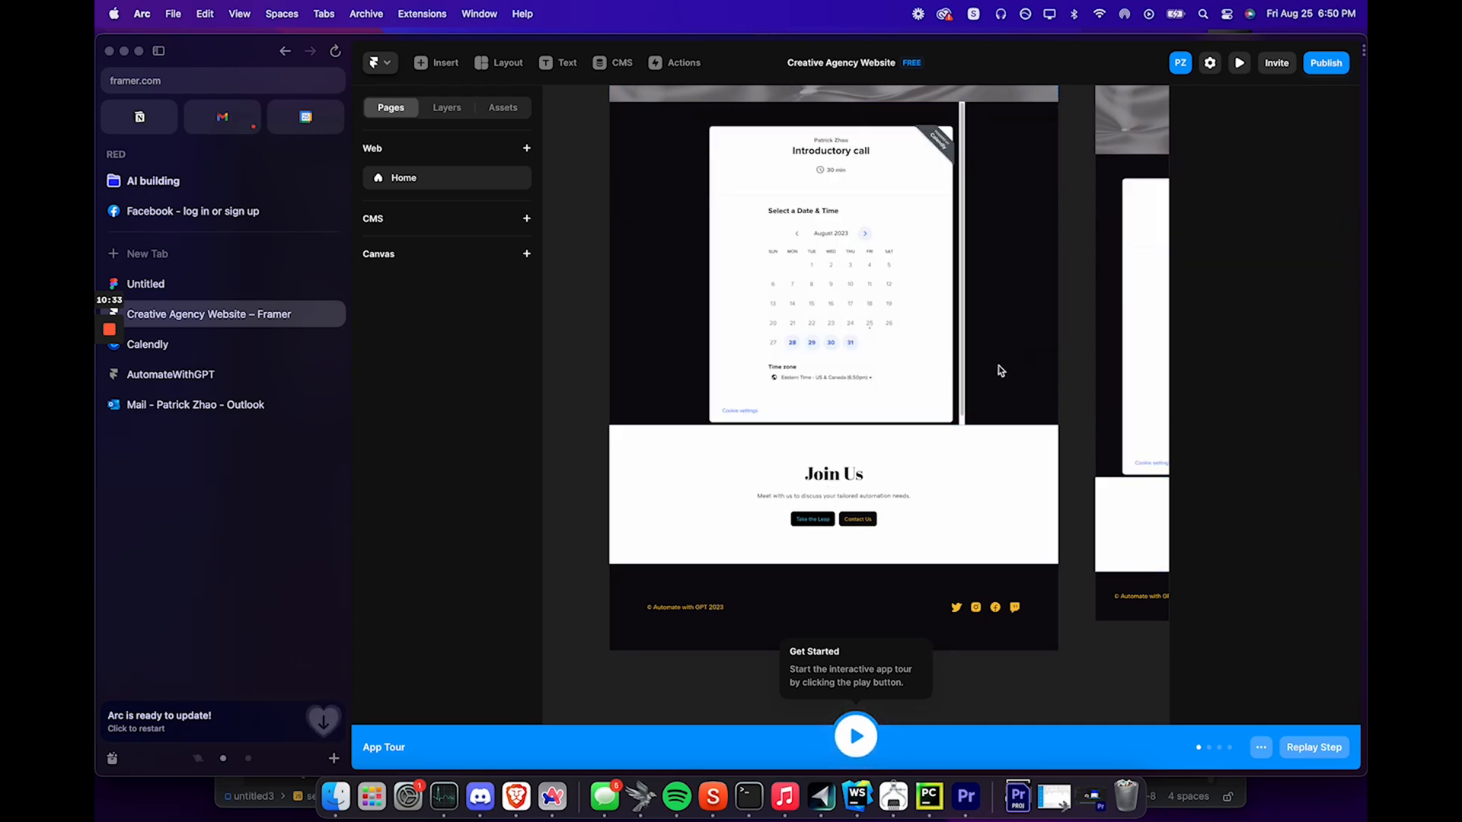
Publish the site on the automategpt.framer.ai domain and open the live link
{"action": "scroll", "scroll_direction": "up", "scroll_amount": 3}
{"action": "type", "text": "automategpt"}
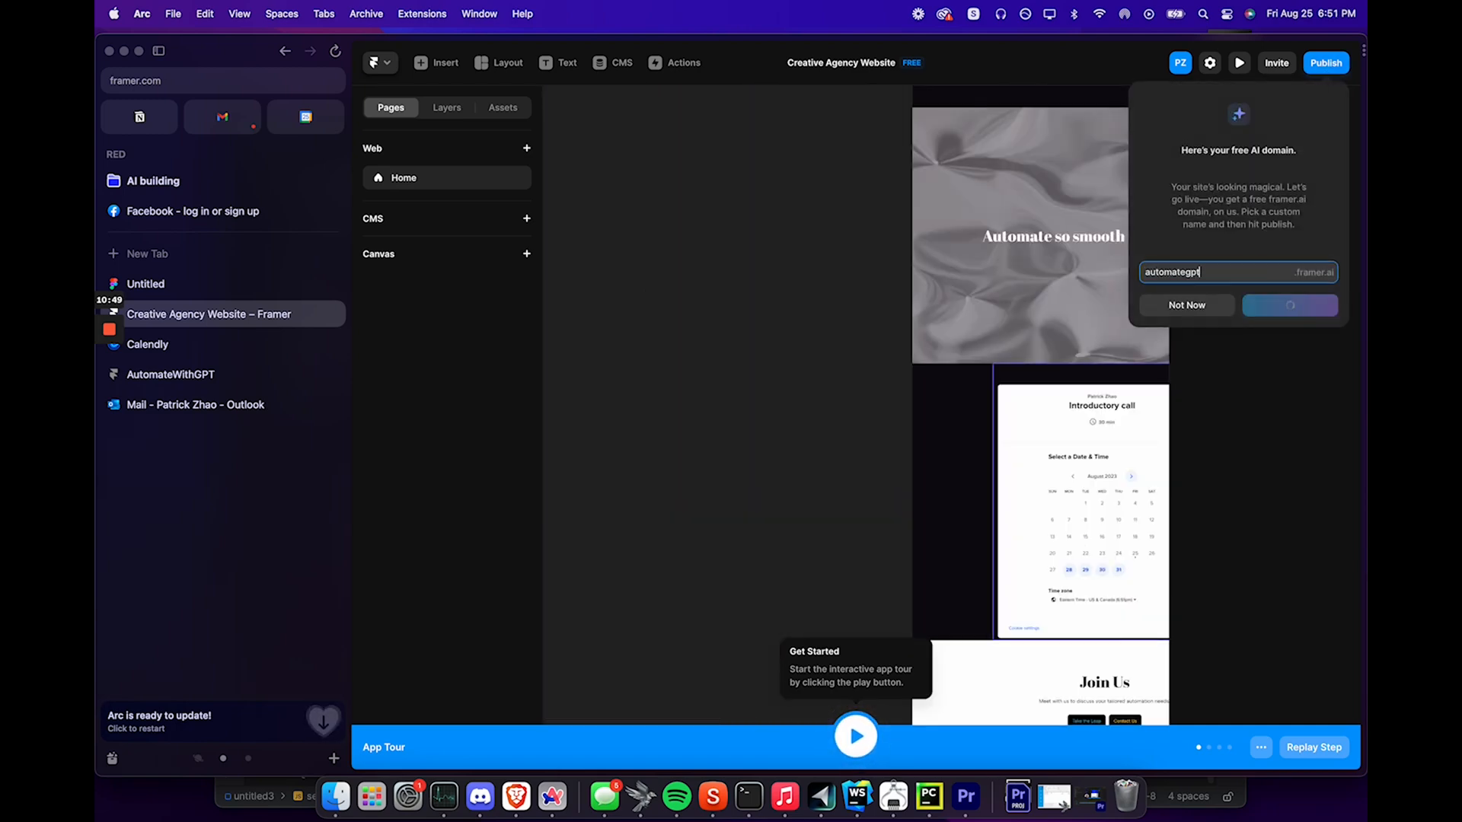
{"action": "left_click", "coordinate": [1290, 305]}
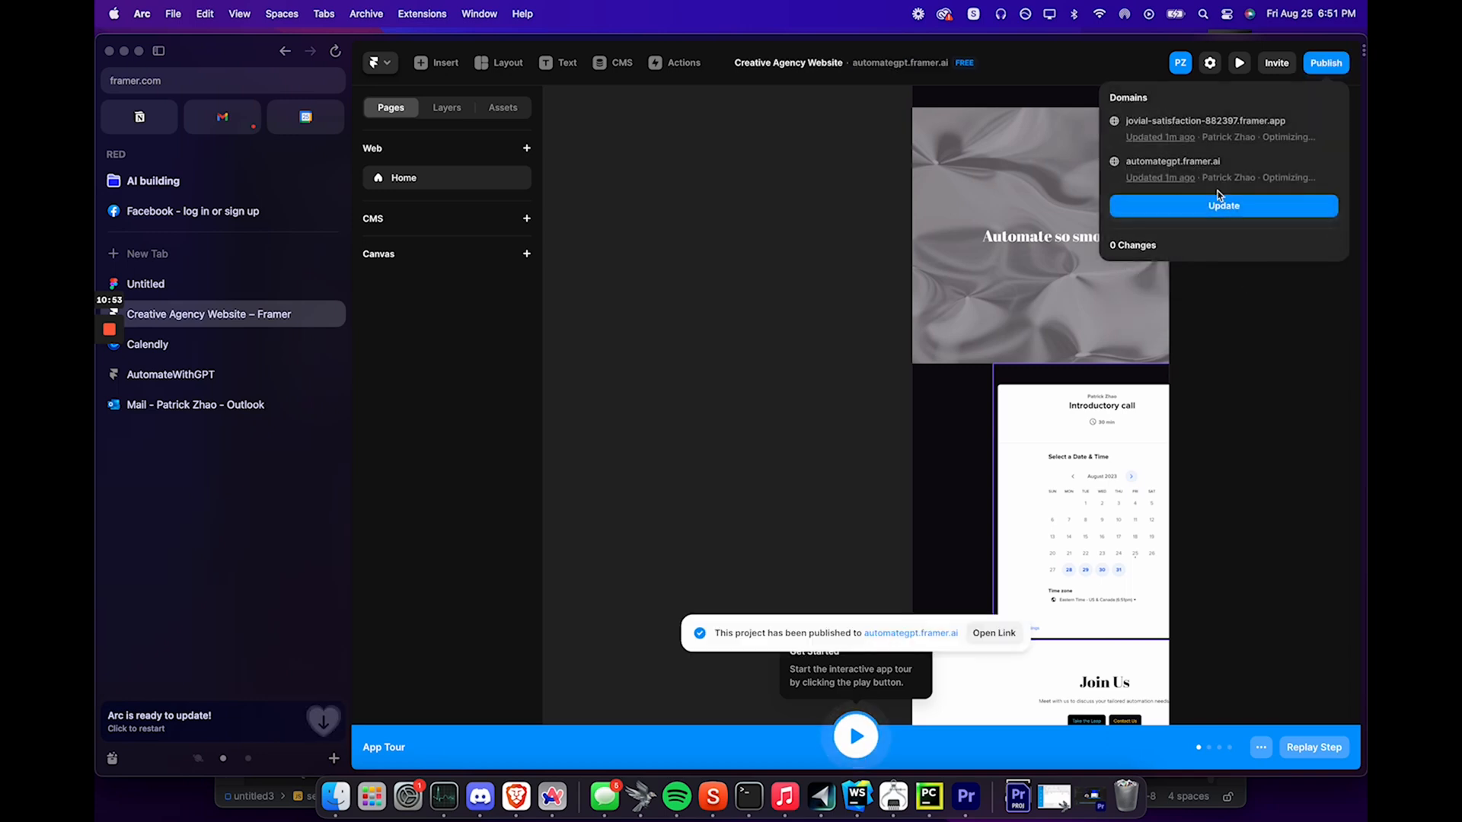
{"action": "left_click", "coordinate": [992, 632]}
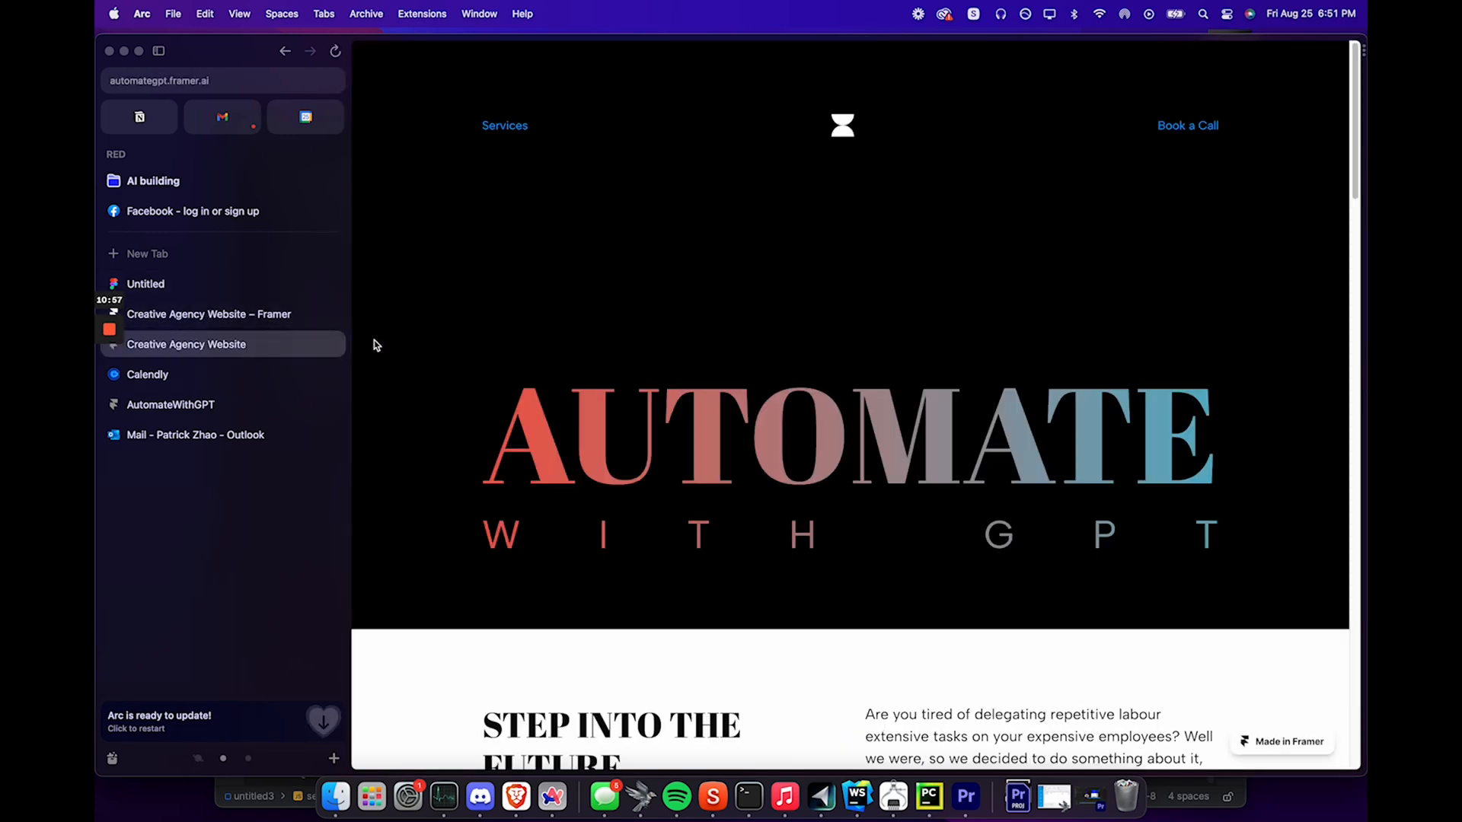
{"action": "left_click", "coordinate": [208, 315]}
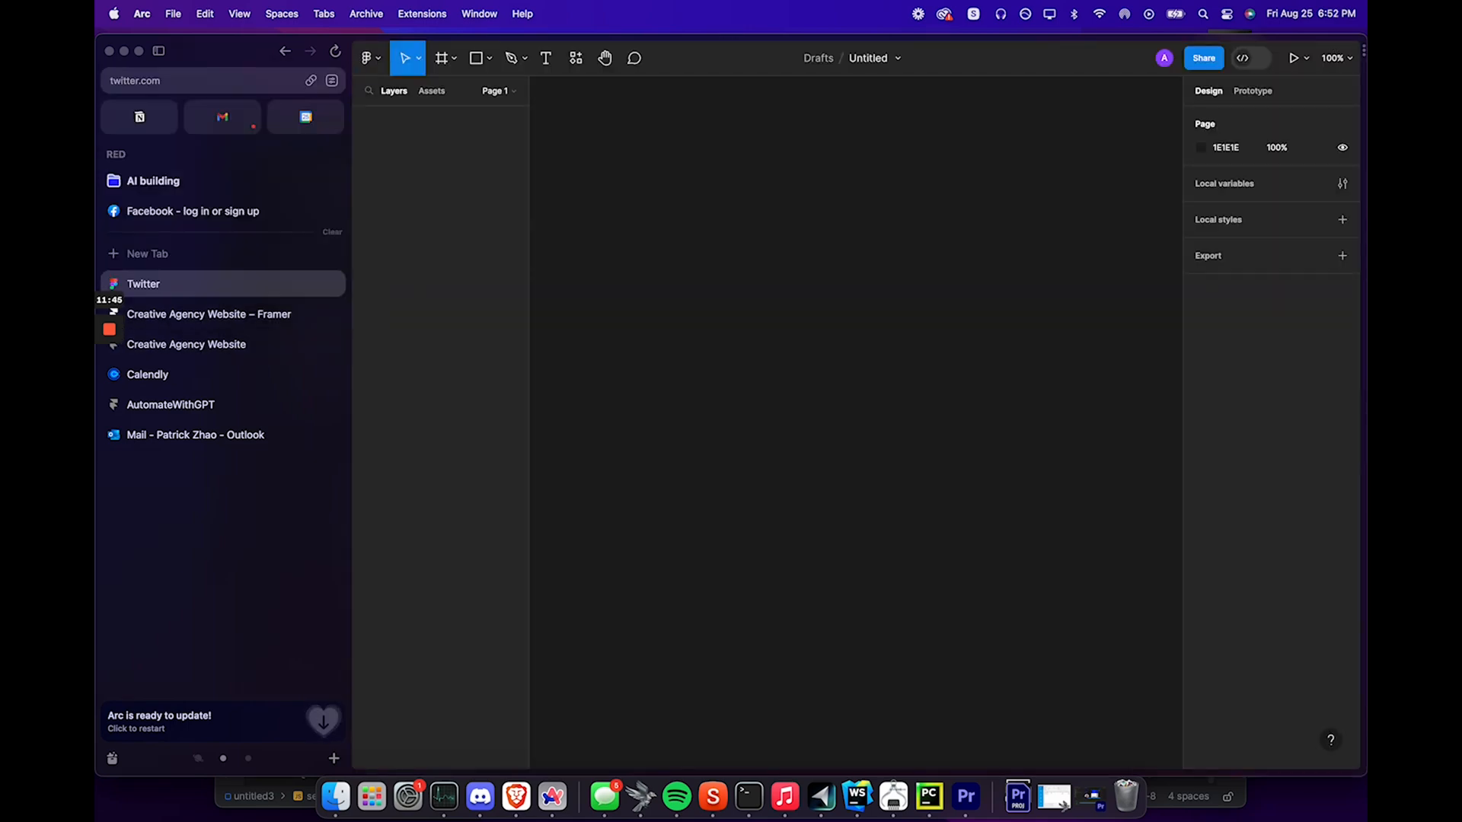
Verify the account password, then retype the X profile Name from RedAI to AutomateGPT
{"action": "left_click", "coordinate": [143, 283]}
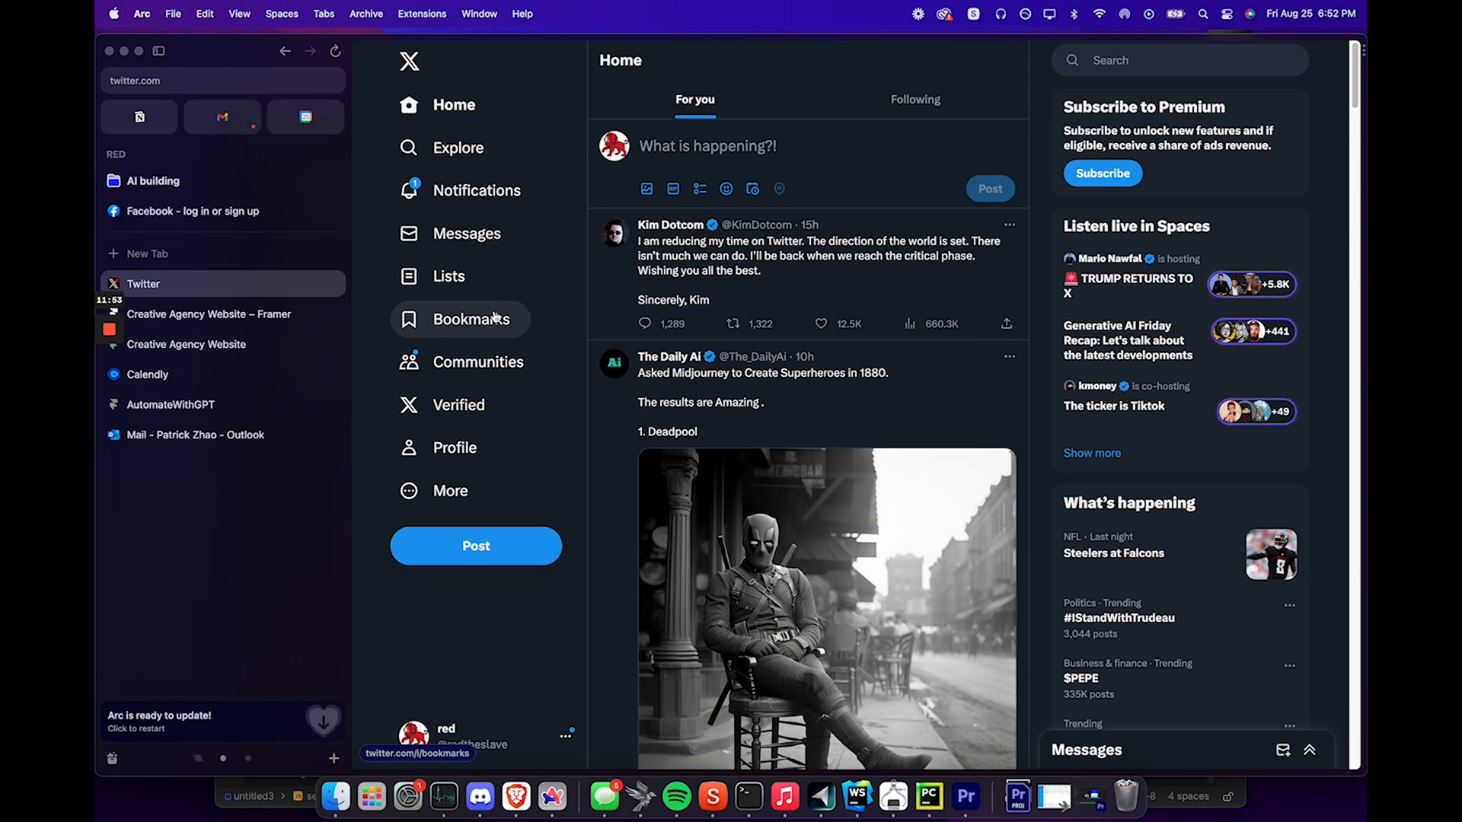
{"action": "left_click", "coordinate": [792, 256]}
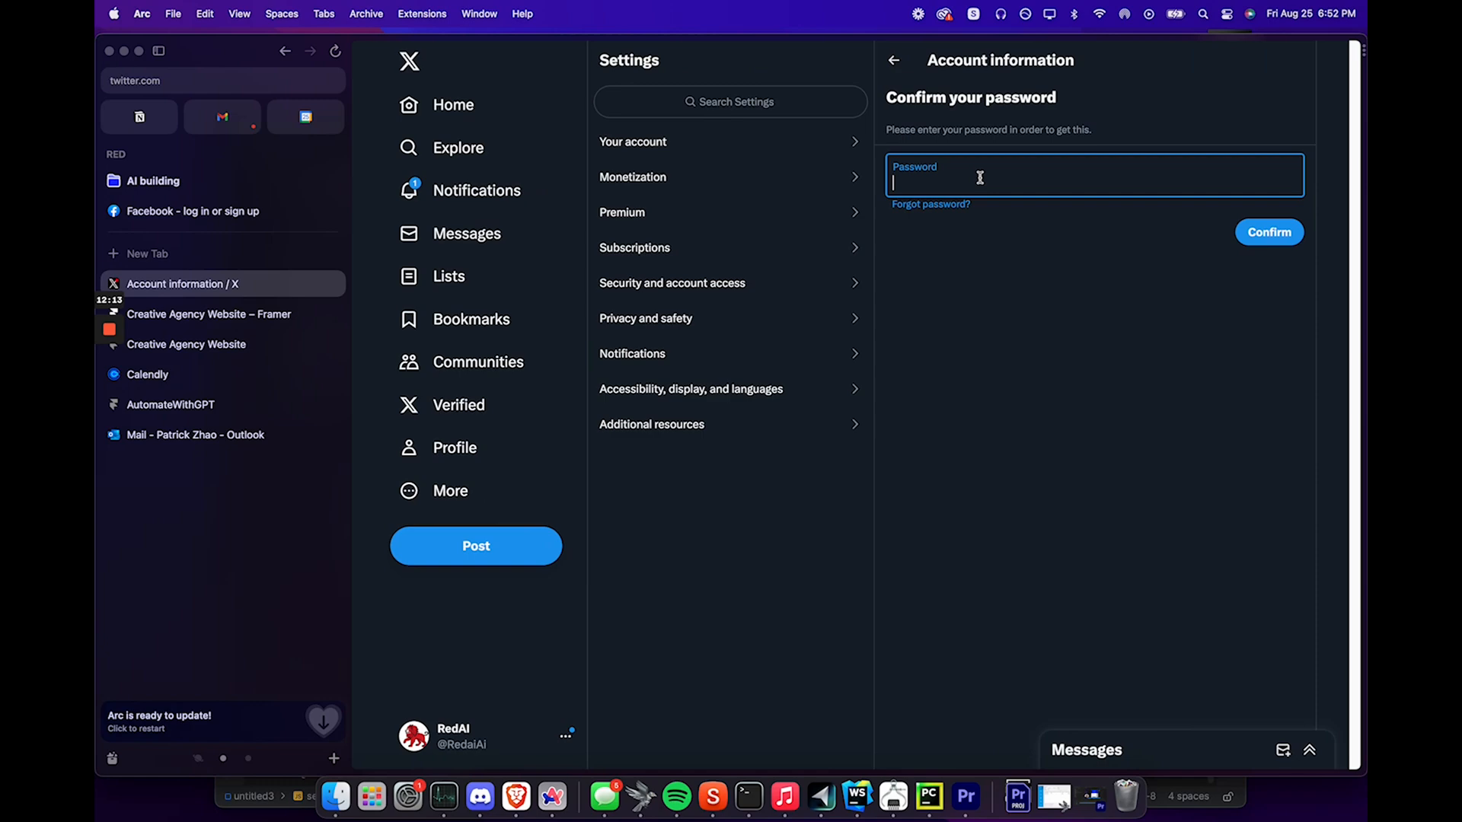
{"action": "left_click", "coordinate": [1268, 232]}
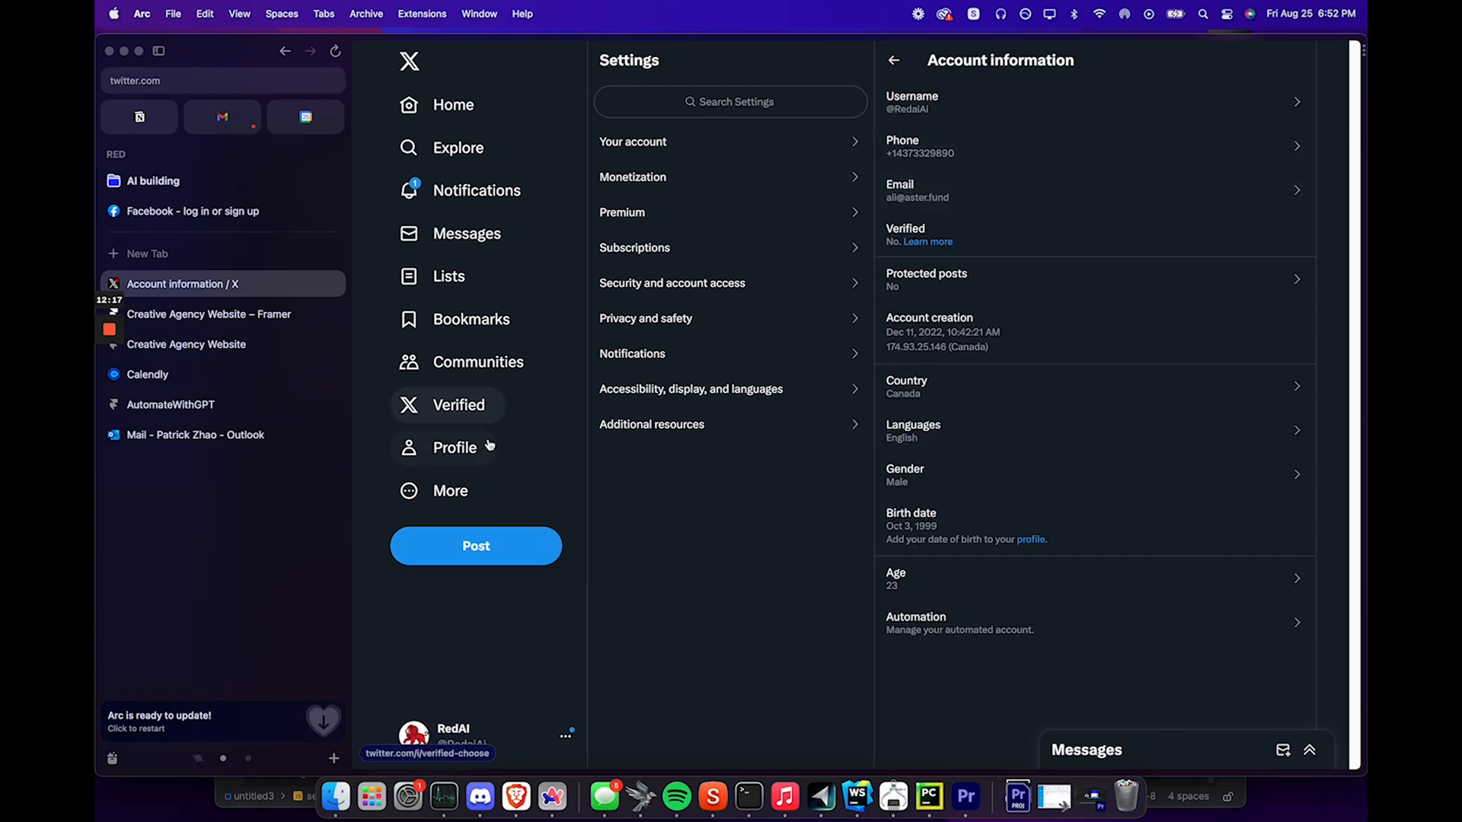
{"action": "left_click", "coordinate": [456, 447]}
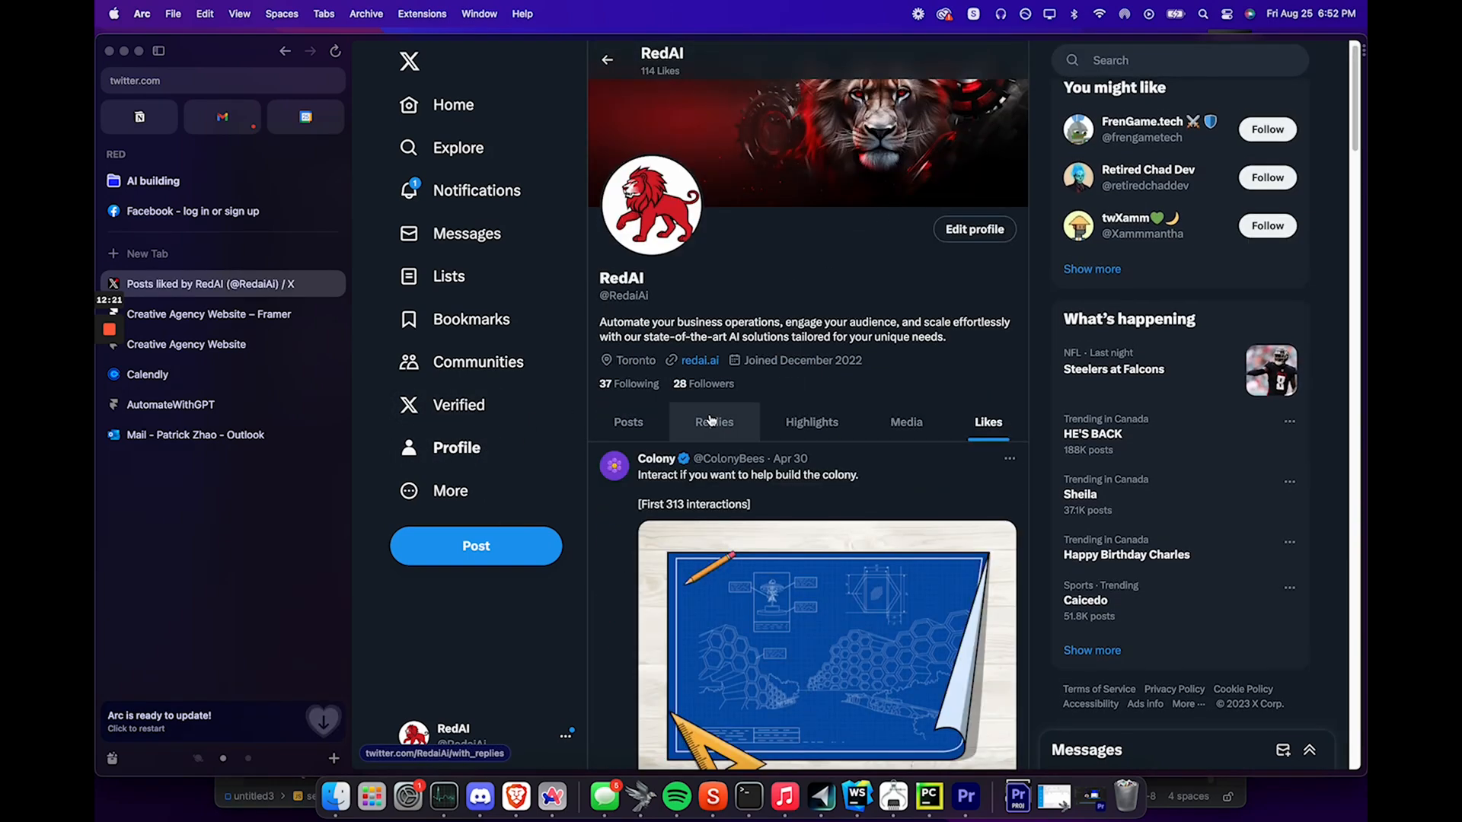
{"action": "left_click", "coordinate": [973, 228]}
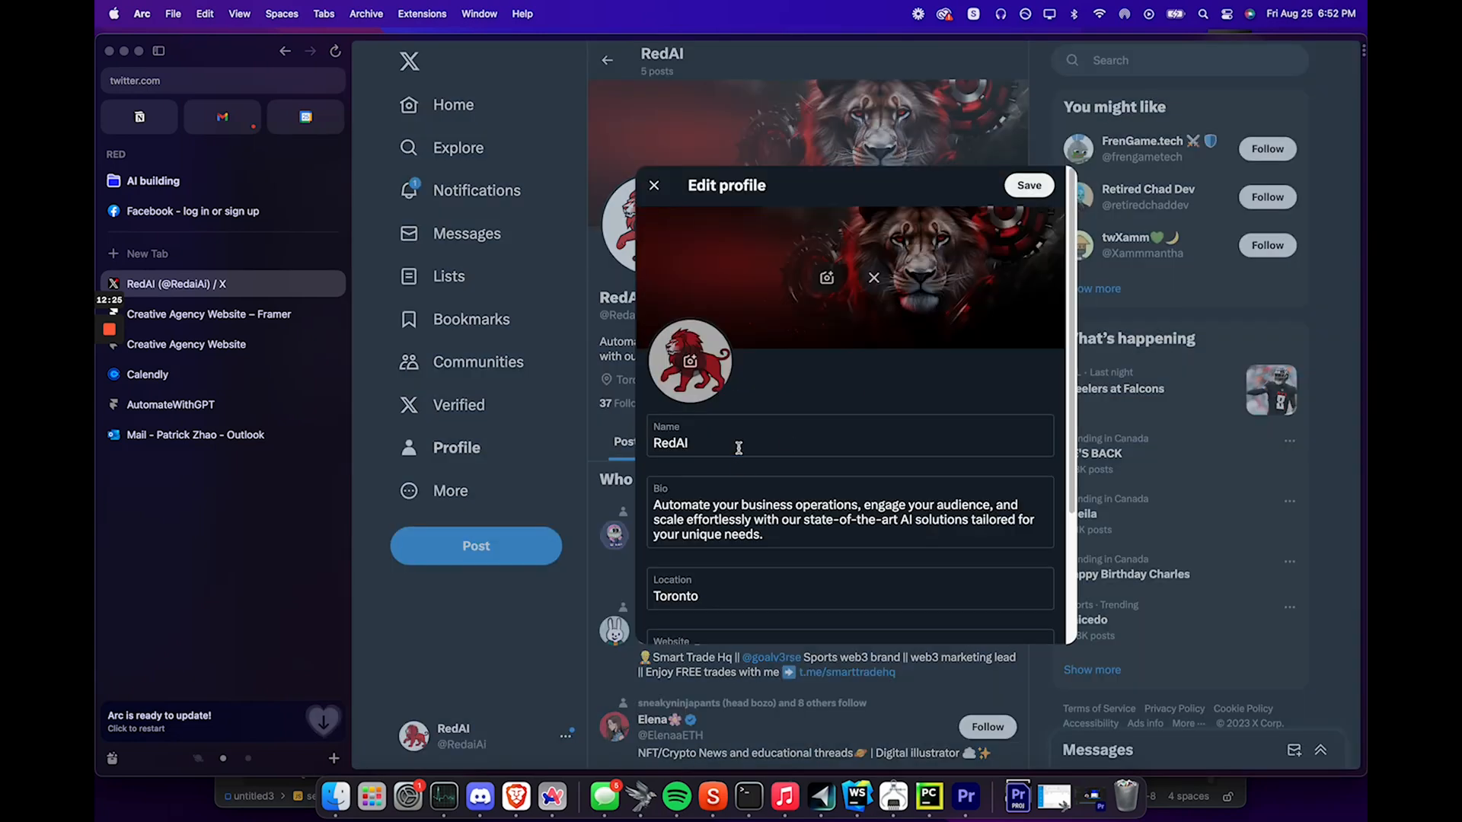
{"action": "type", "text": "AutomateGPT"}
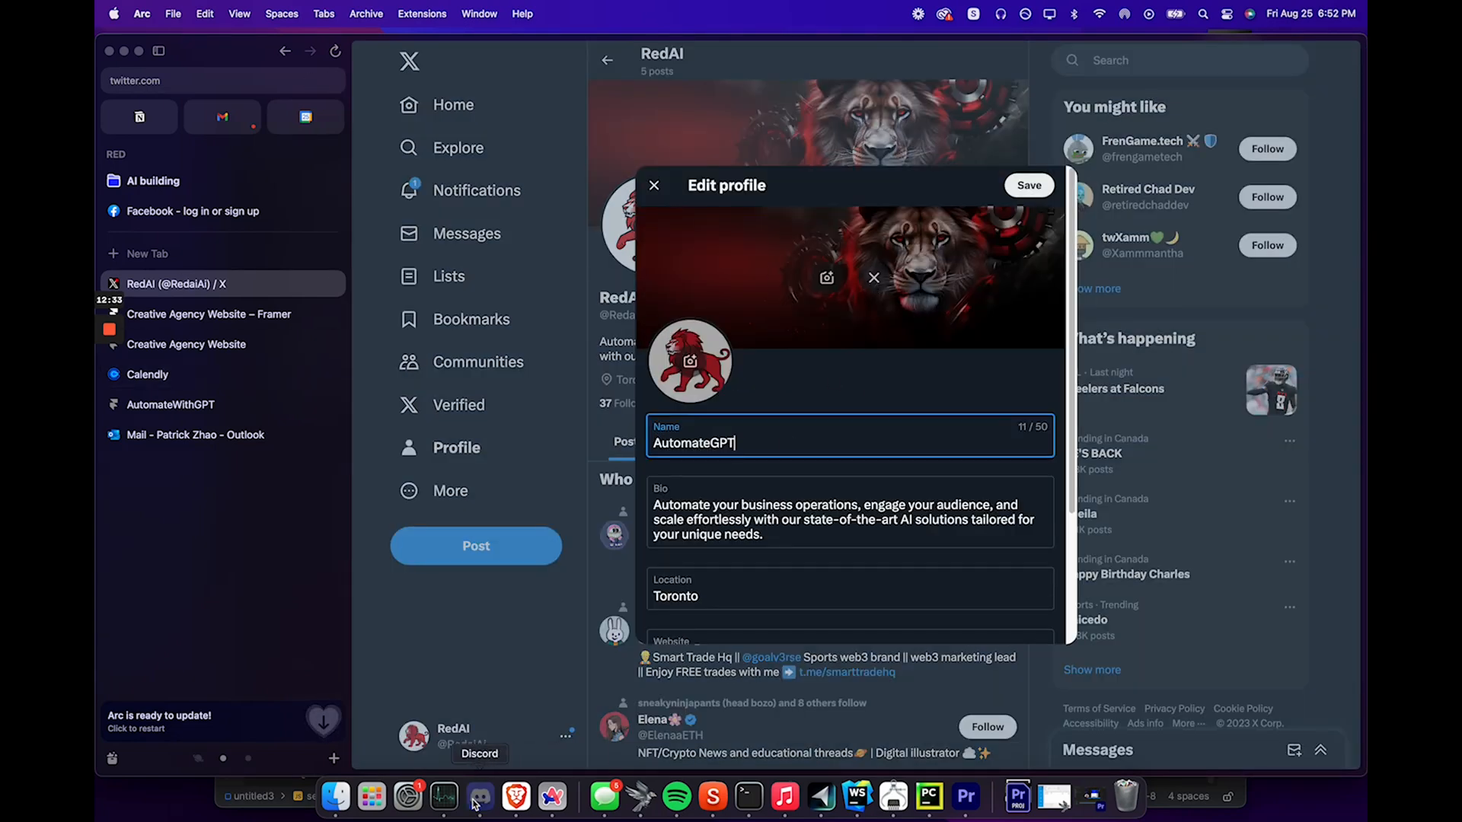
Submit the Midjourney prompt 'AutomateGPT minimilistic logo, no background' in Discord
{"action": "left_click", "coordinate": [480, 797]}
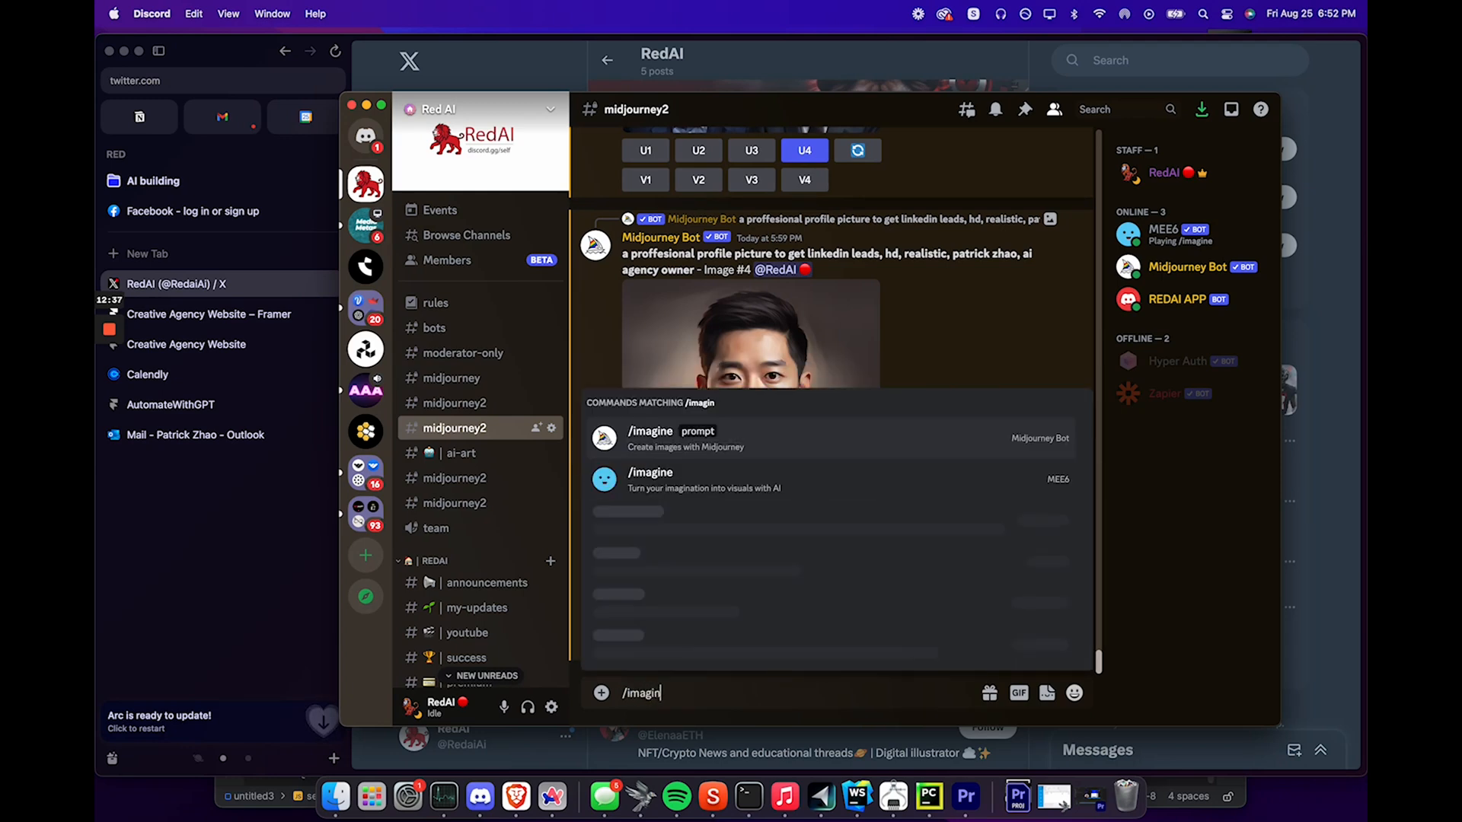
{"action": "type", "text": "AutomateGPT minimilistic logo"}
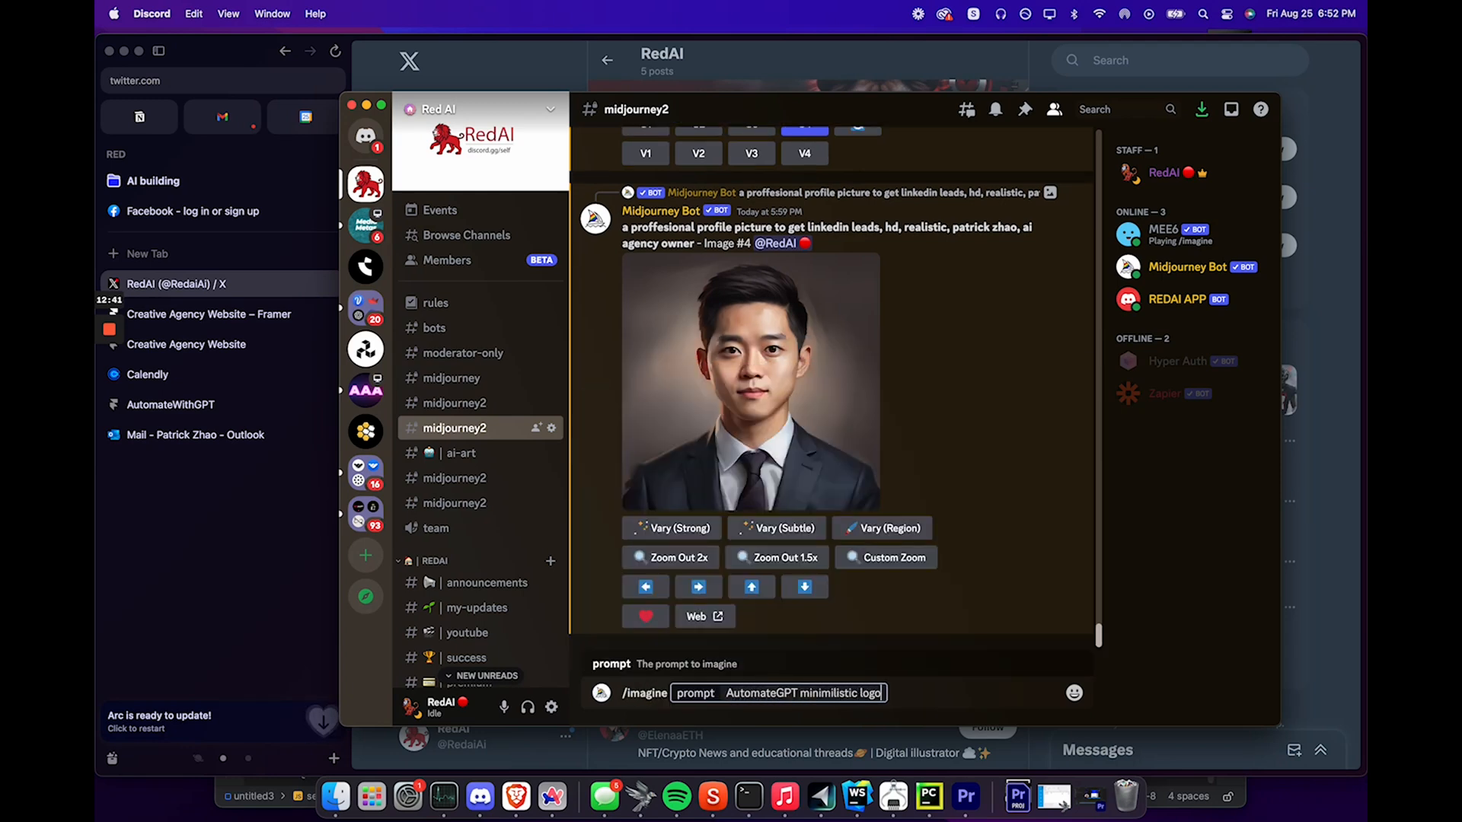
{"action": "type", "text": ", no background"}
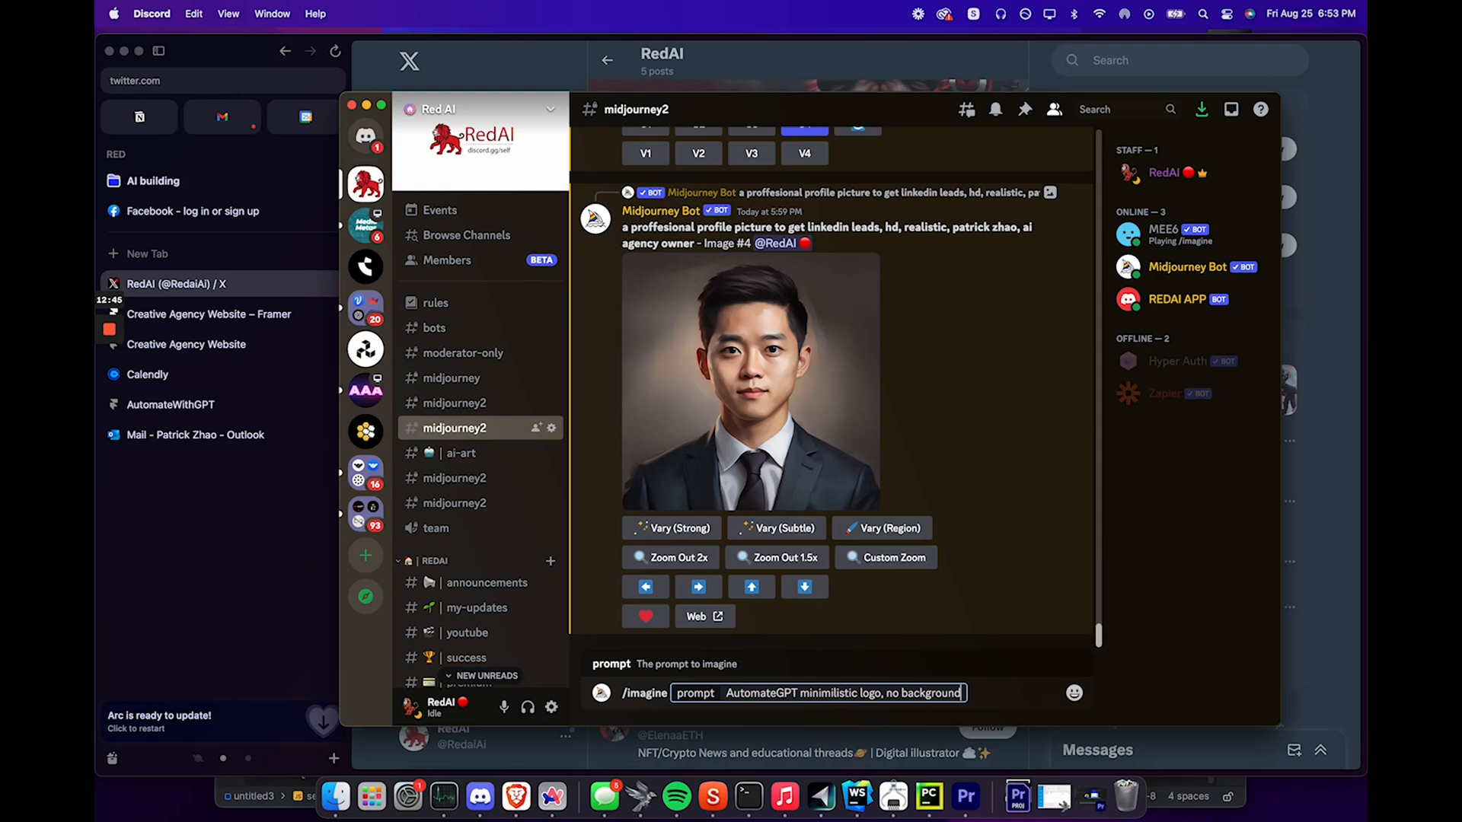
{"action": "key", "text": "Return"}
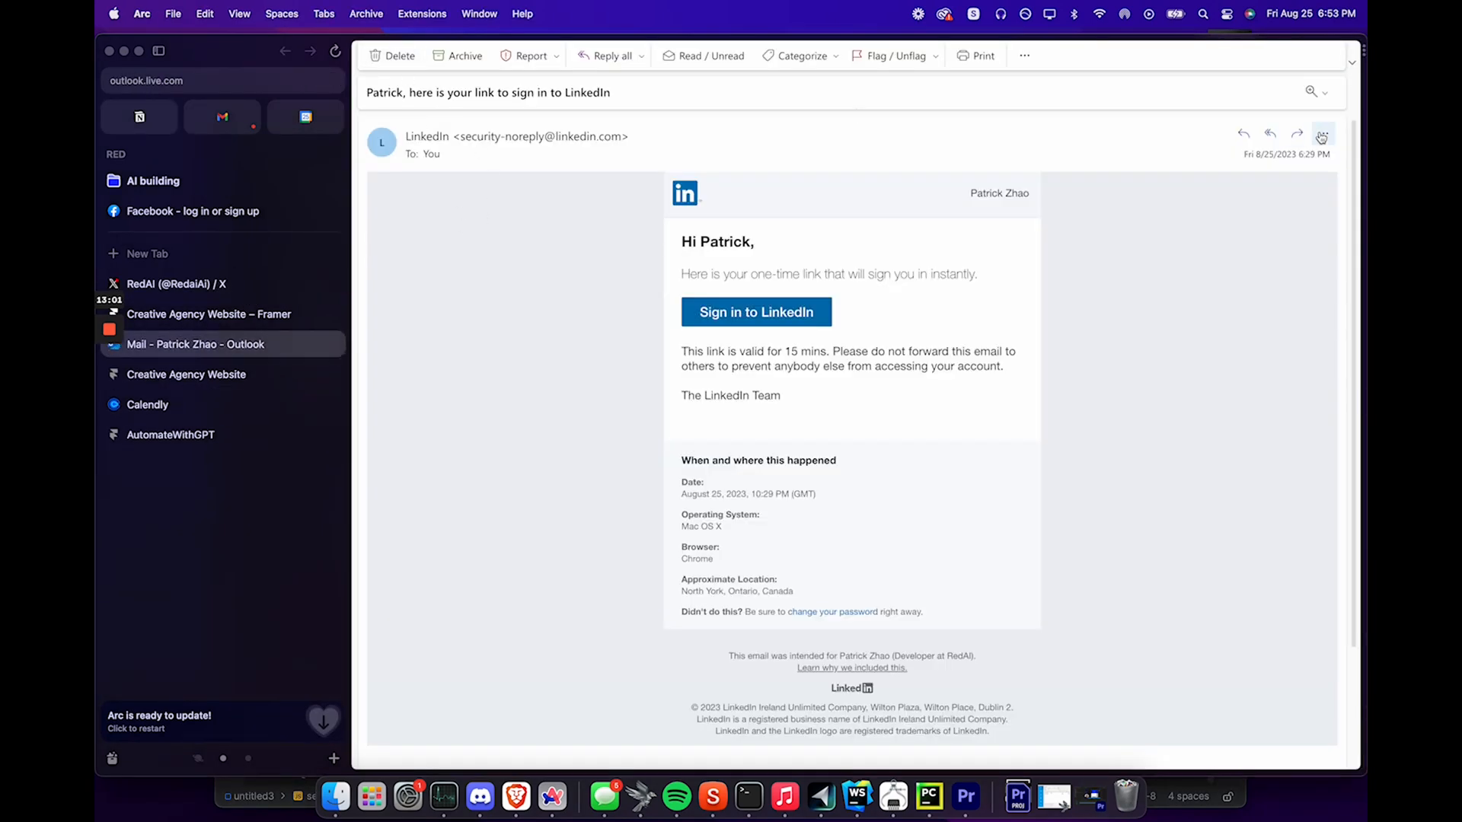
{"action": "mouse_move", "coordinate": [858, 236]}
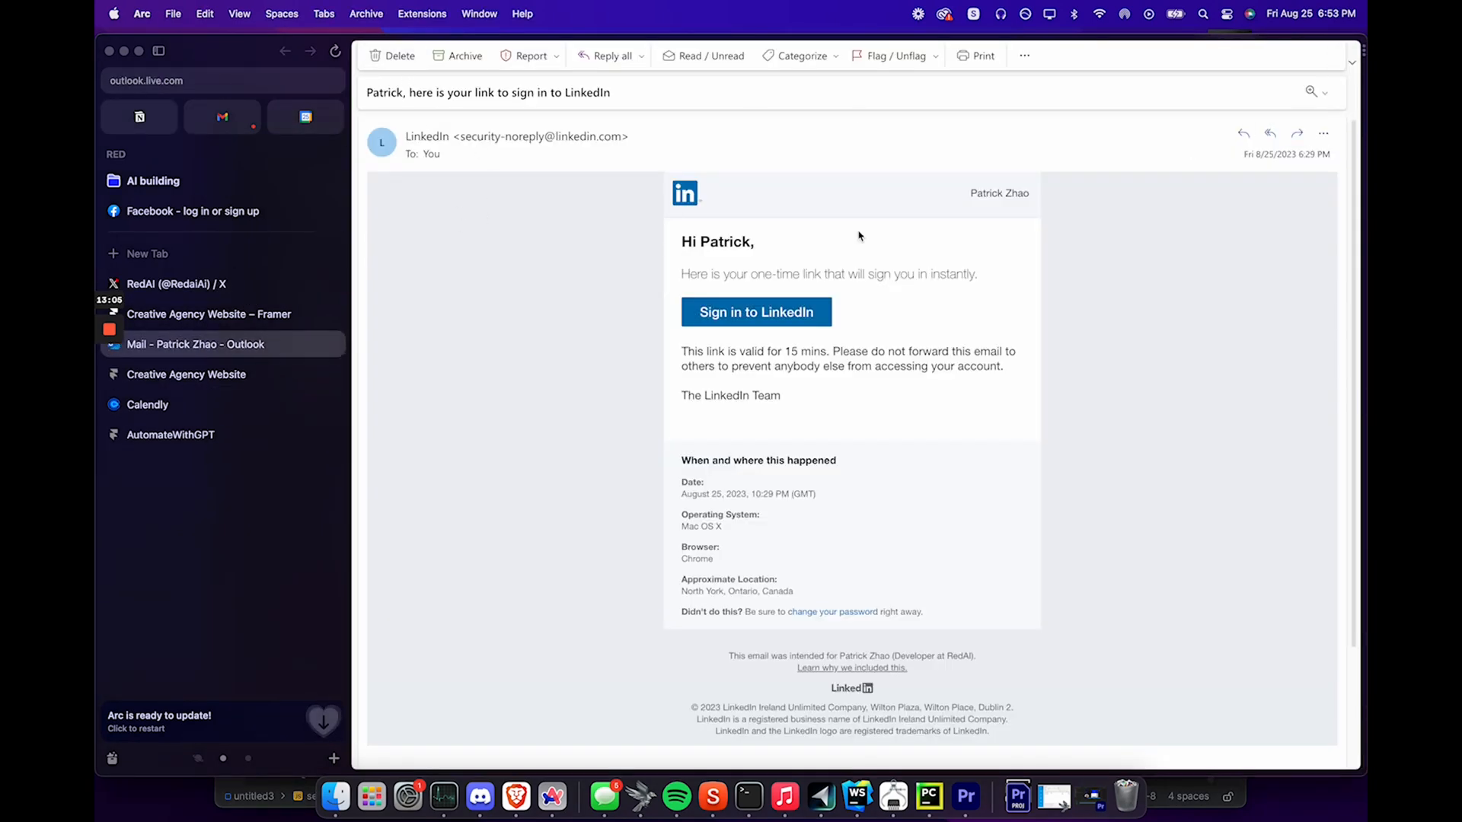
Close the LinkedIn sign-in email and go back to the Outlook inbox
{"action": "left_click", "coordinate": [1023, 56]}
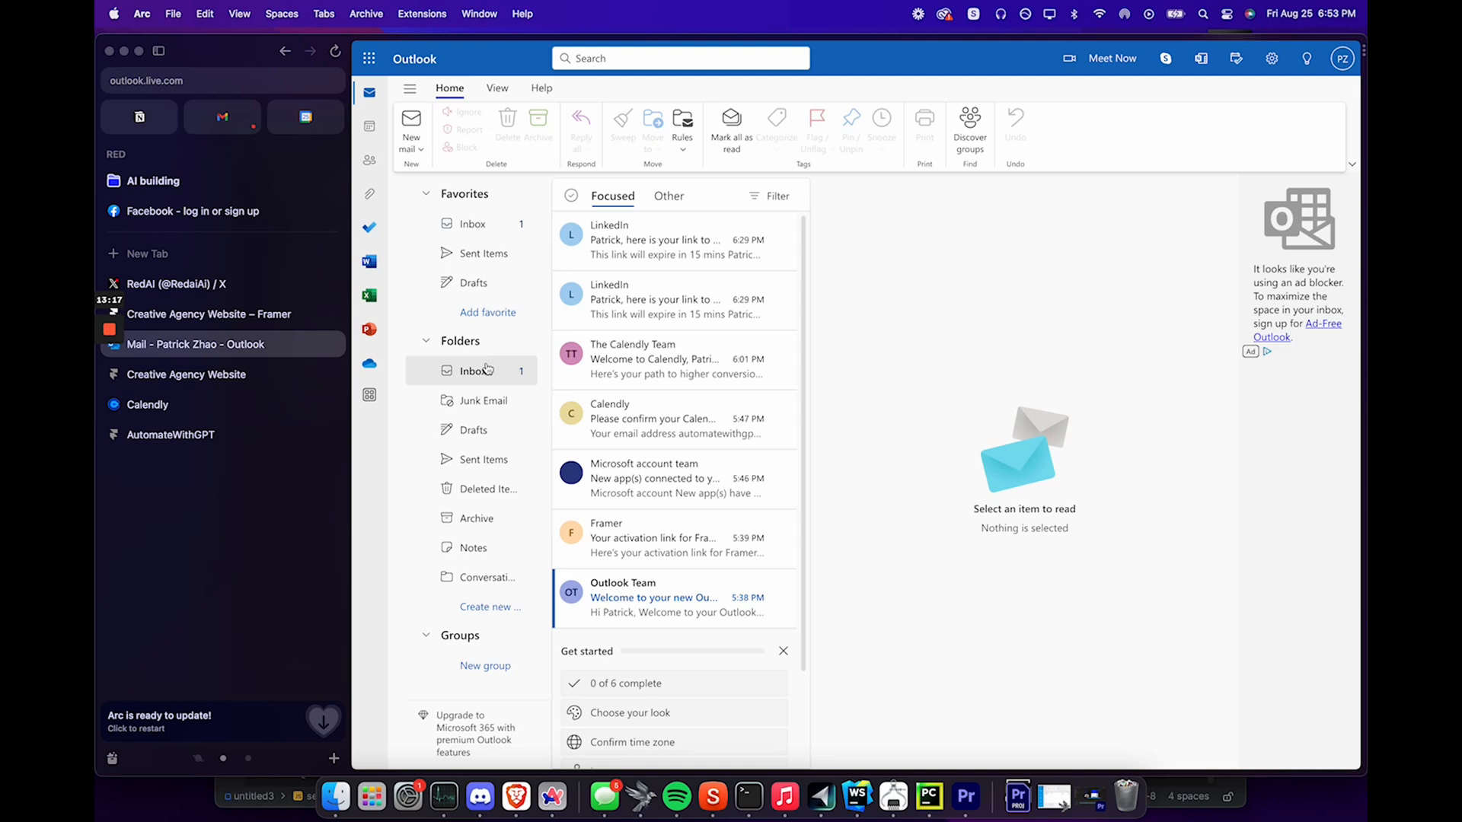
{"action": "left_click", "coordinate": [175, 284]}
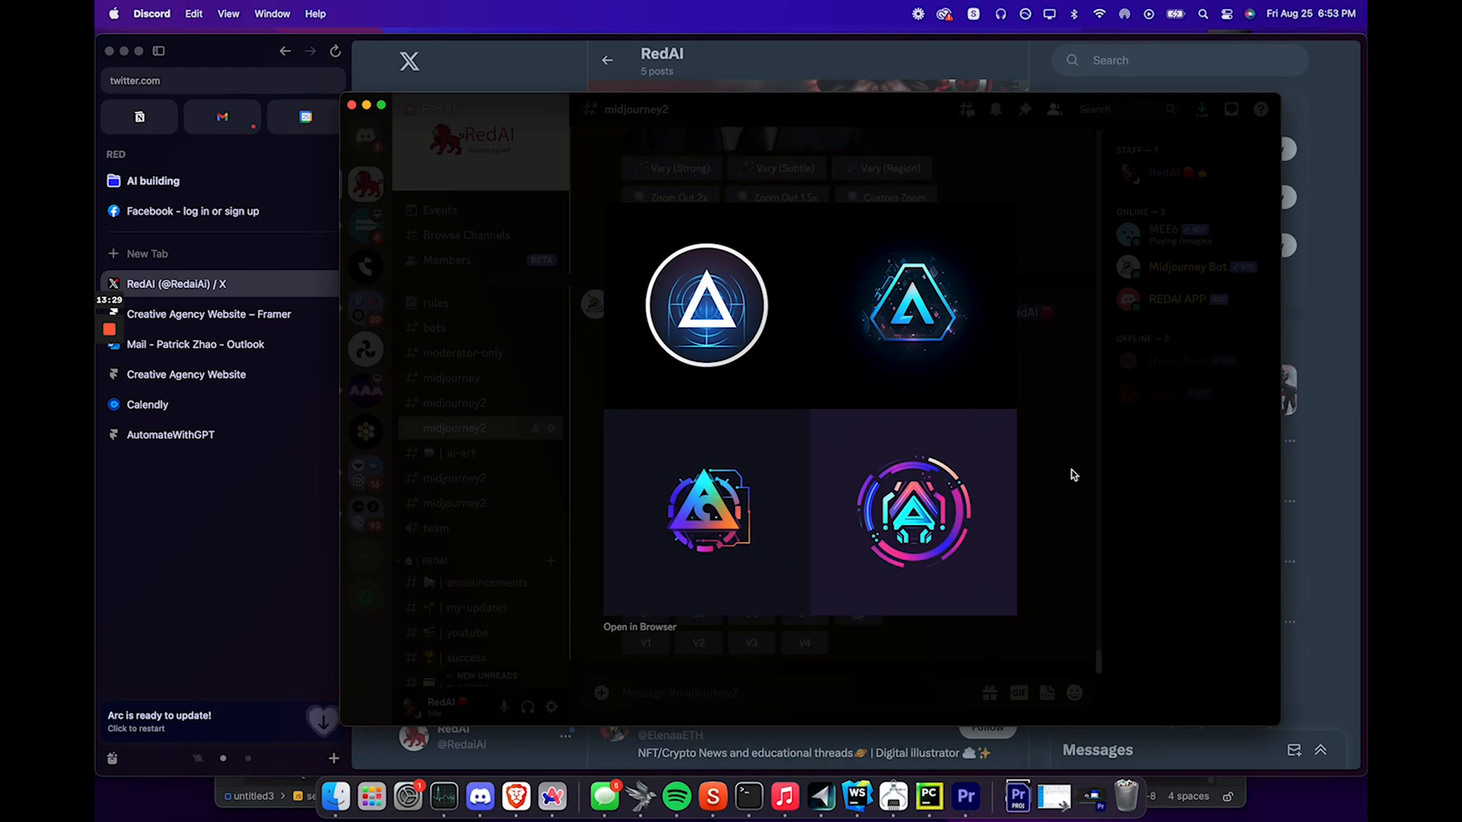
Upscale Midjourney logo #2 and apply it as the X profile picture
{"action": "left_click", "coordinate": [698, 481]}
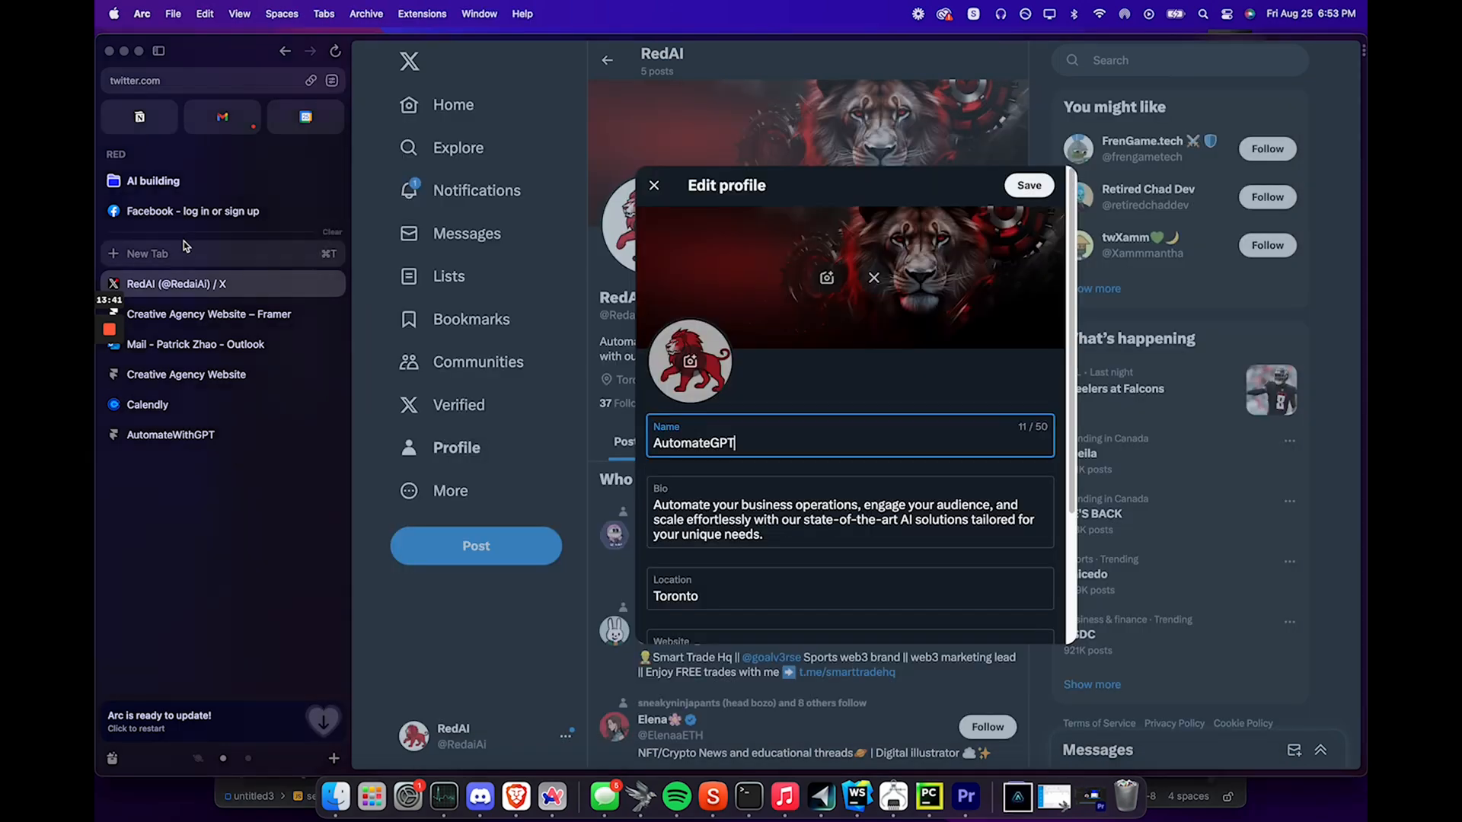
{"action": "left_click", "coordinate": [826, 278]}
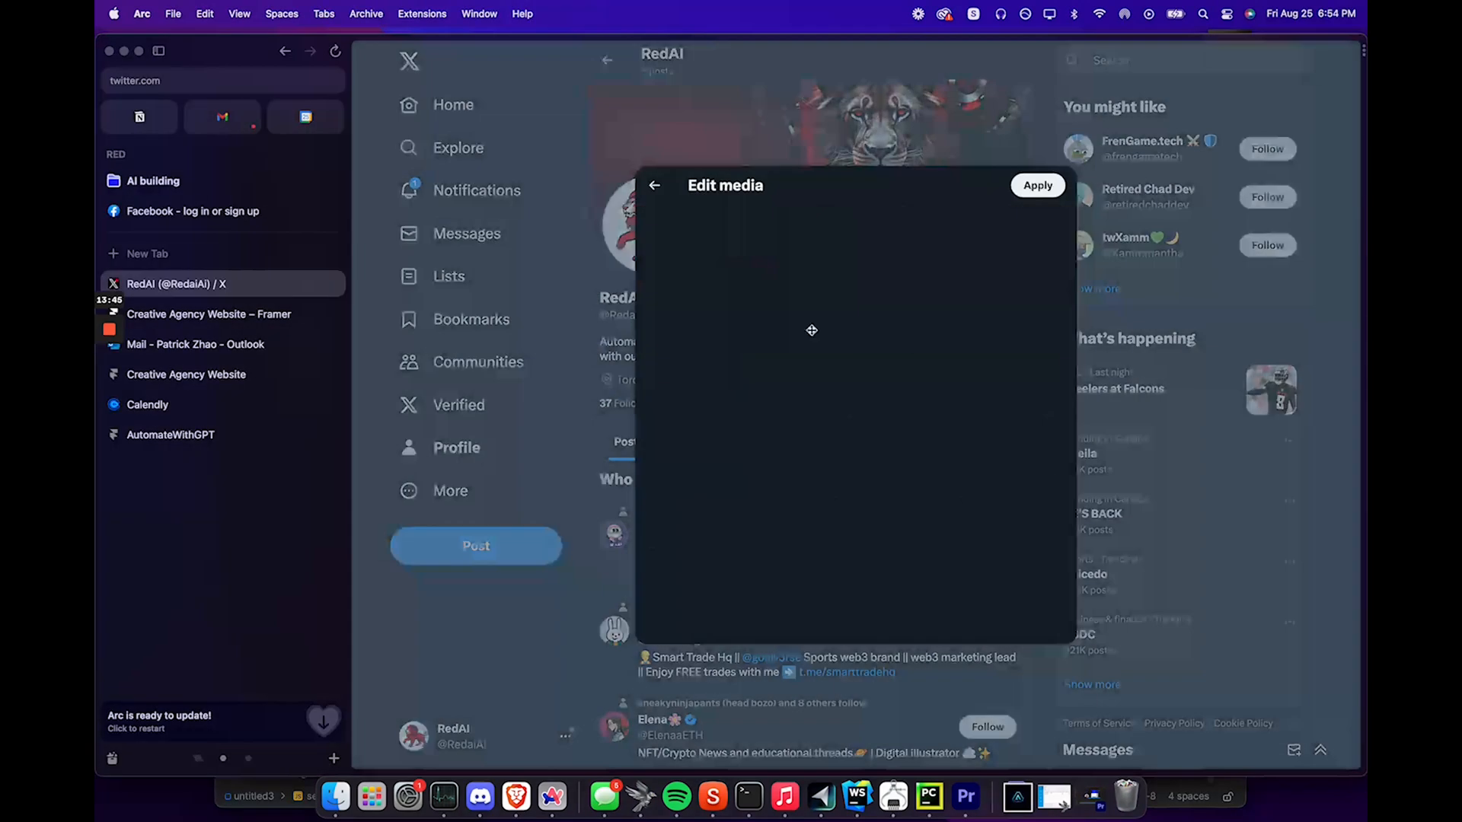
{"action": "left_click", "coordinate": [1038, 184]}
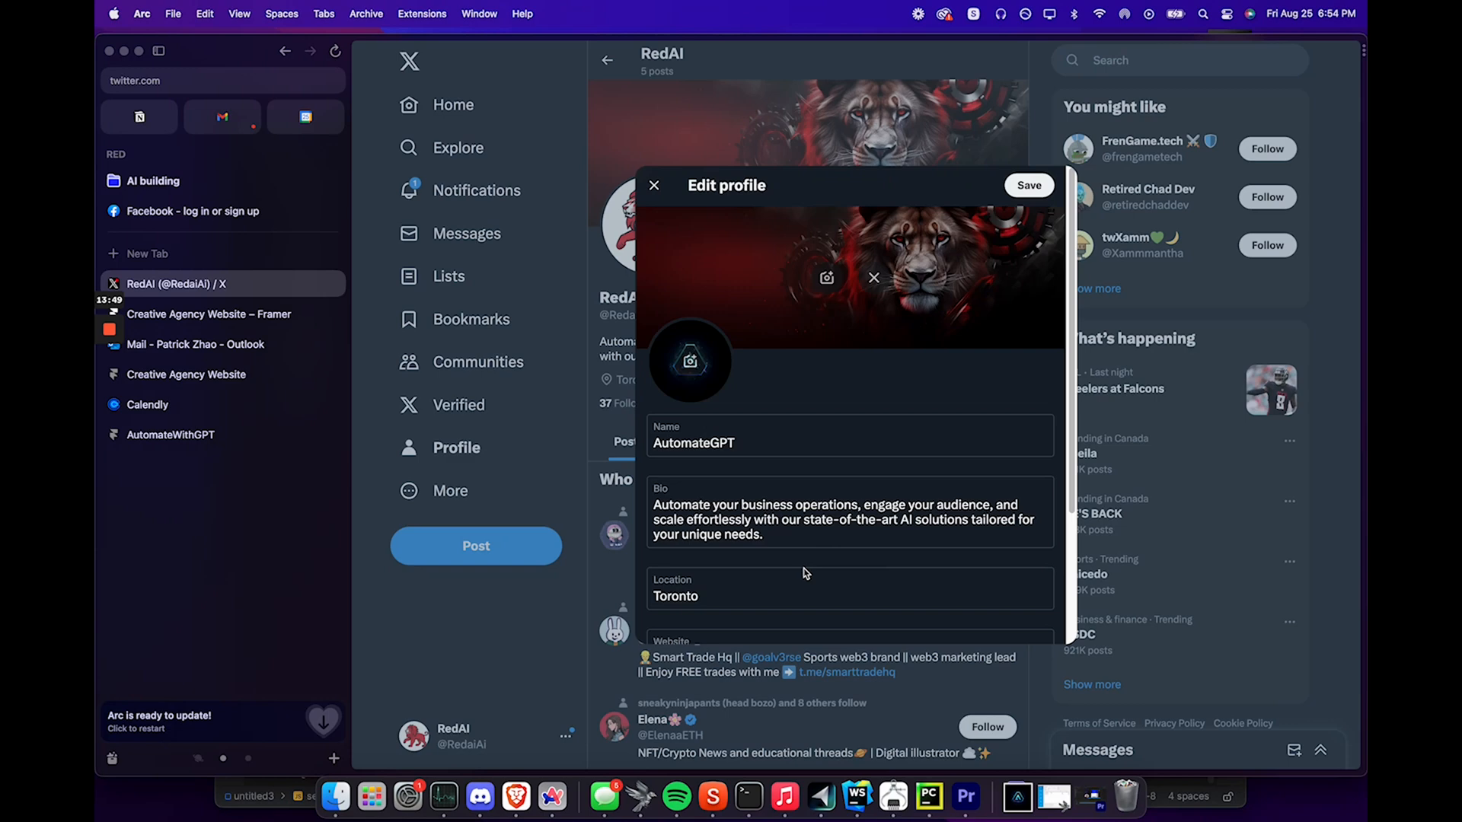
Return to Discord, then move to the Framer website tab
{"action": "left_click", "coordinate": [479, 796]}
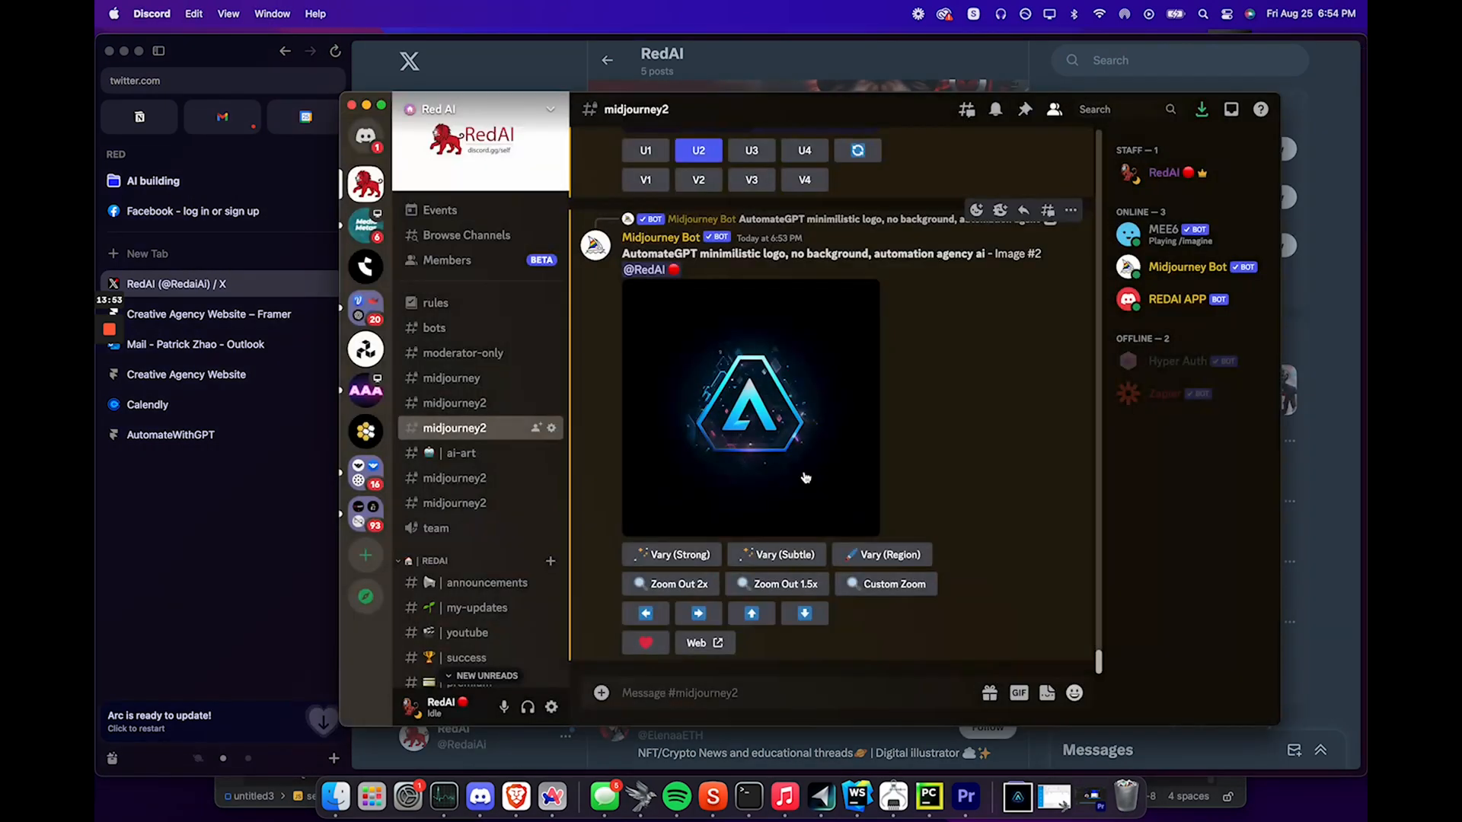
{"action": "type", "text": "/"}
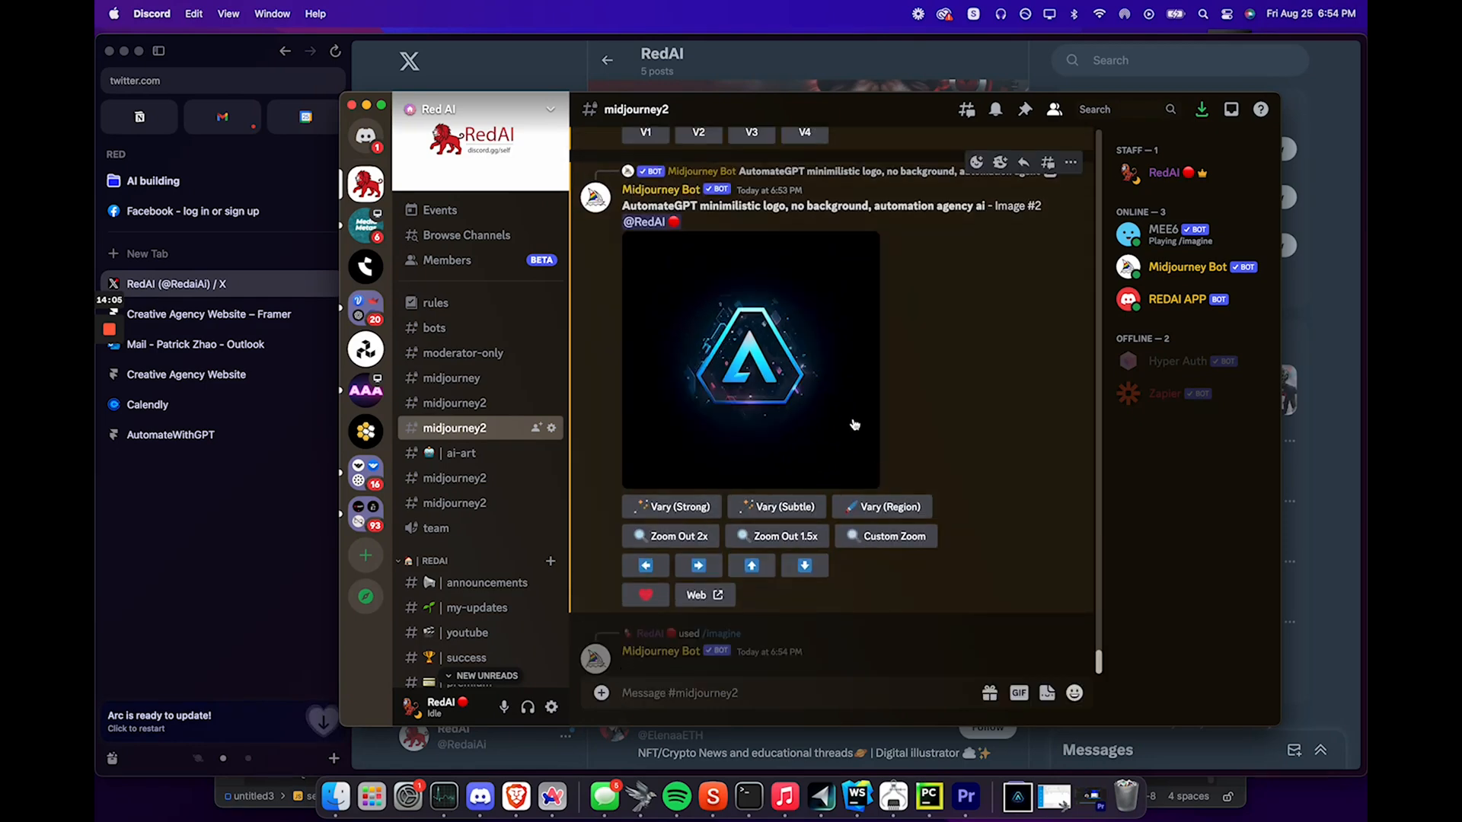
{"action": "left_click", "coordinate": [209, 314]}
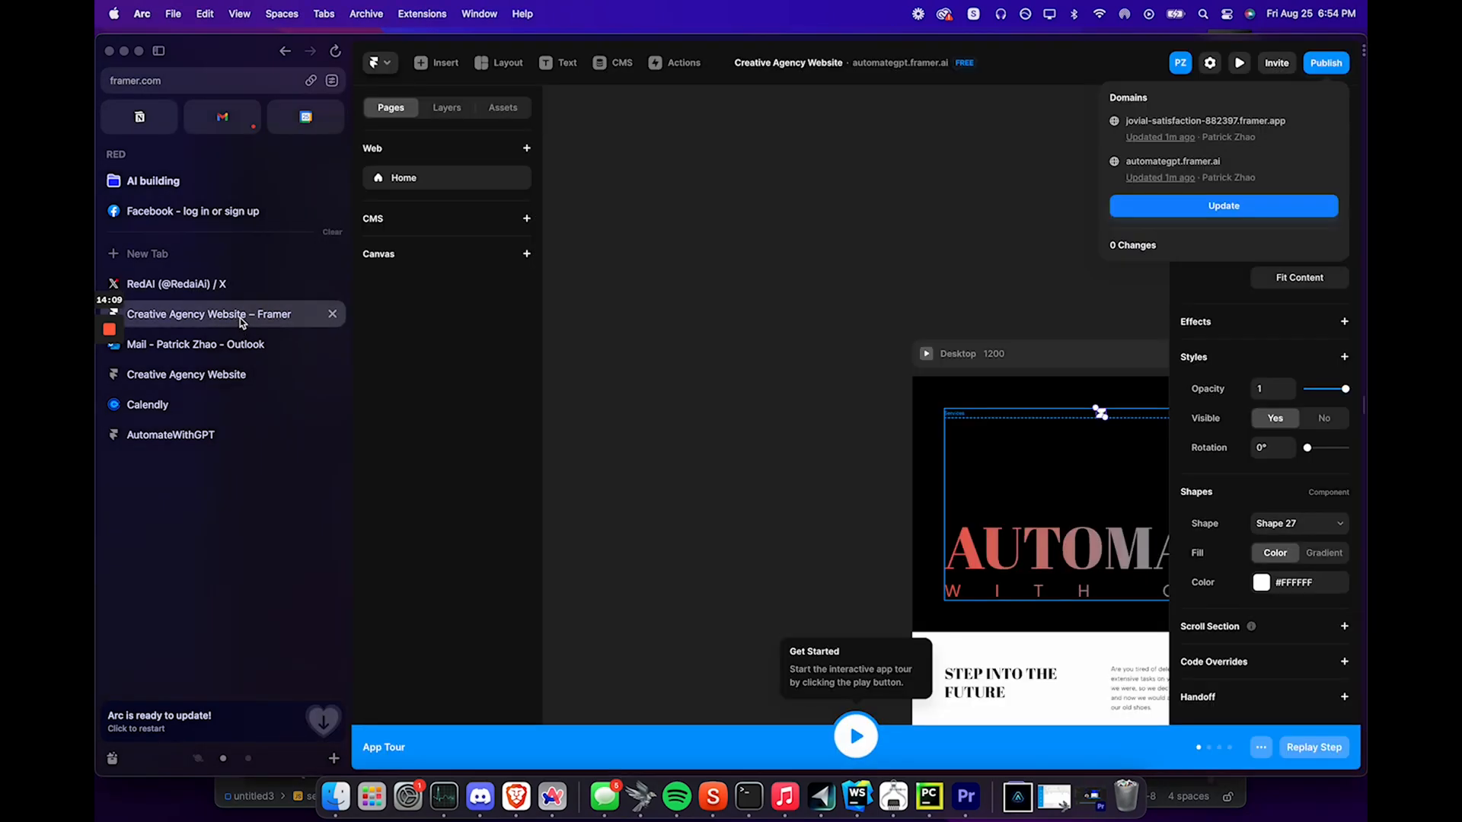
Upload the AutomateGPT logo image to removal.ai for background removal
{"action": "left_click", "coordinate": [176, 283]}
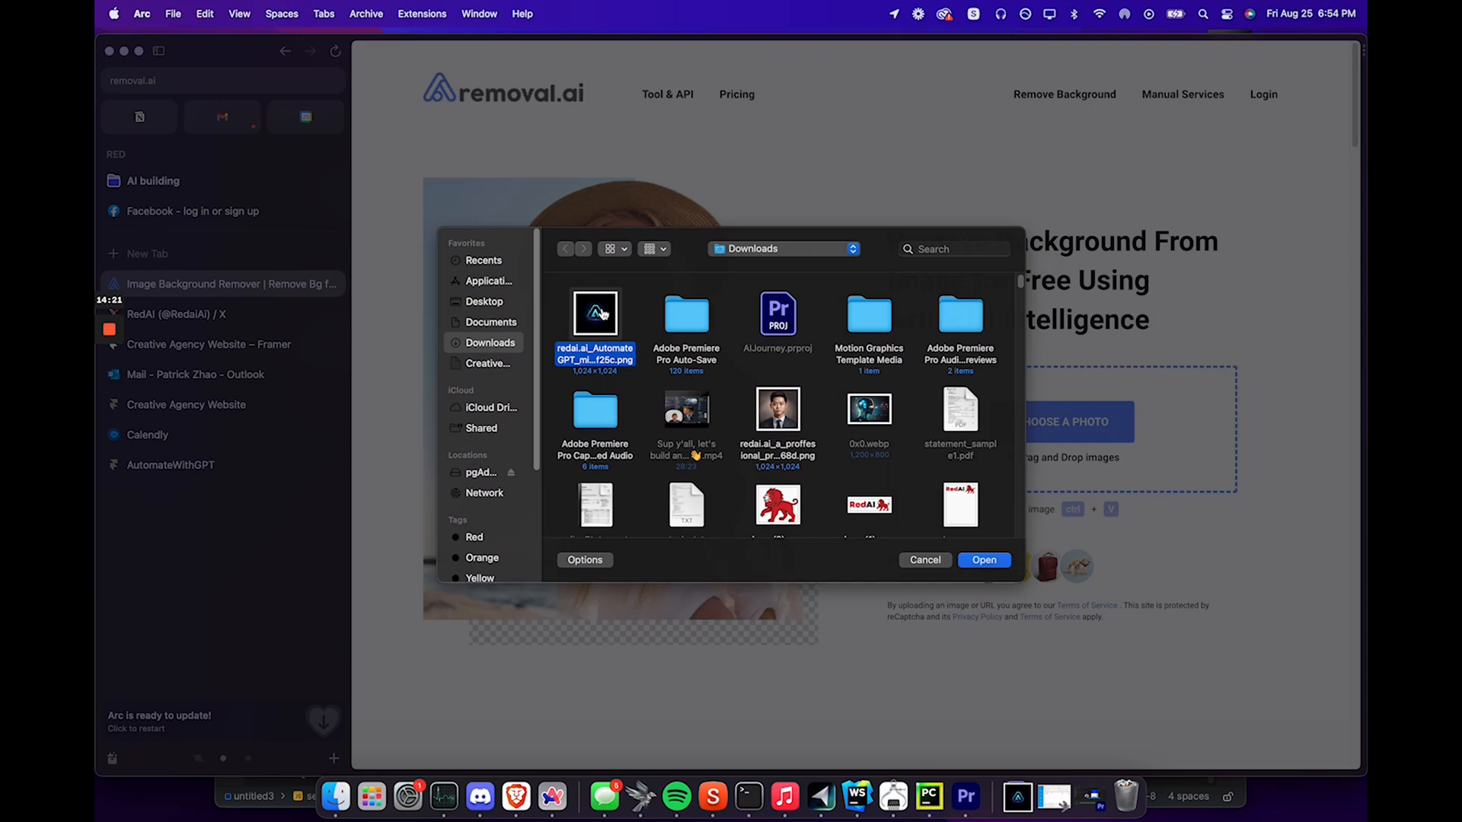
{"action": "left_click", "coordinate": [982, 560]}
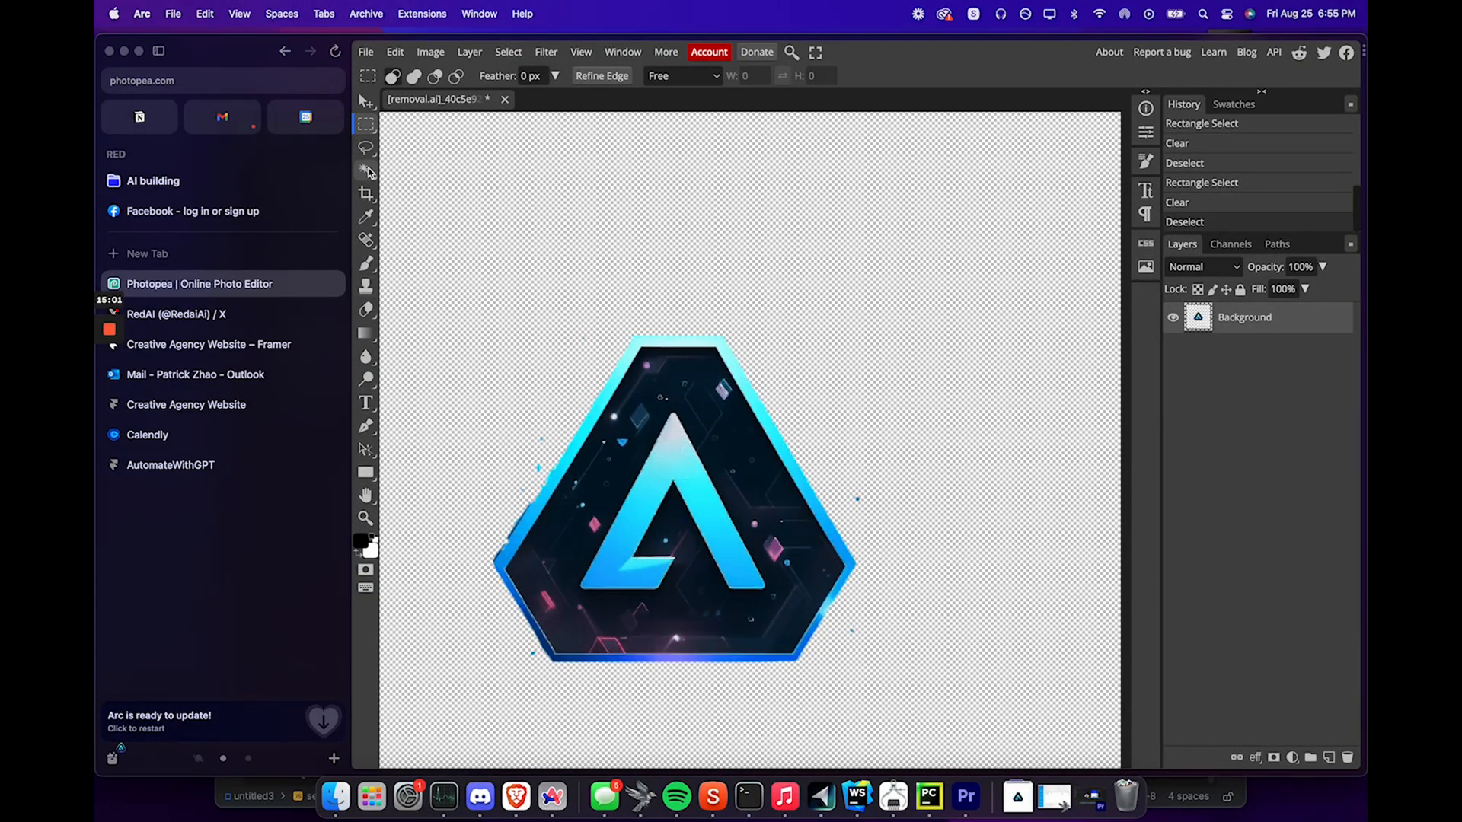
Clear stray specks around the logo with Quick Selection and the Eraser
{"action": "left_click", "coordinate": [366, 170]}
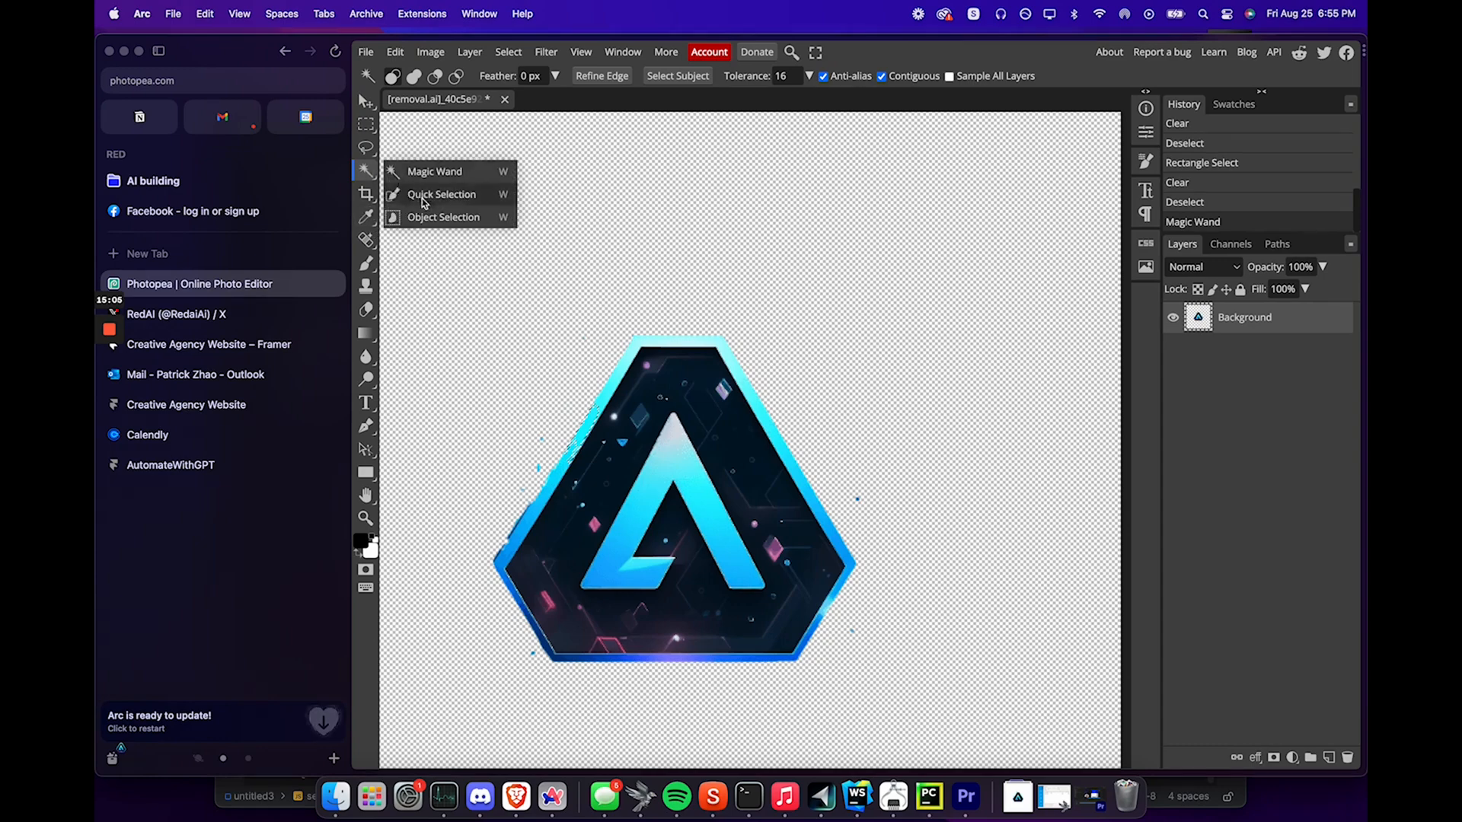
{"action": "left_click", "coordinate": [441, 195]}
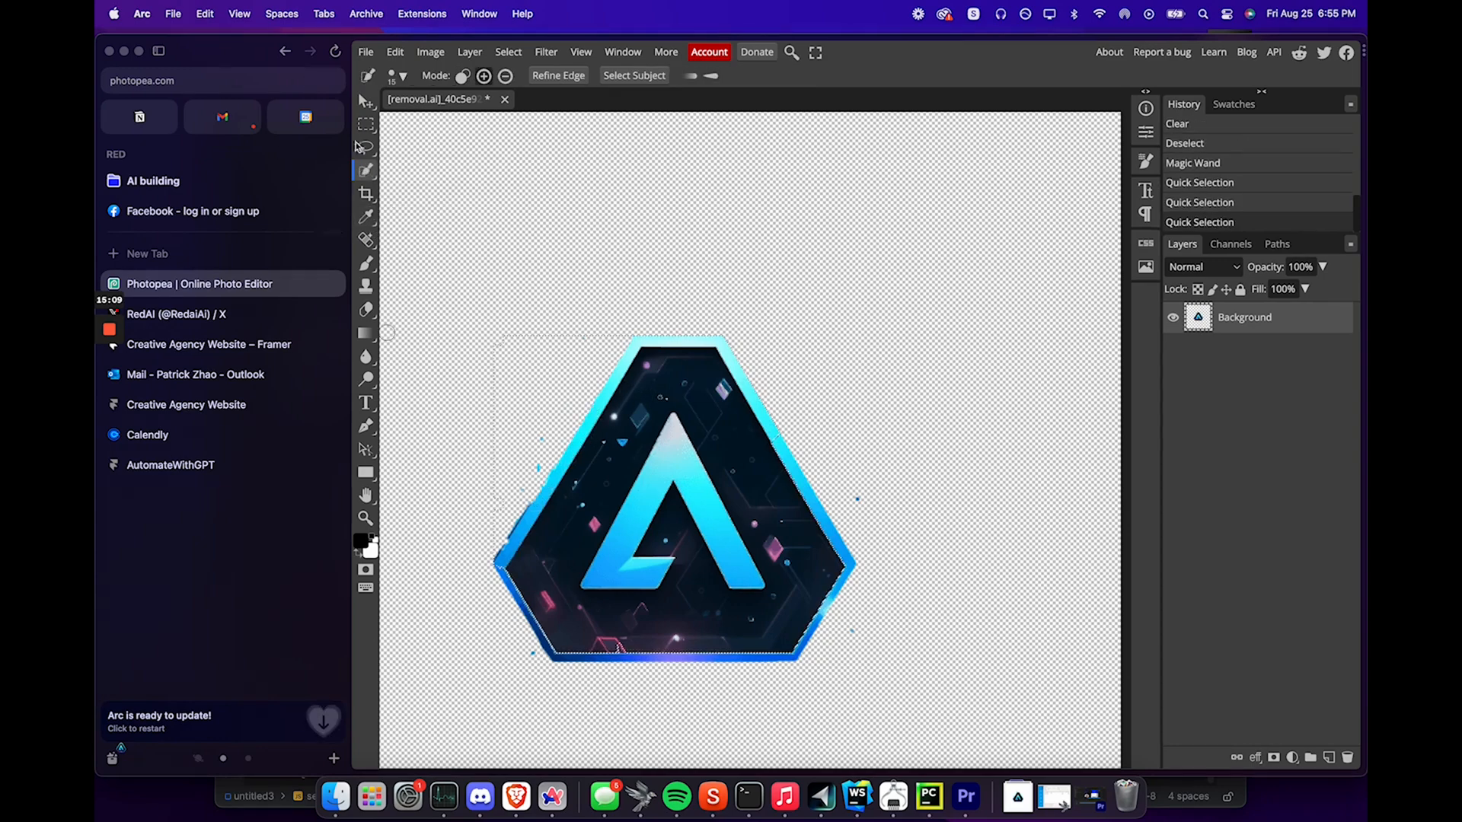
{"action": "left_click", "coordinate": [365, 310]}
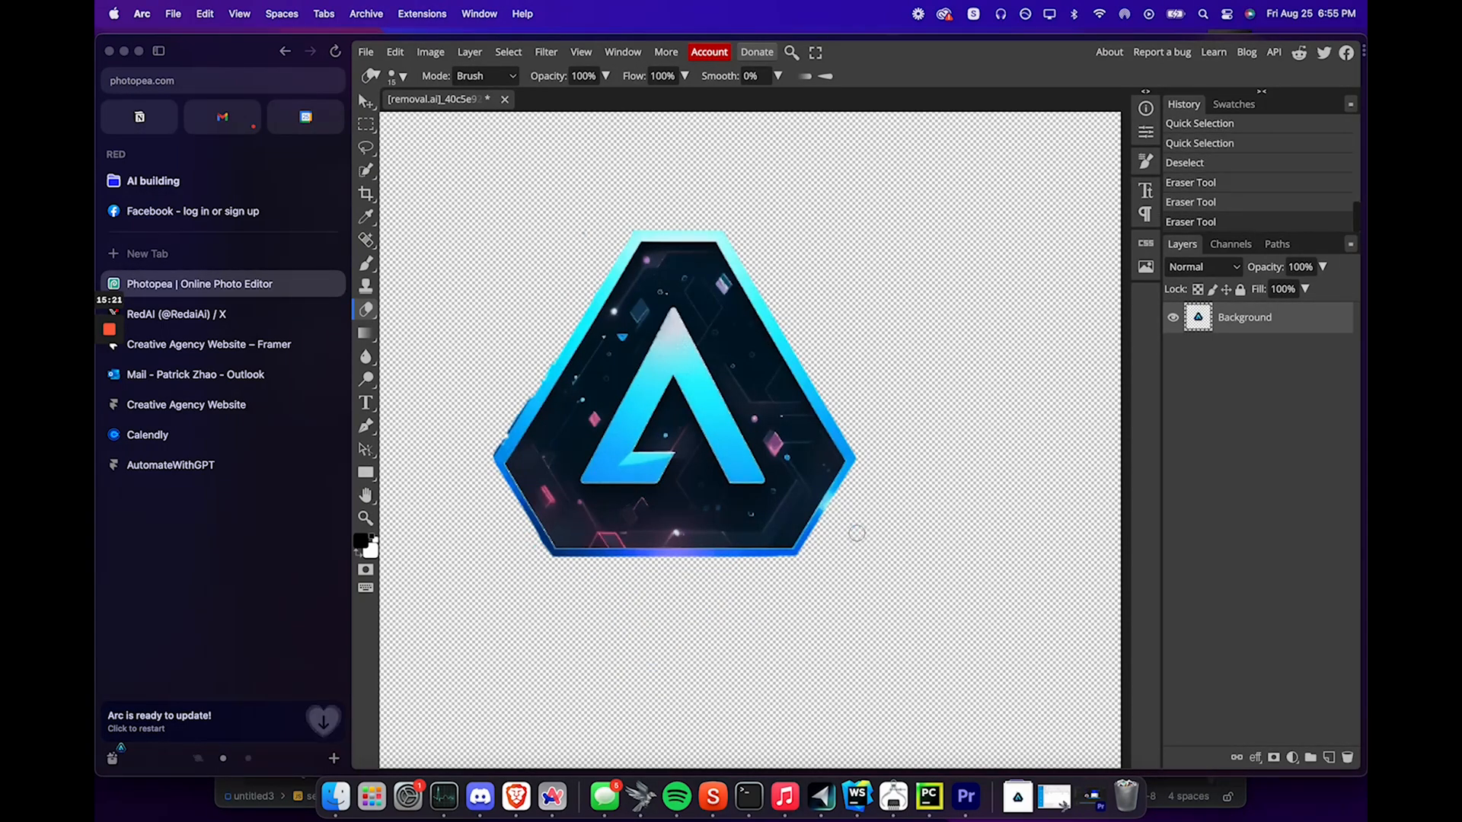
Add a gradient background layer, hide it, then head to Vectorizer.AI
{"action": "left_click", "coordinate": [366, 333]}
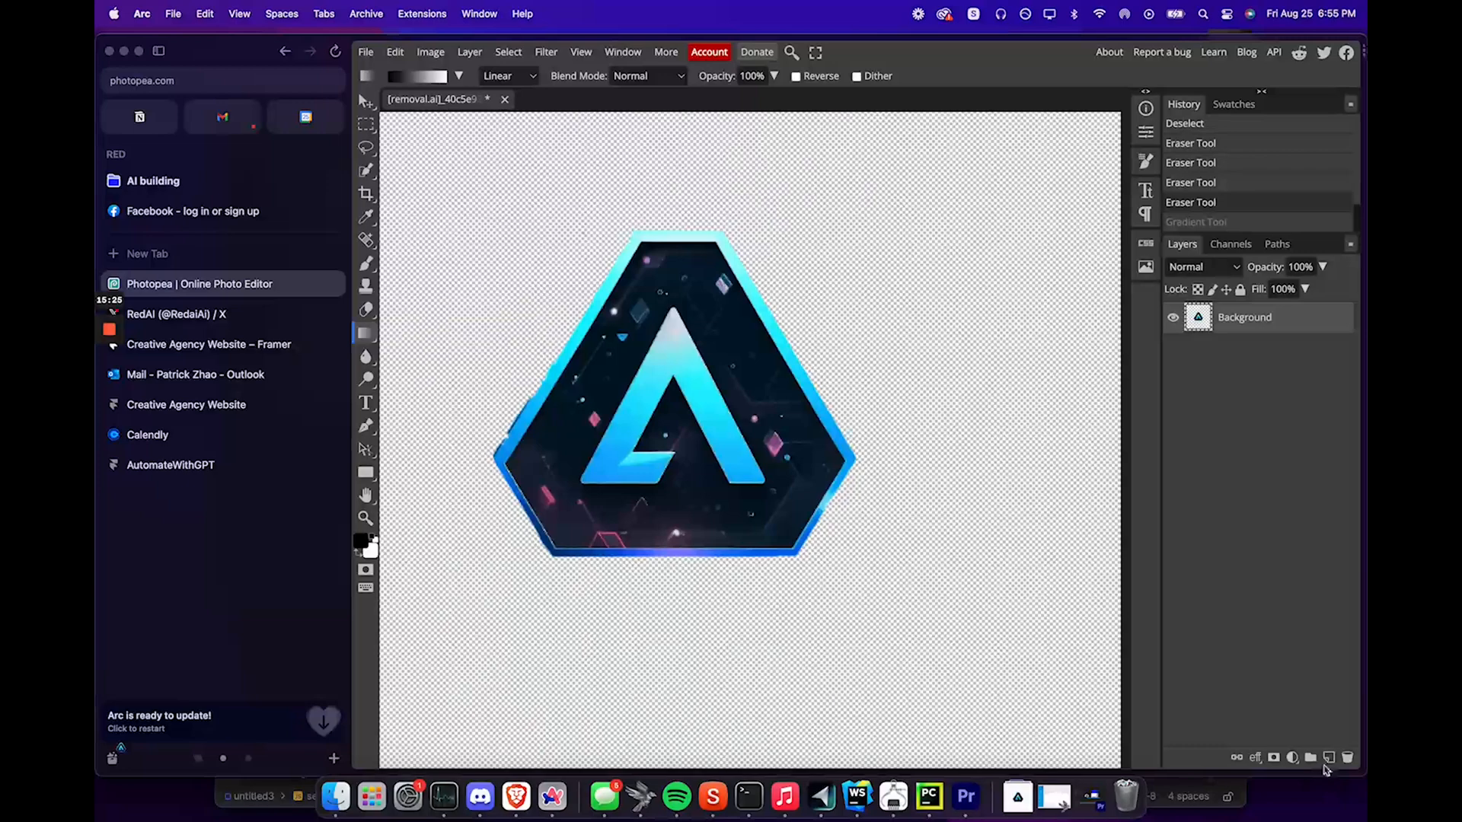
{"action": "left_click", "coordinate": [1308, 757]}
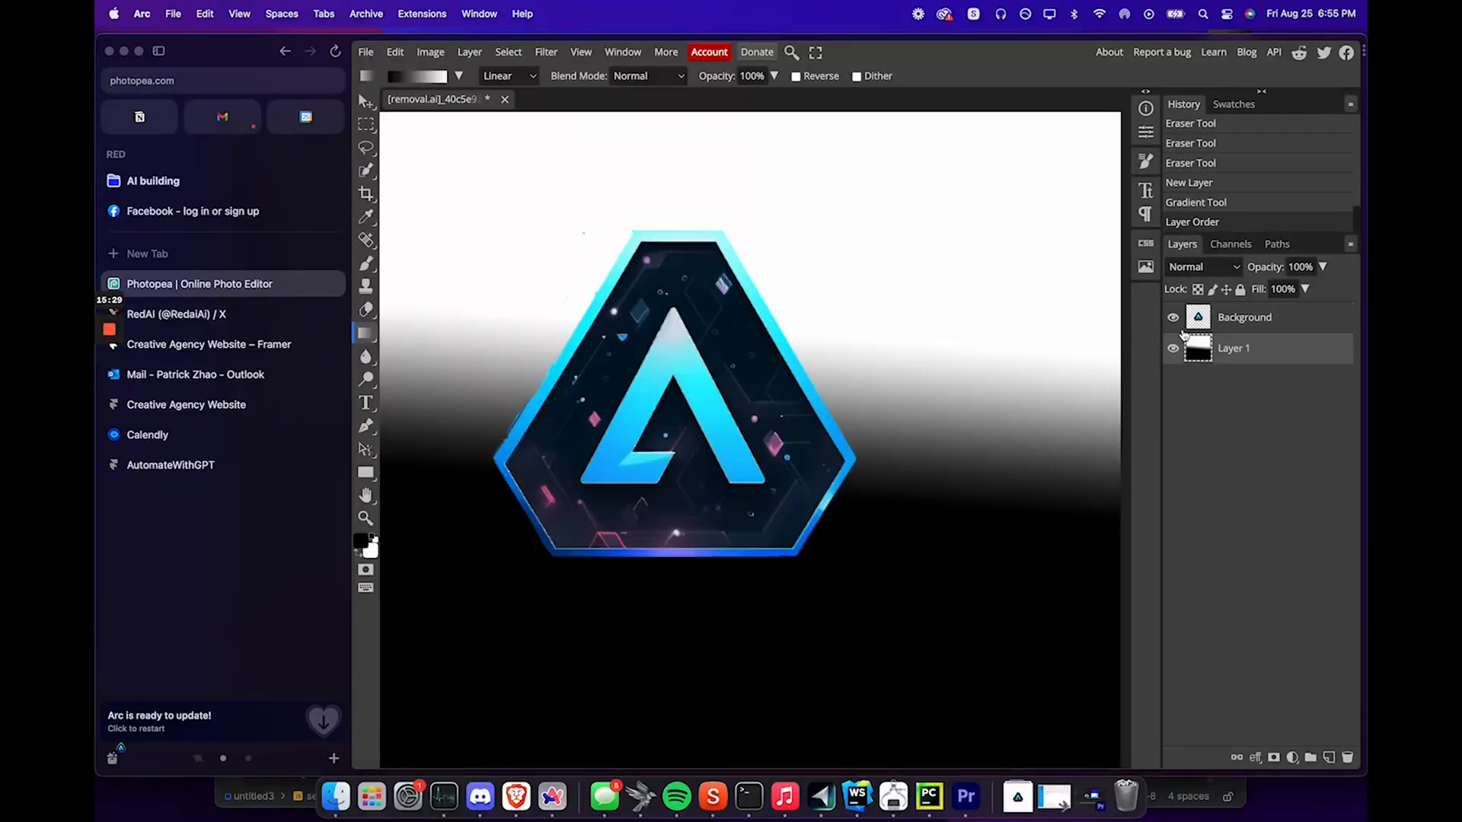
{"action": "left_click", "coordinate": [365, 51]}
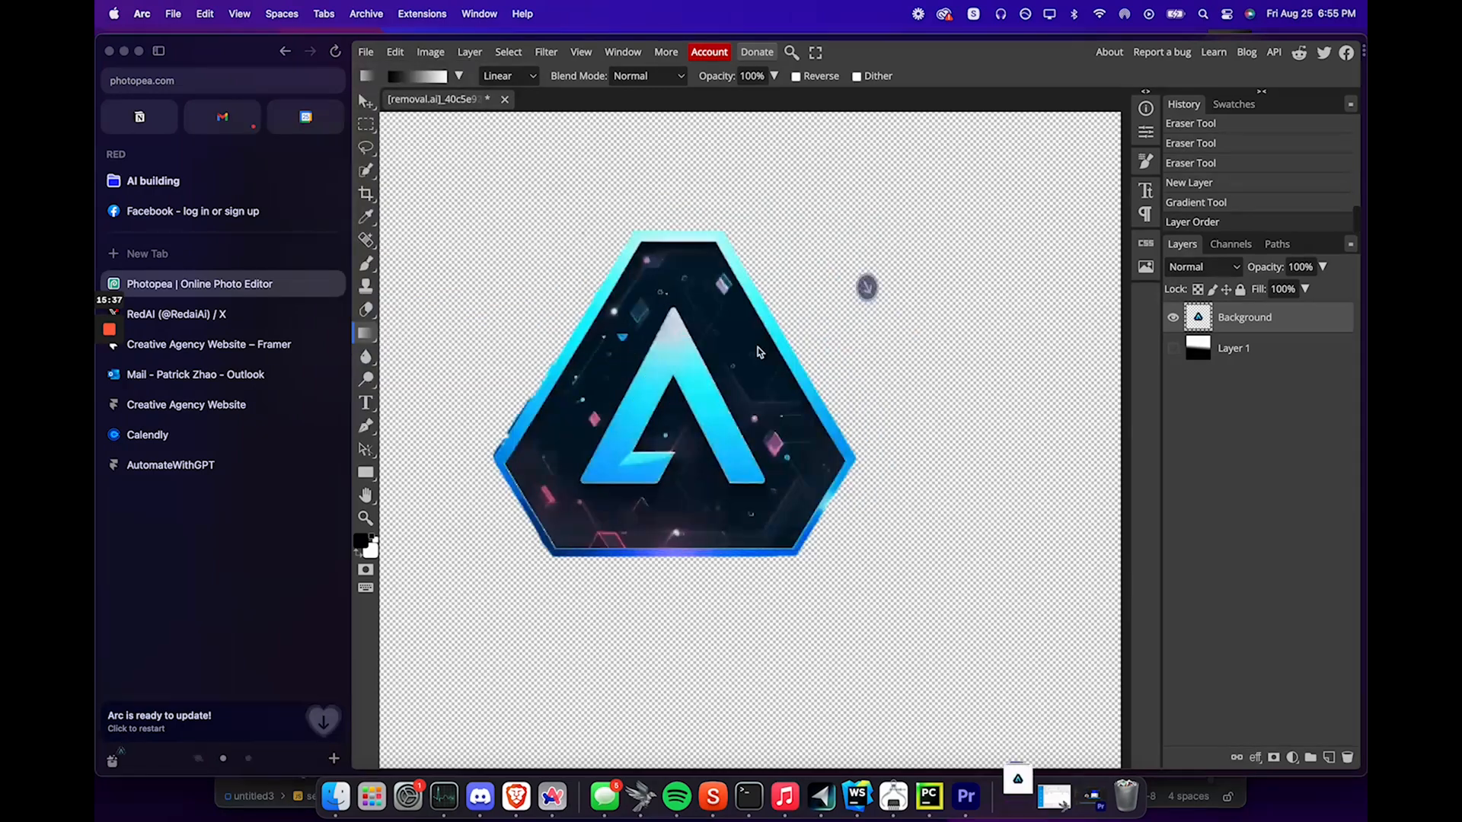
{"action": "type", "text": "vectorizer a"}
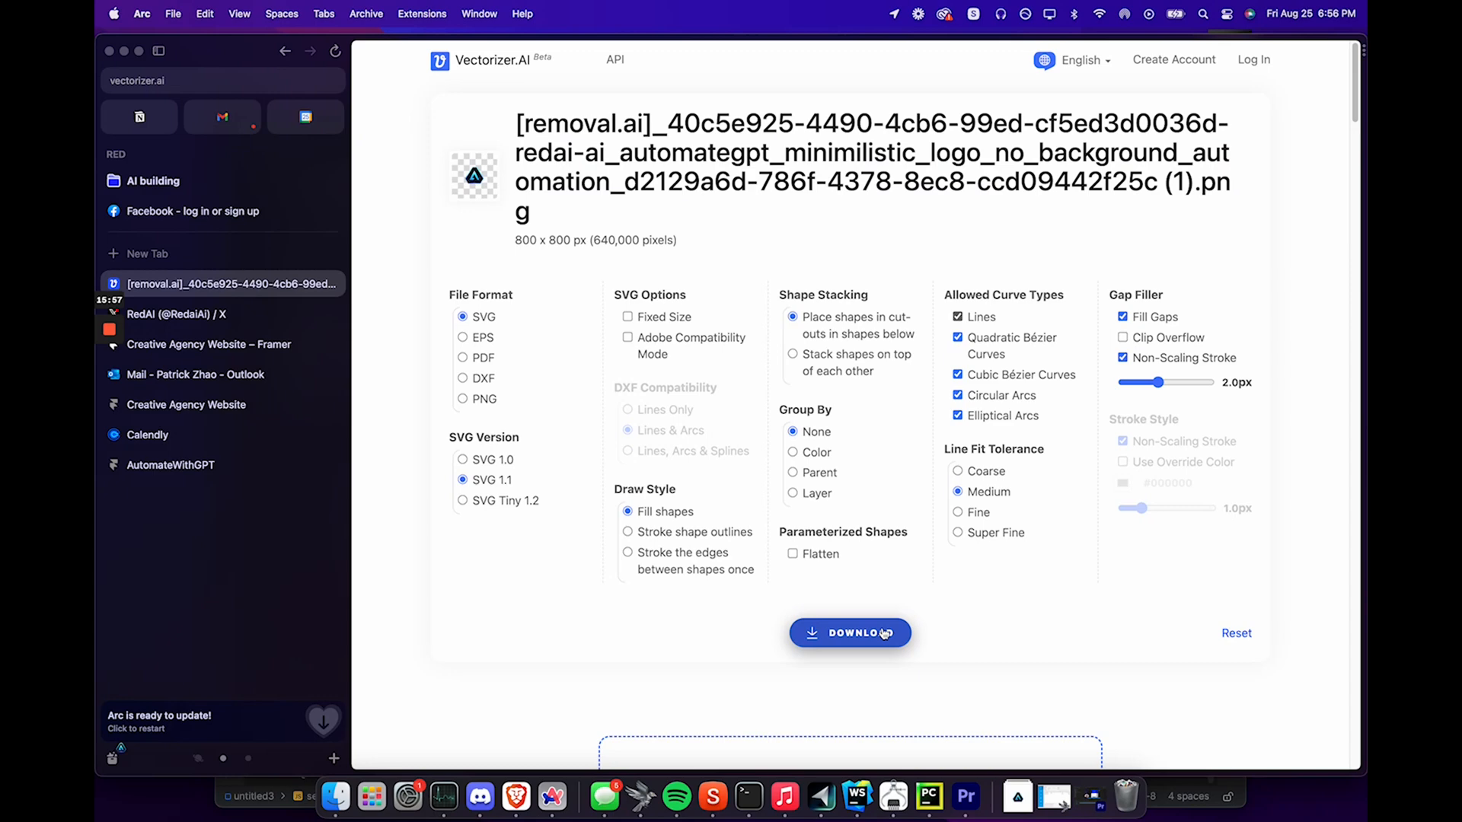
Download the vectorised logo as SVG and grab the Midjourney banner image
{"action": "left_click", "coordinate": [479, 796]}
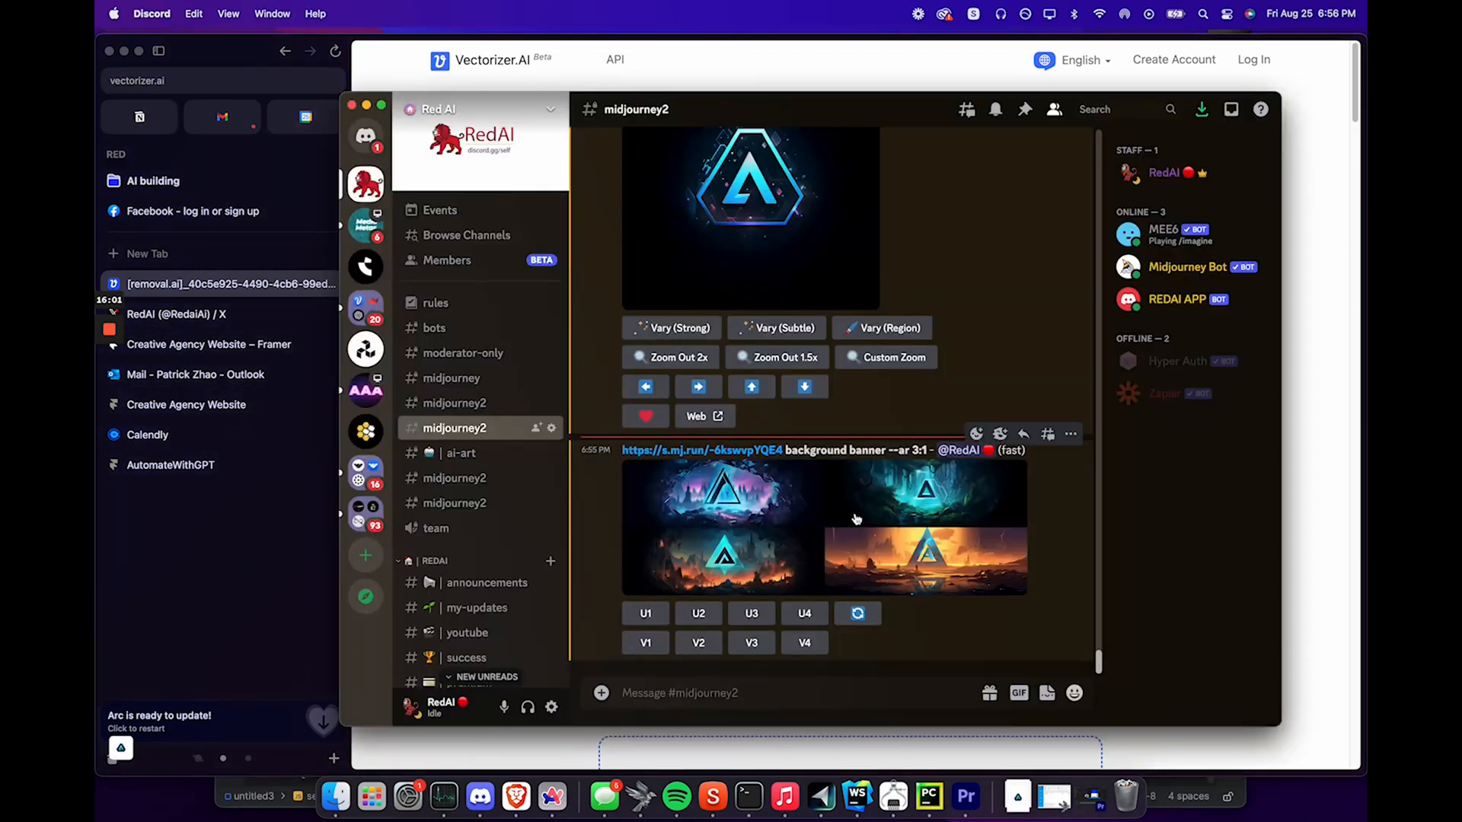
{"action": "left_click", "coordinate": [644, 612]}
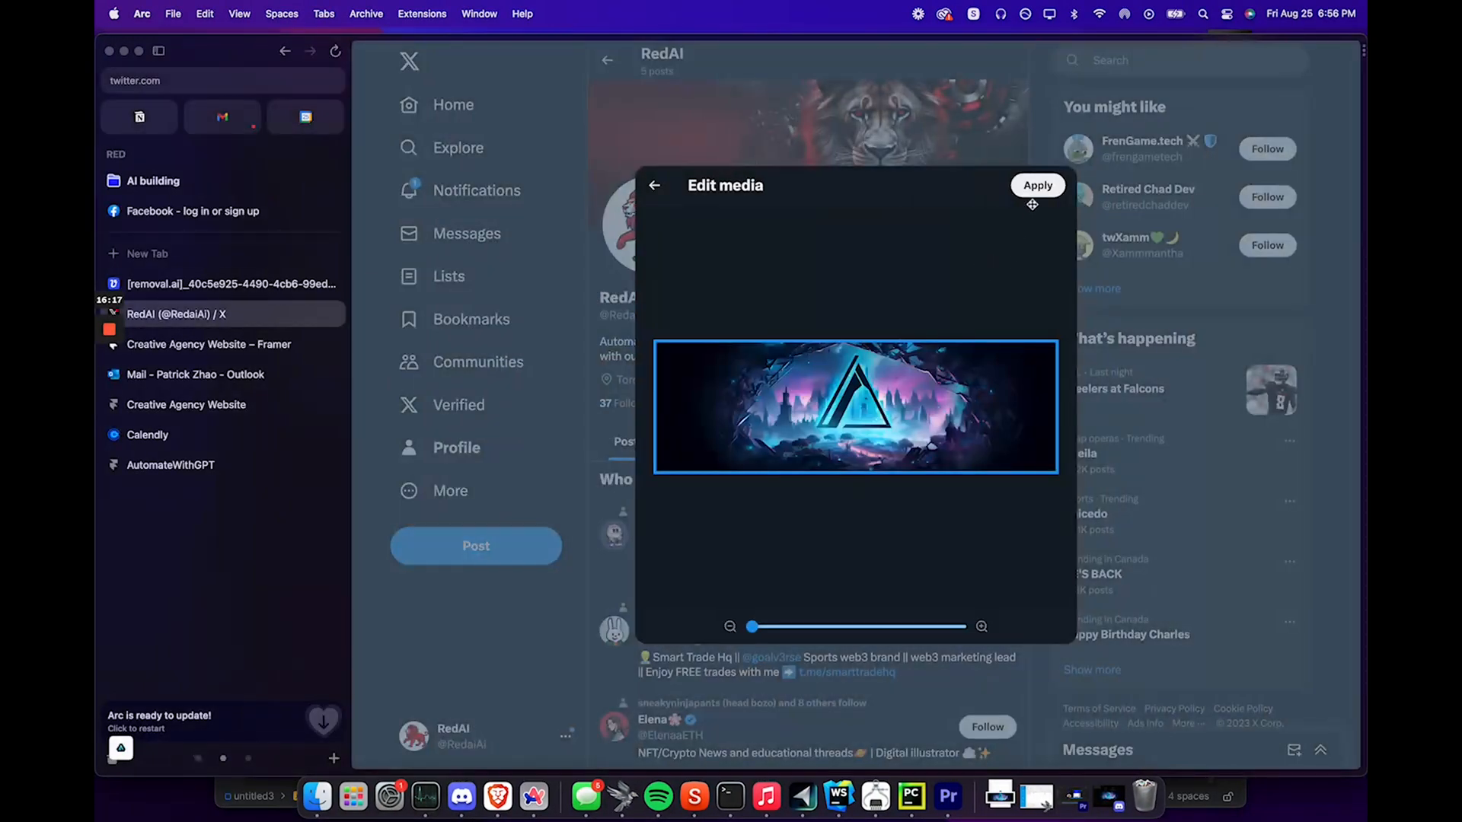
Confirm the banner crop, add 'Founded by Patrick Zhao' to the bio, and save
{"action": "left_click", "coordinate": [1037, 184]}
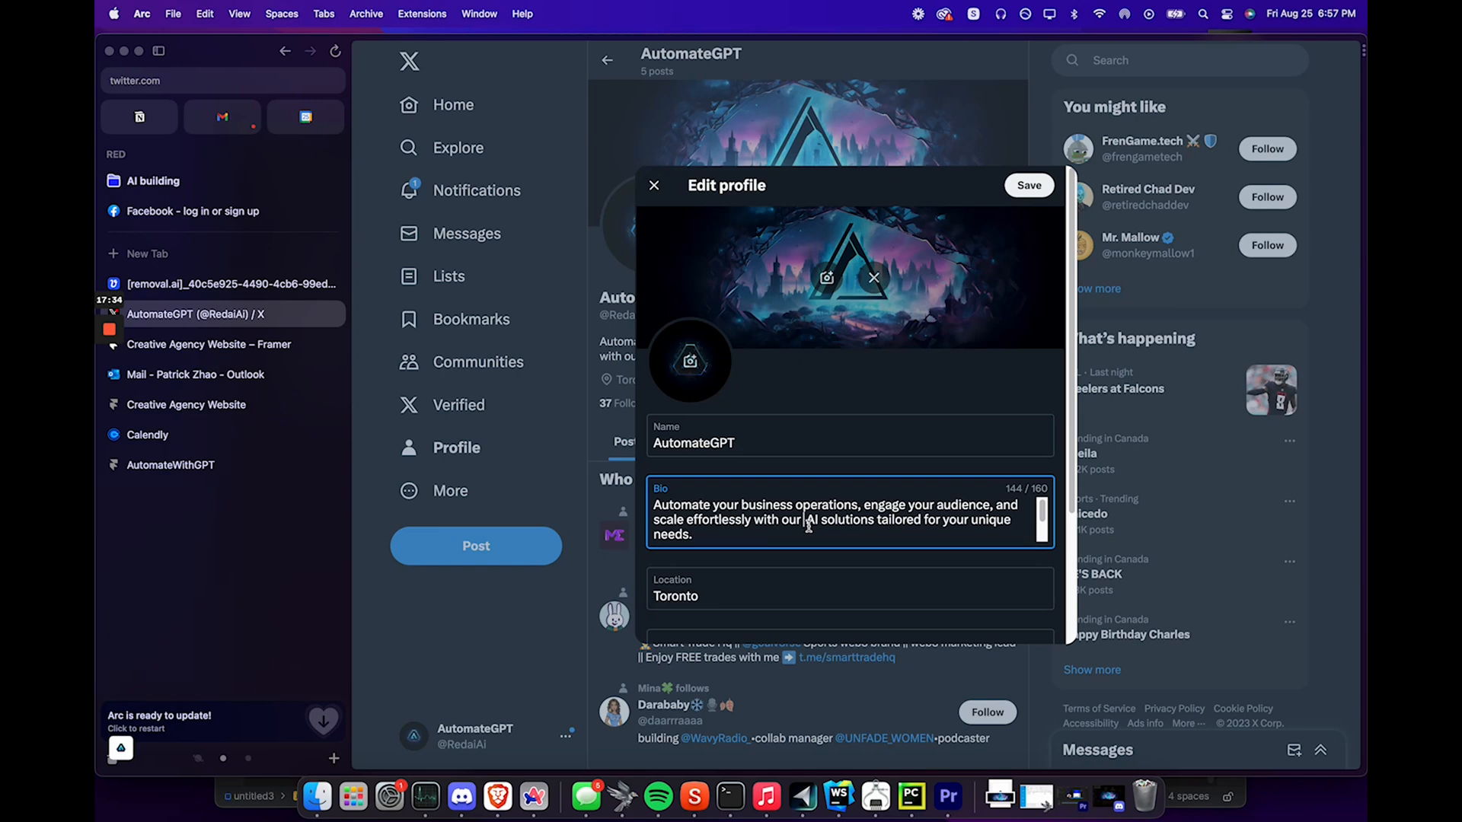
{"action": "type", "text": "Founded by Patrick Zhao"}
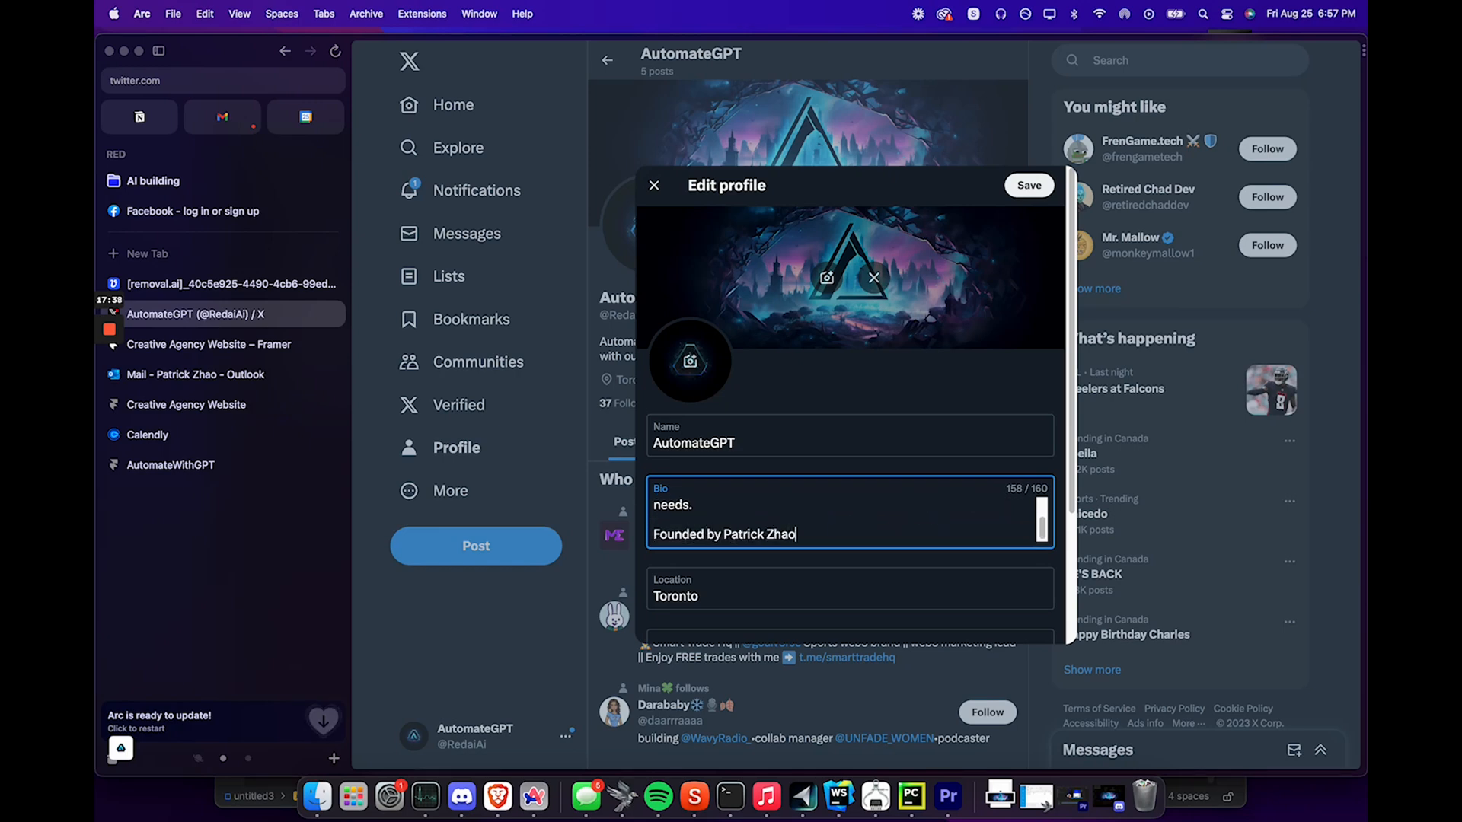
{"action": "left_click", "coordinate": [1028, 184]}
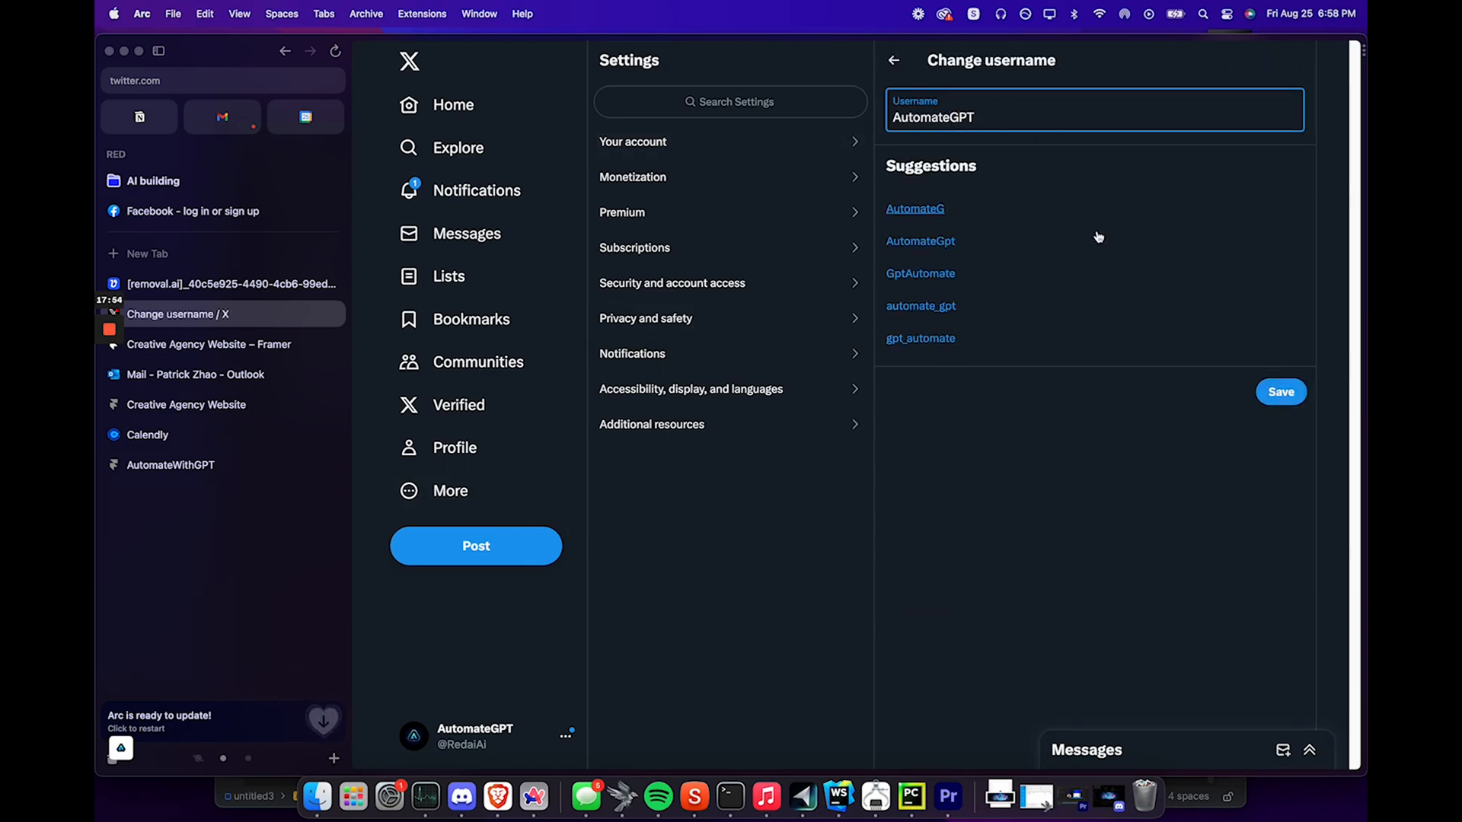
Save AutomateGPT as the username and solve the two-identical-objects verification puzzle
{"action": "left_click", "coordinate": [1279, 391]}
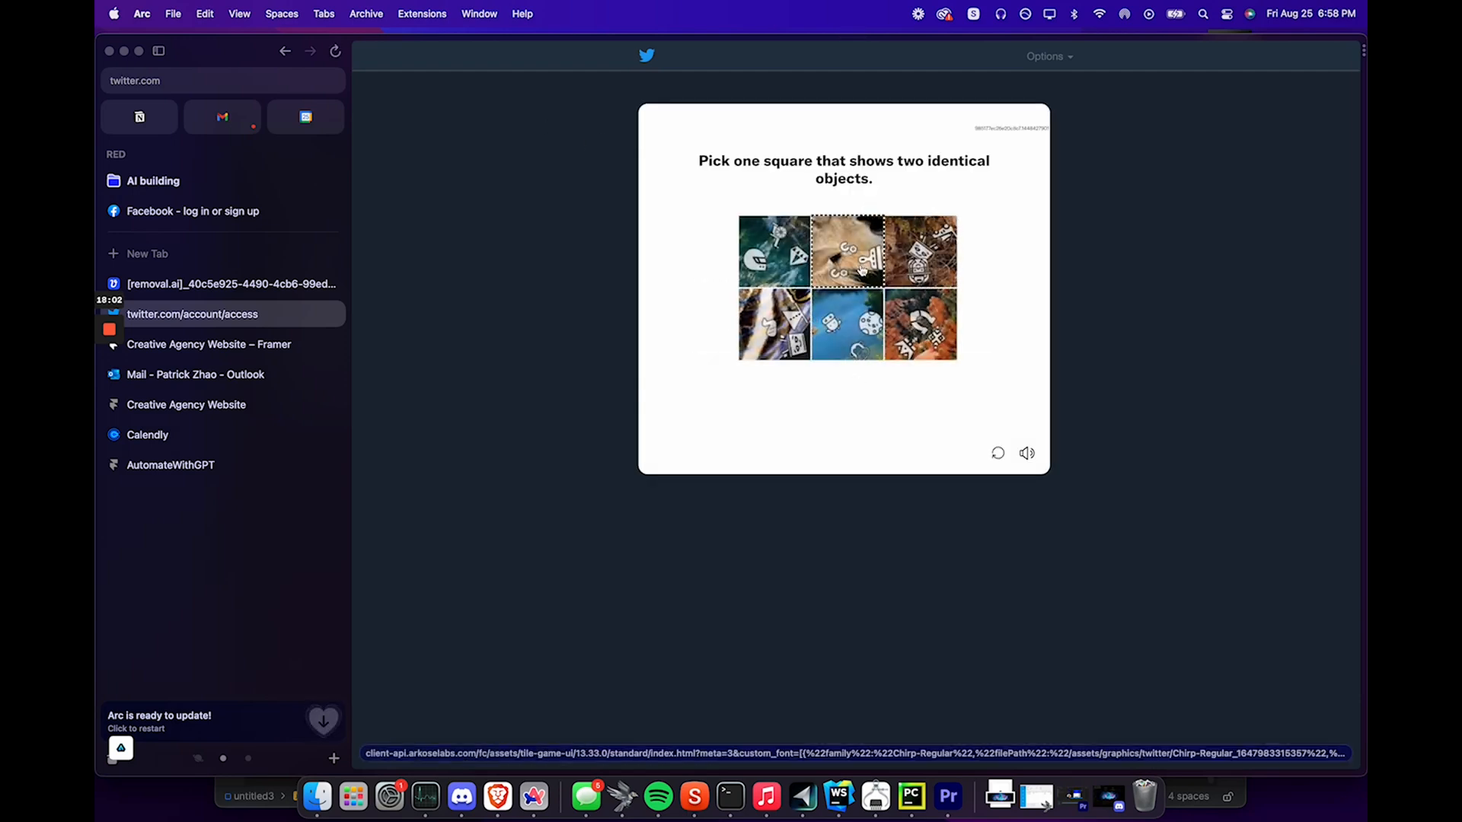
{"action": "left_click", "coordinate": [773, 325]}
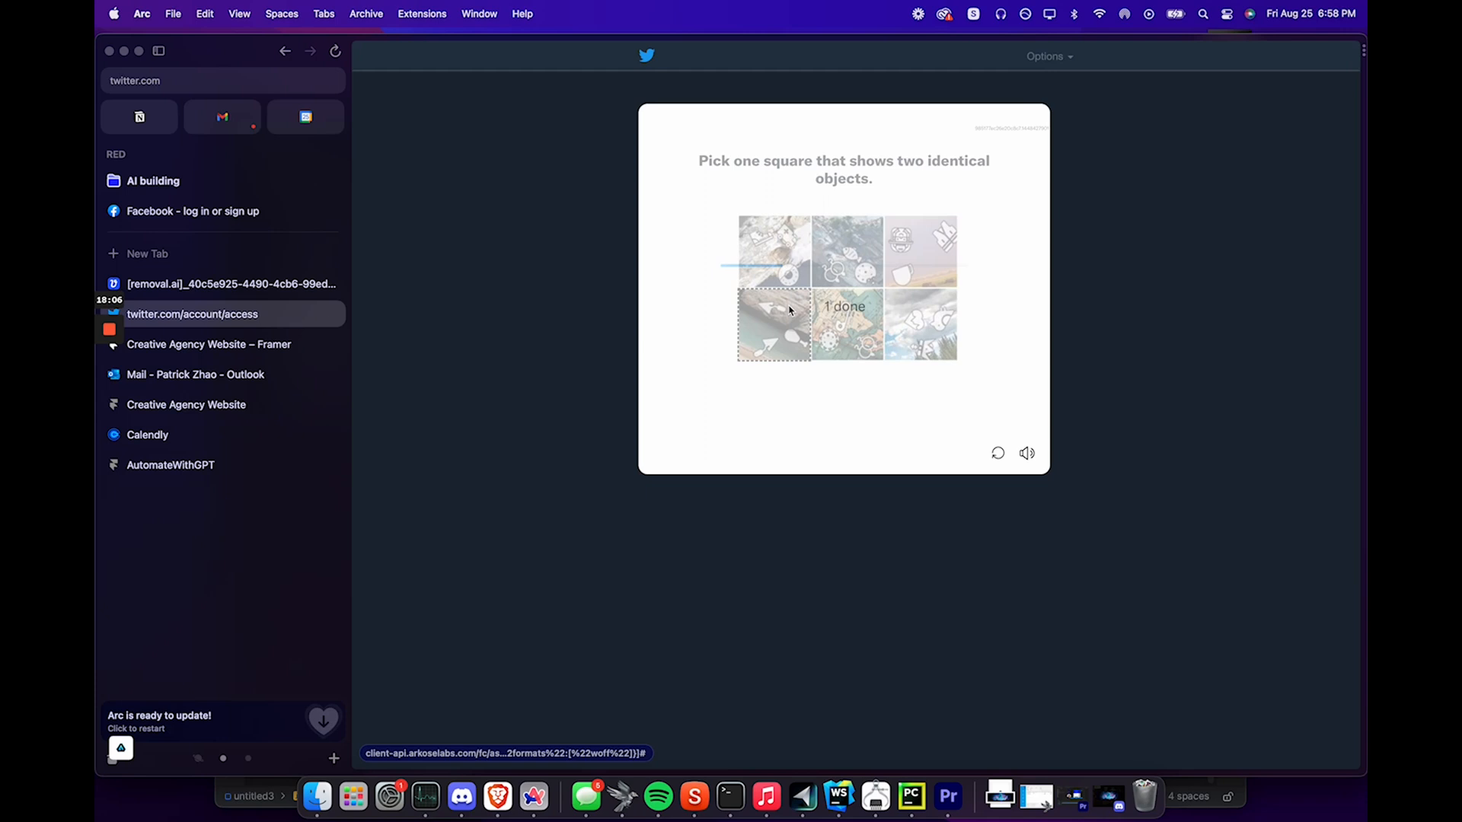
{"action": "left_click", "coordinate": [788, 311]}
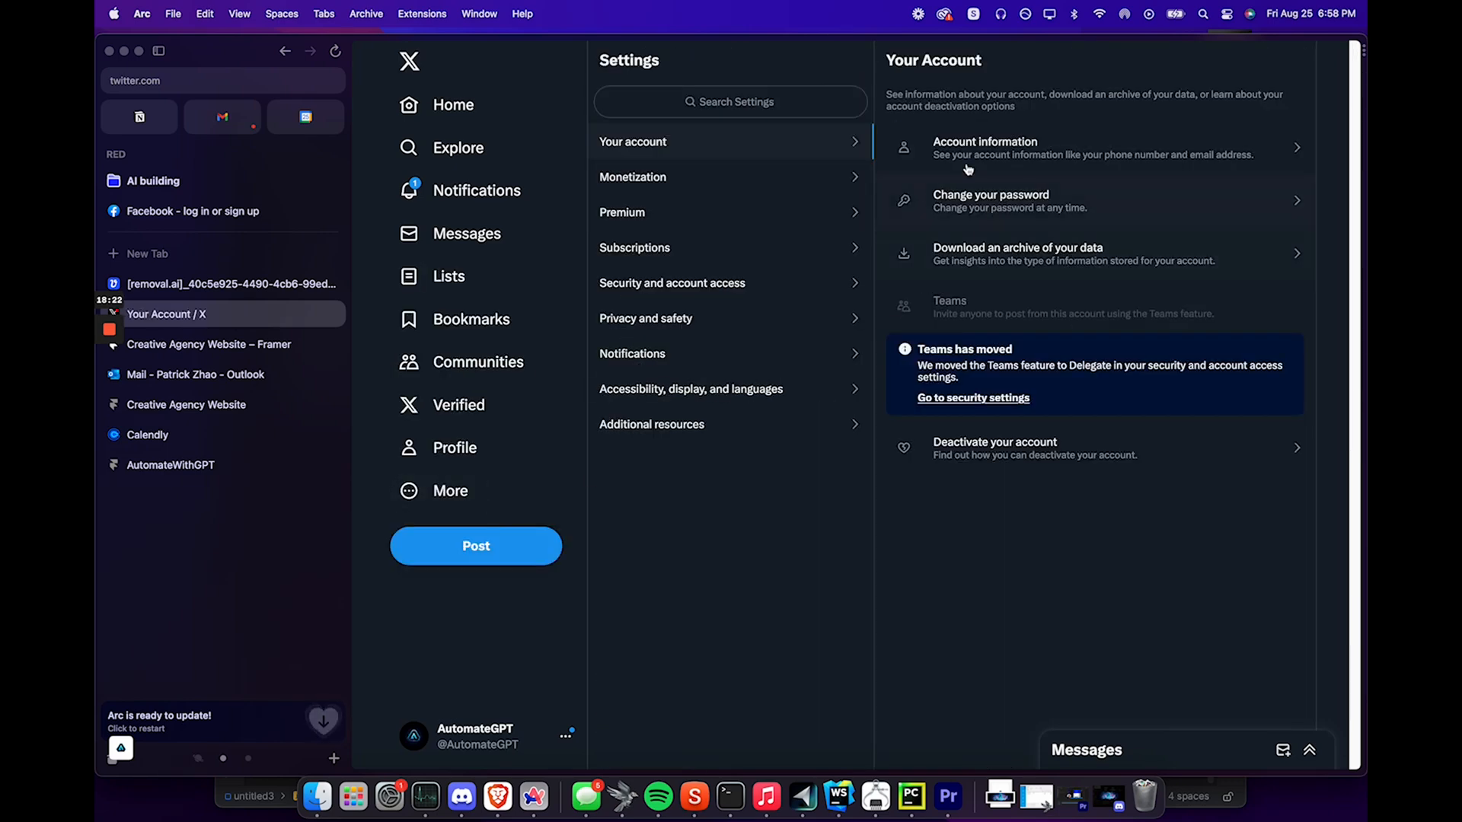
Write and publish the post 'AI is the future,', then return to Vectorizer.AI
{"action": "left_click", "coordinate": [477, 190]}
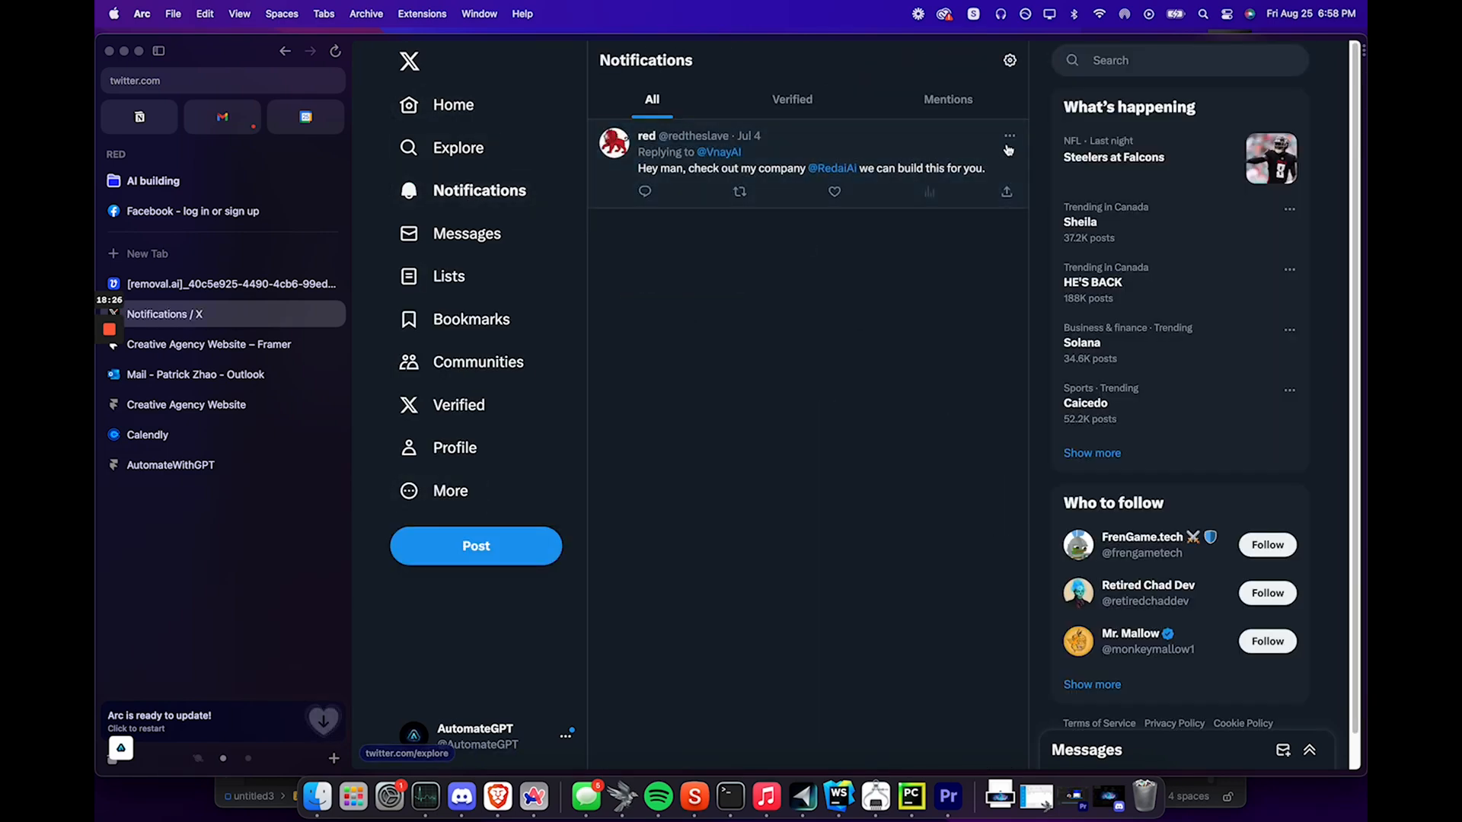
{"action": "left_click", "coordinate": [453, 104]}
{"action": "type", "text": "AI"}
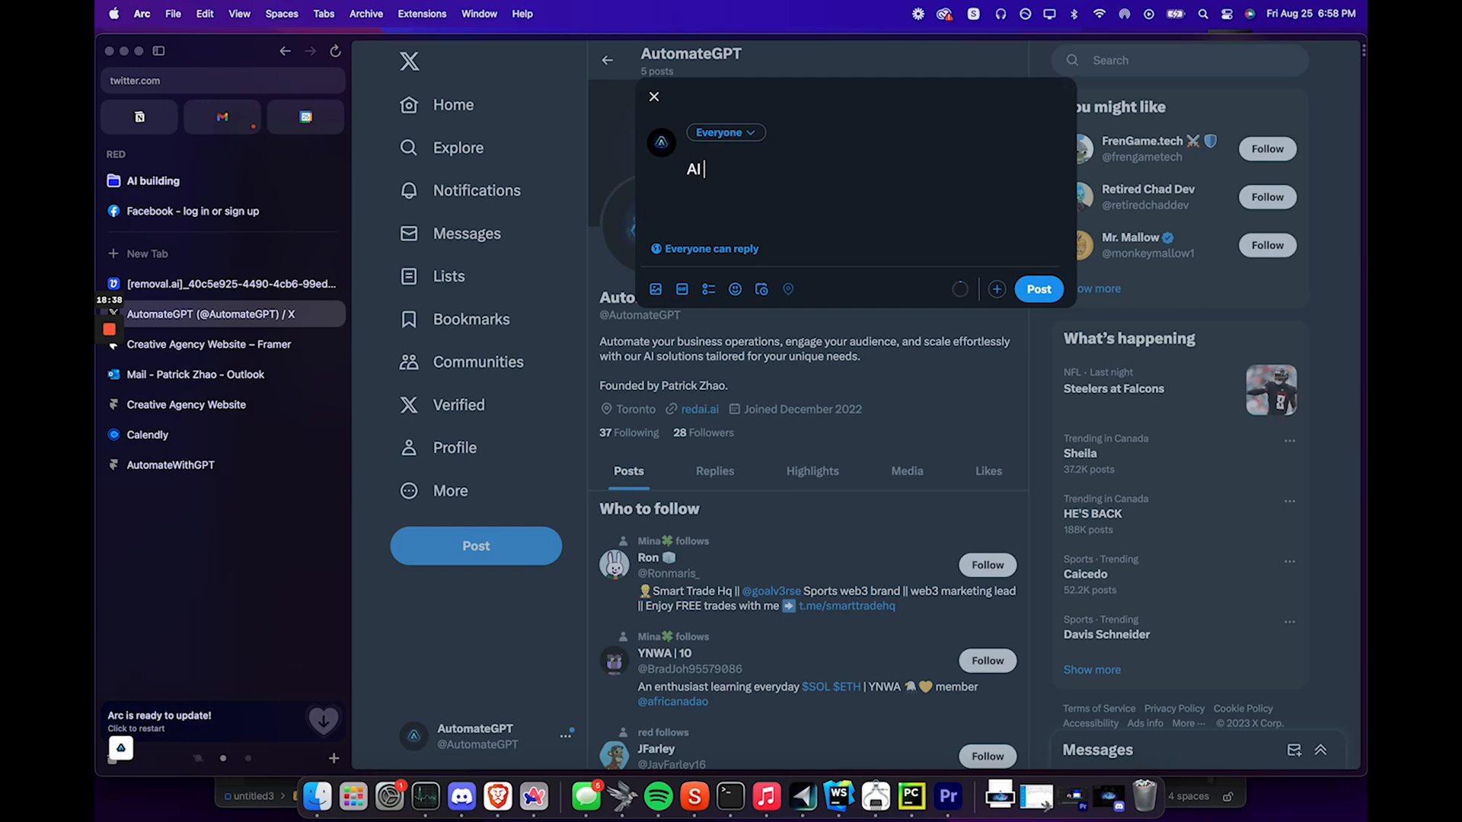
{"action": "type", "text": "is the future"}
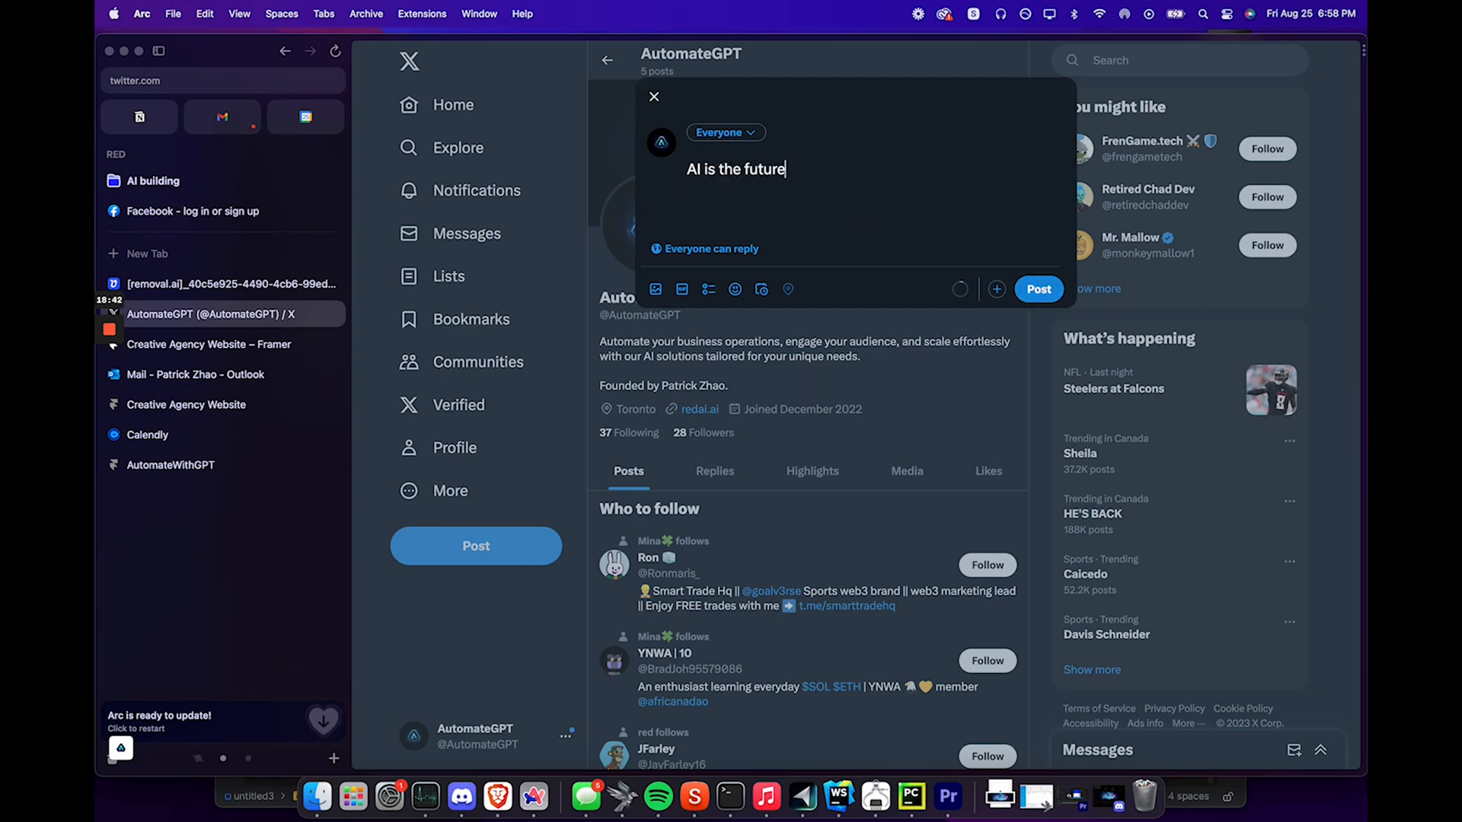
{"action": "type", "text": ","}
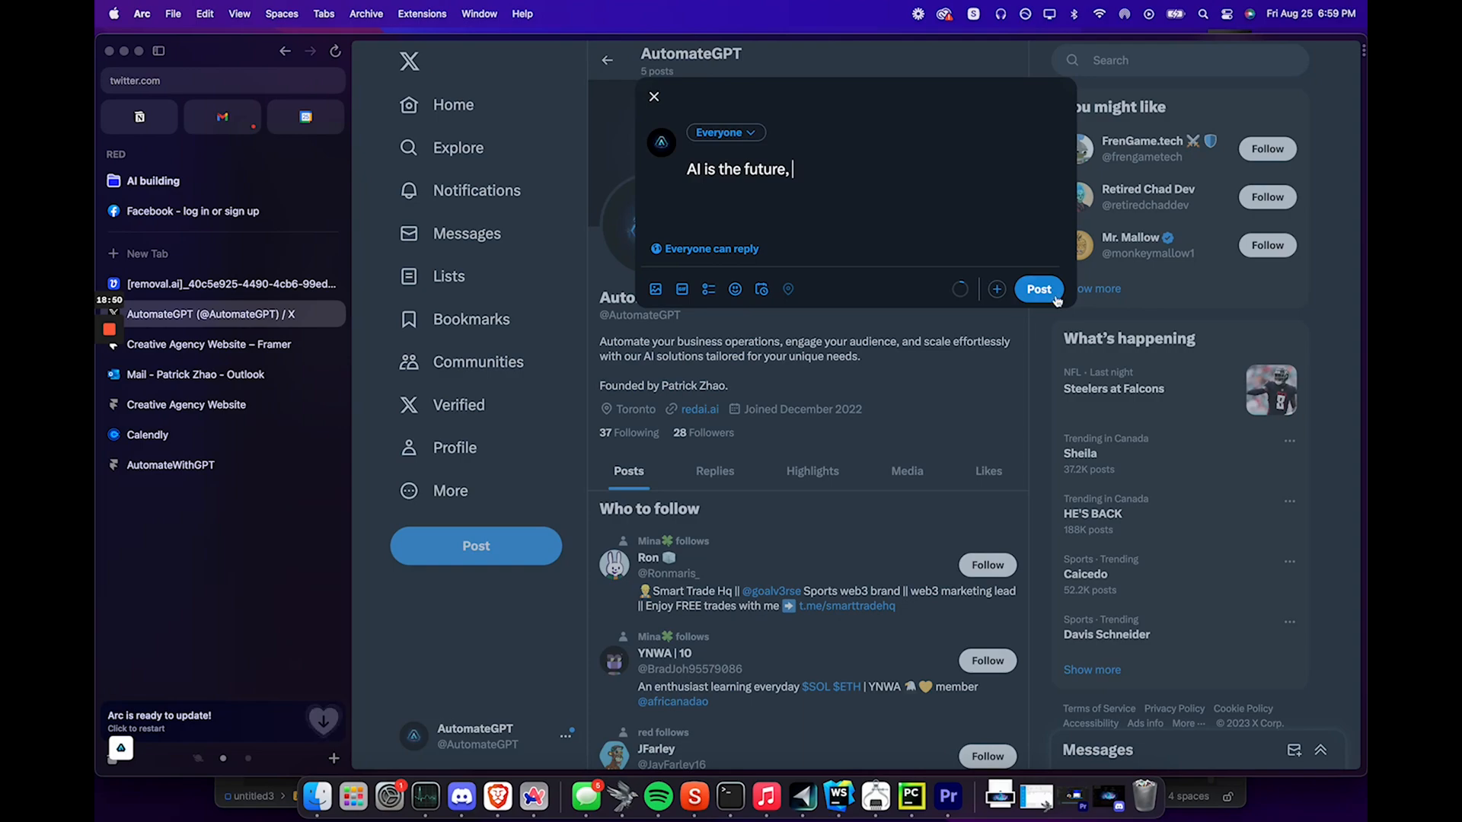
{"action": "left_click", "coordinate": [1037, 289]}
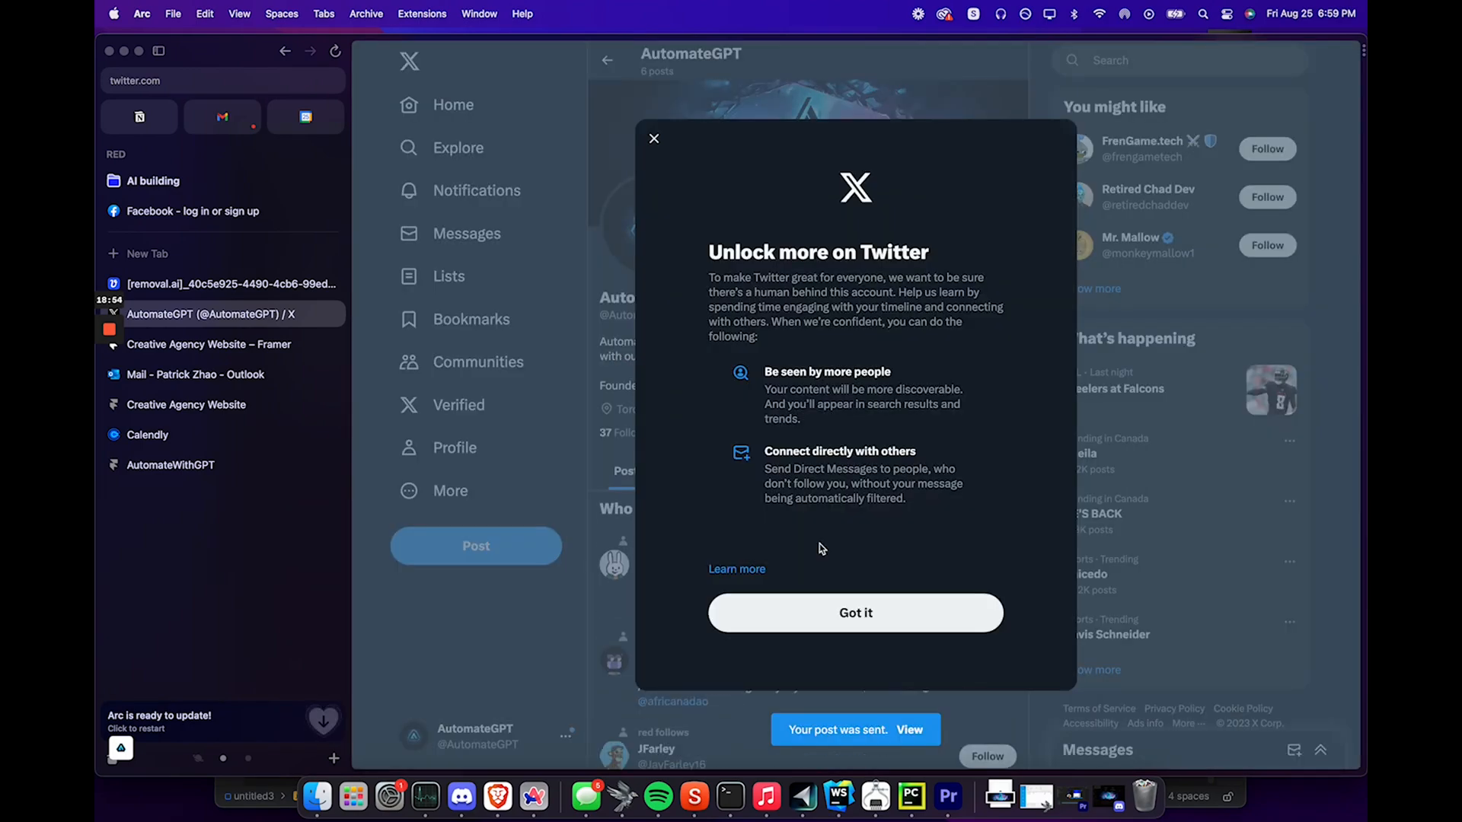
{"action": "left_click", "coordinate": [224, 283]}
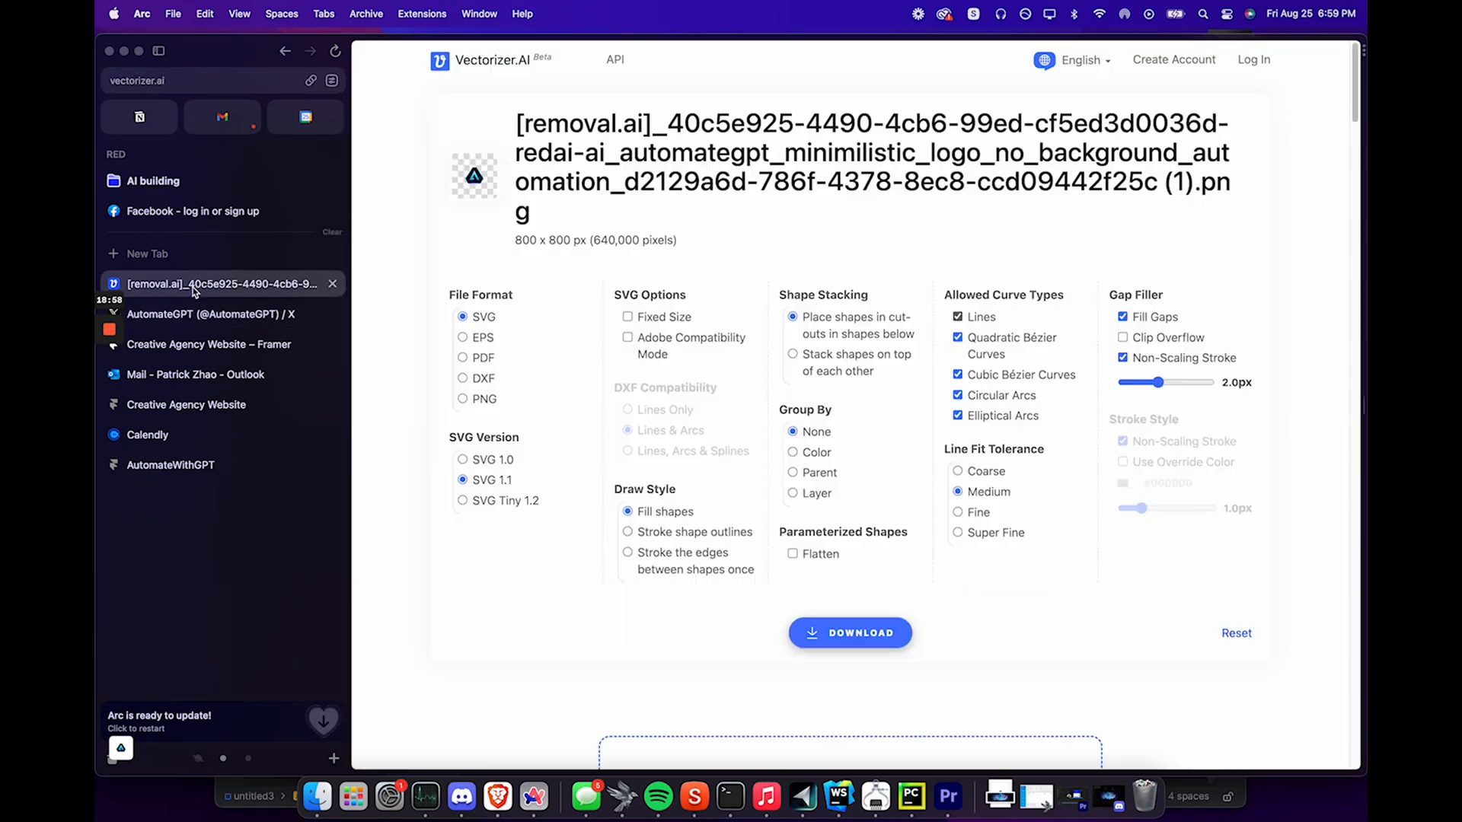